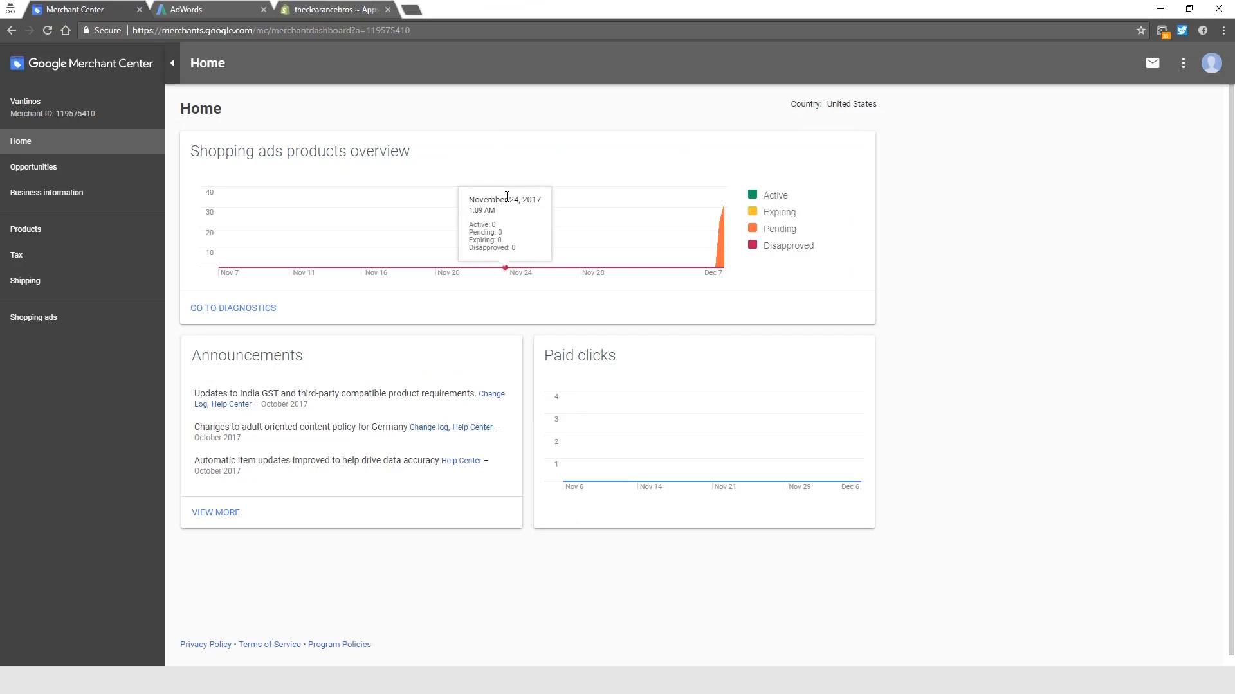
pyautogui.moveTo(506, 201)
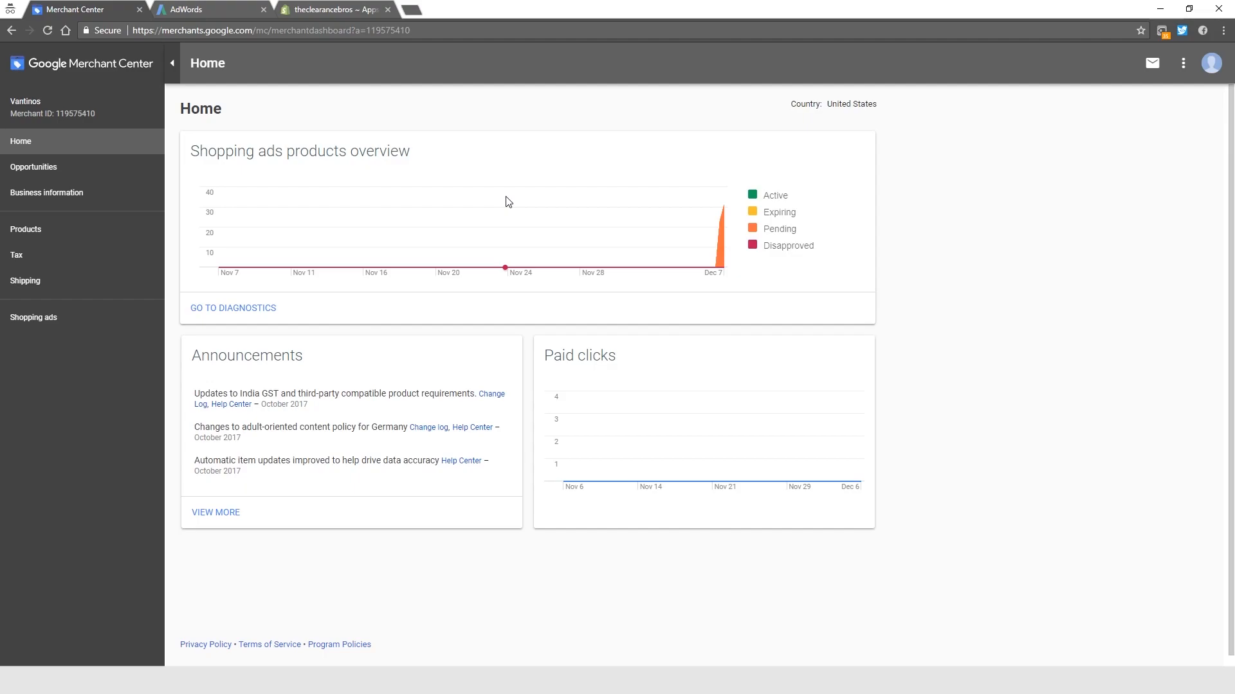
pyautogui.moveTo(433, 148)
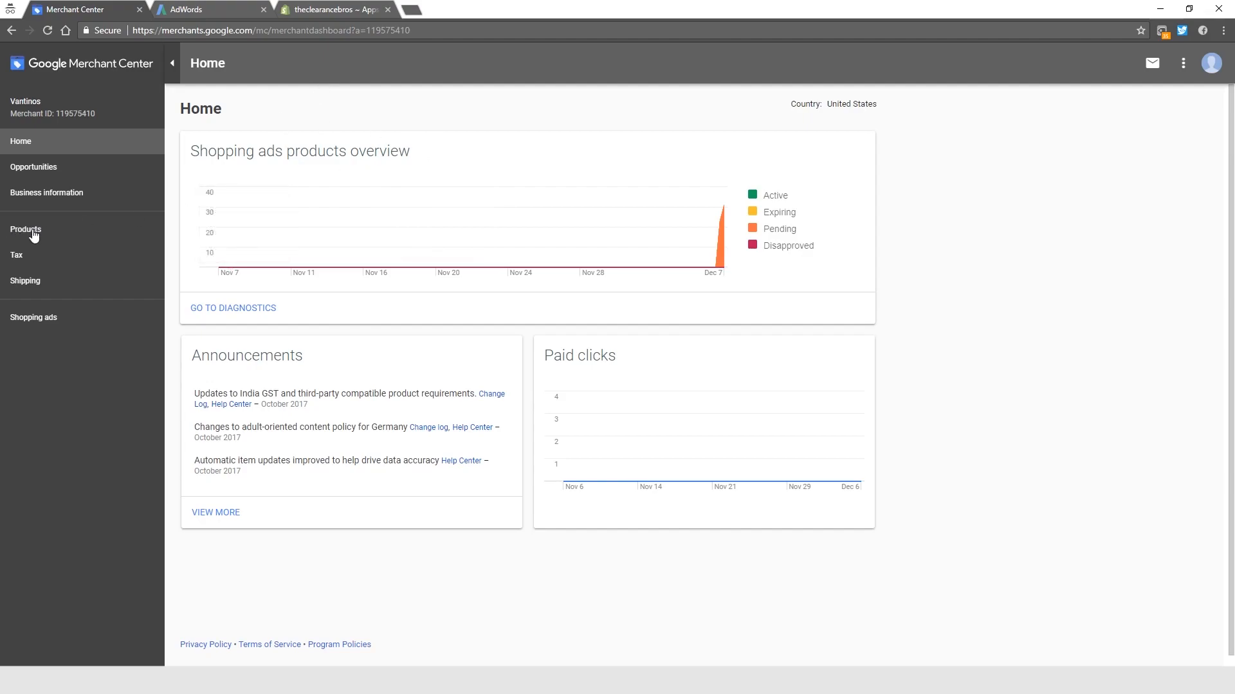
# - Review Merchant Center's full product list, then view Shopify's Google Shopping page of nine pending products
pyautogui.click(25, 228)
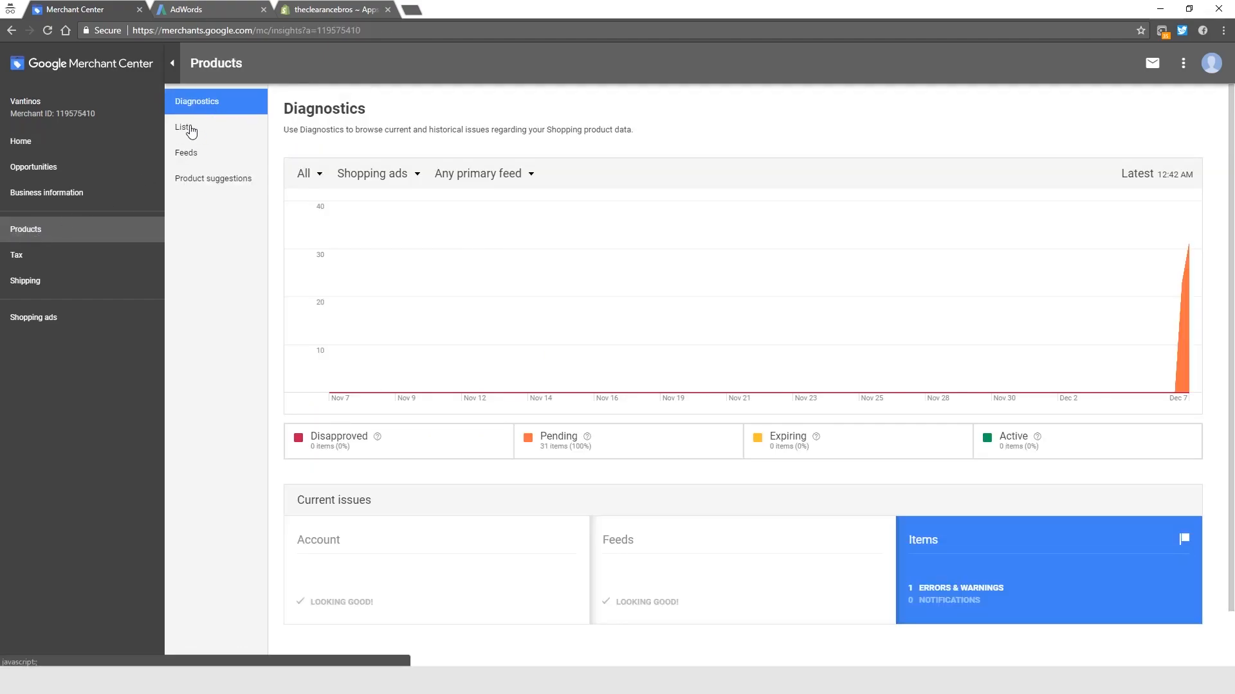
pyautogui.click(183, 127)
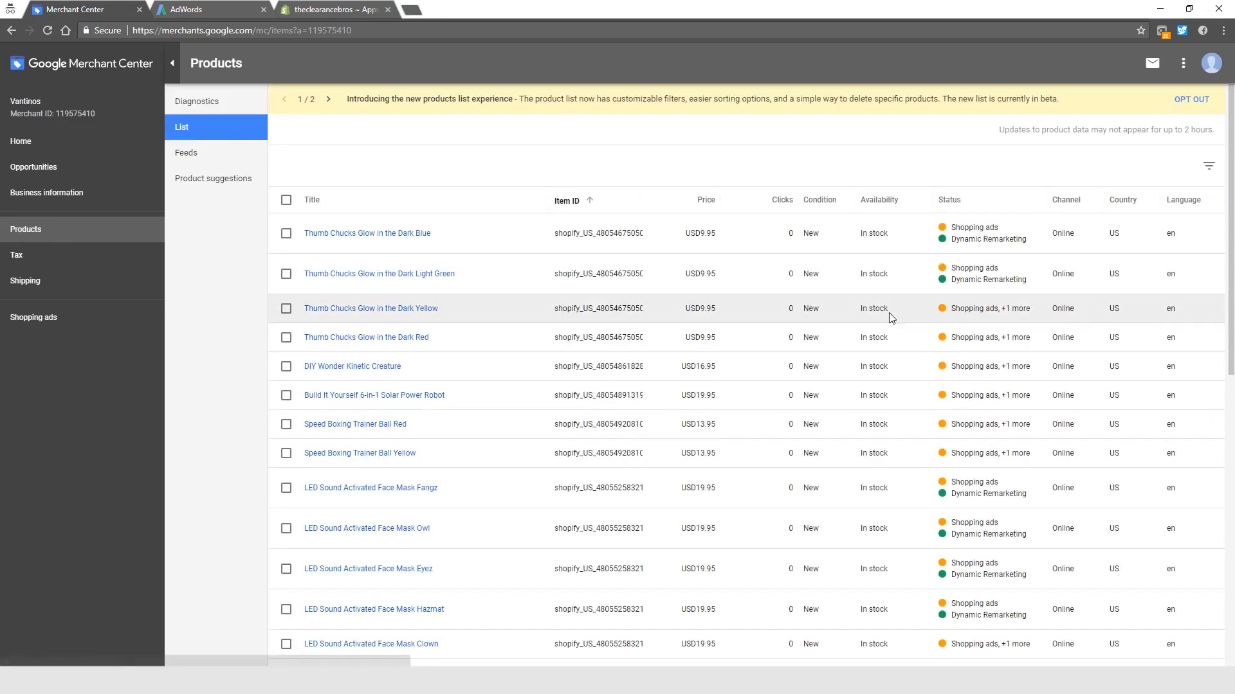
pyautogui.moveTo(943, 271)
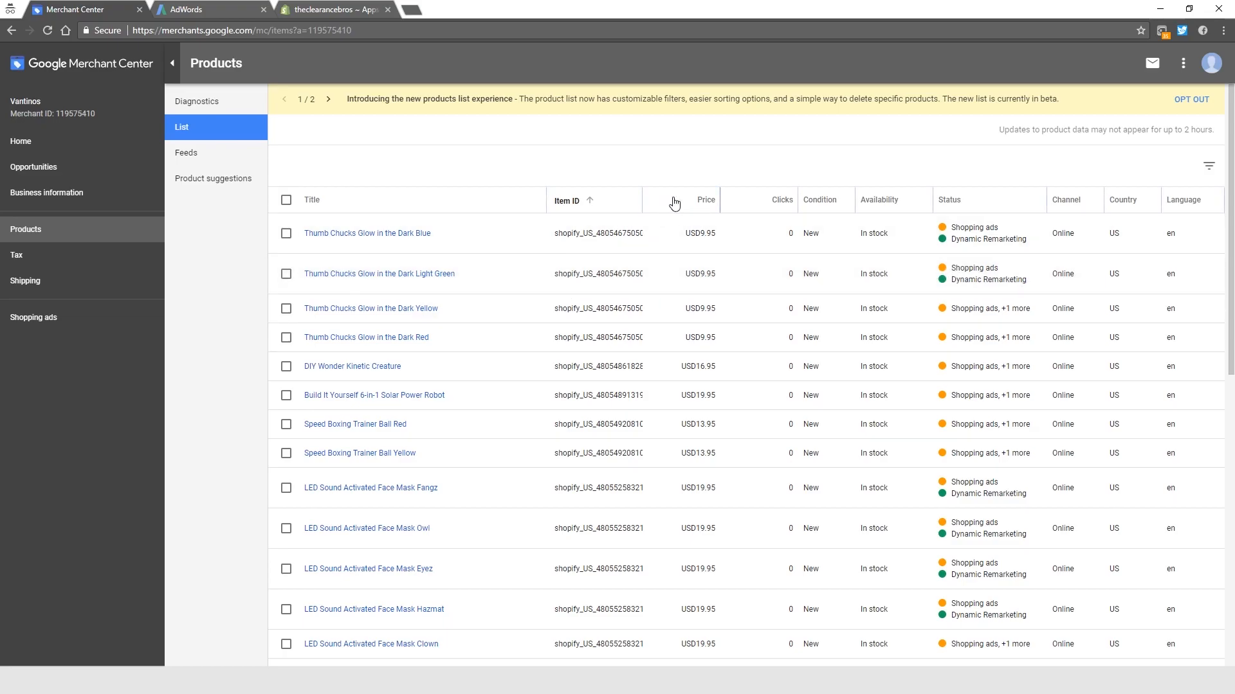
pyautogui.moveTo(643, 198)
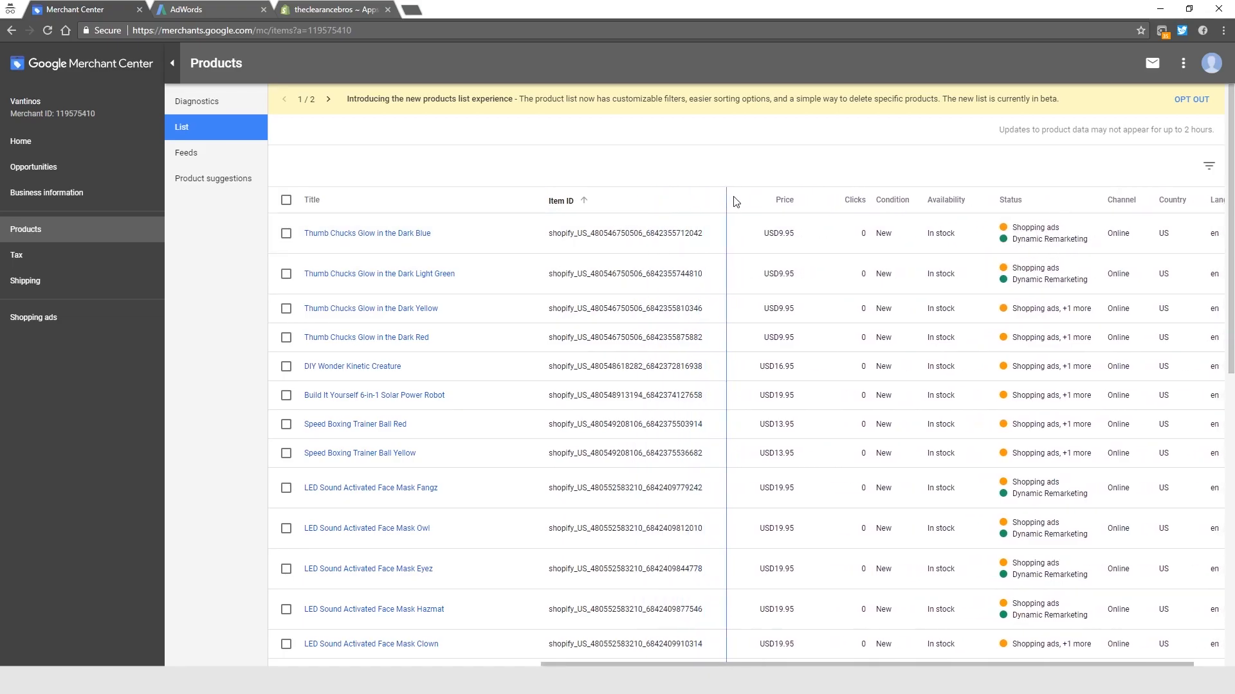
pyautogui.scroll(-3)
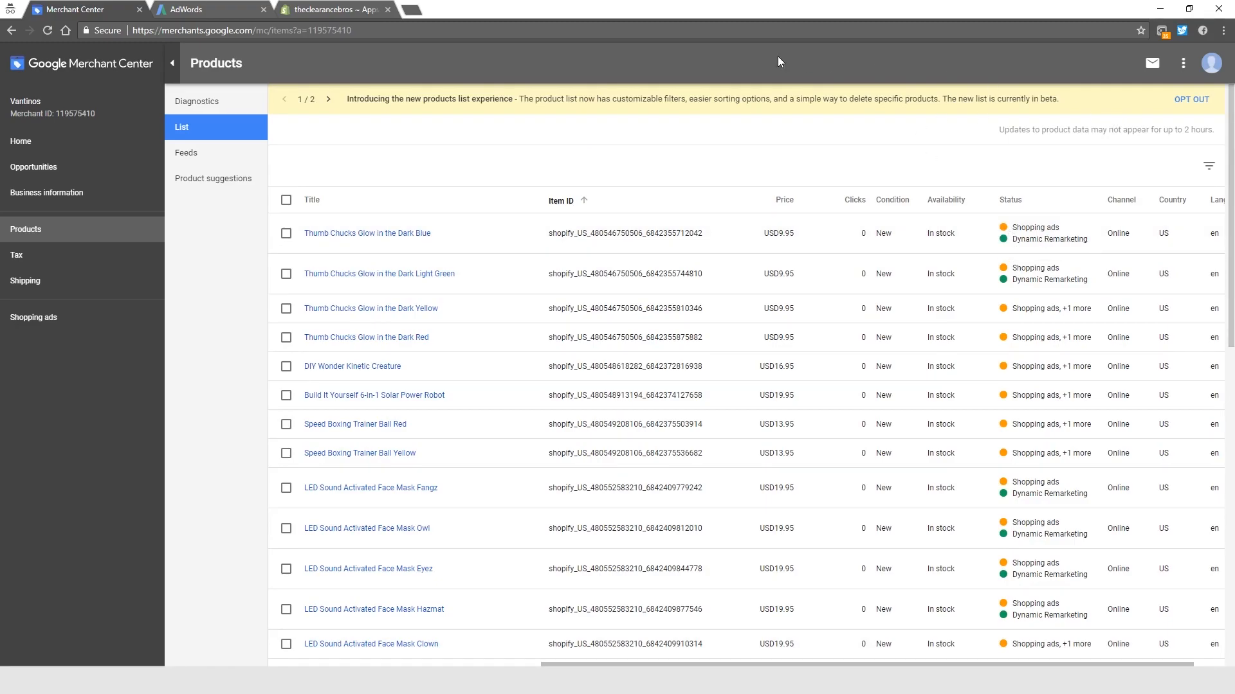
pyautogui.moveTo(767, 83)
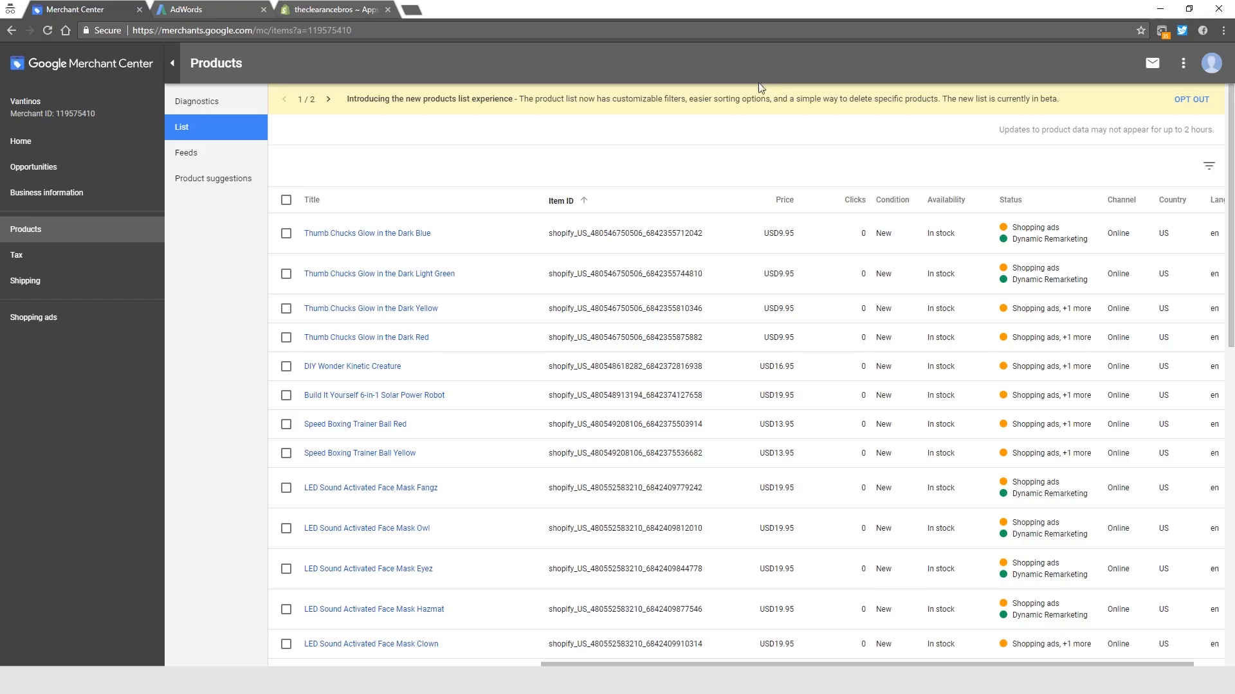
pyautogui.moveTo(843, 365)
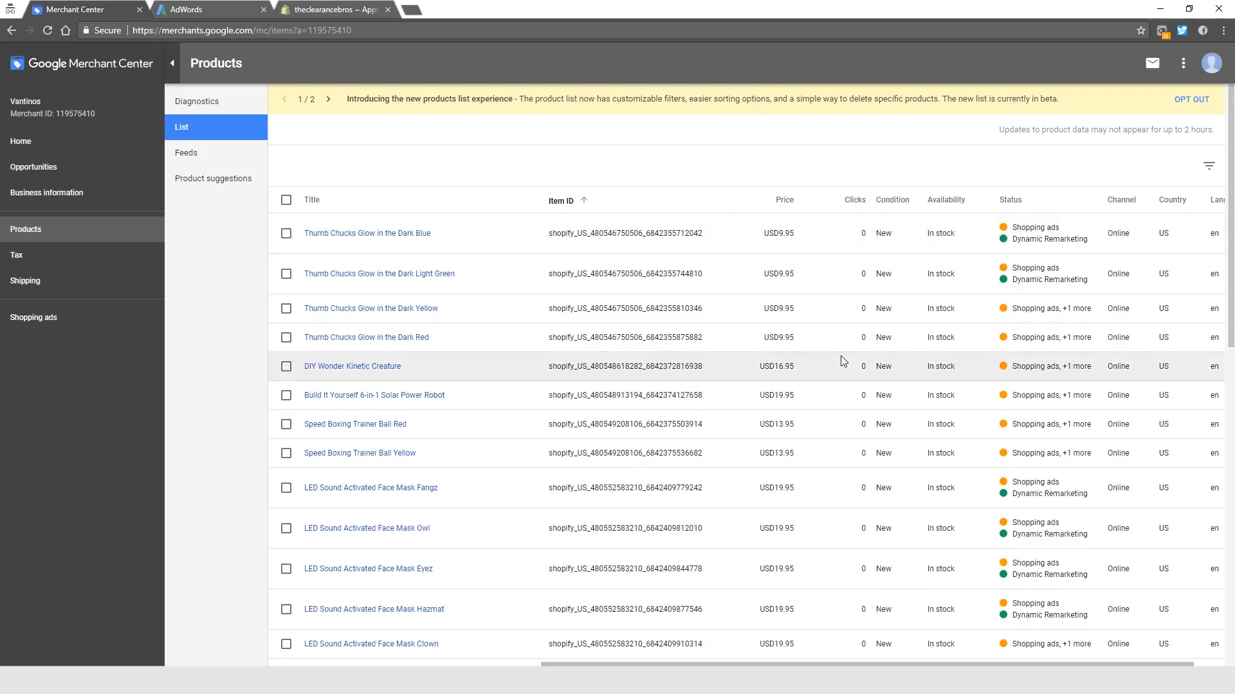
pyautogui.click(330, 8)
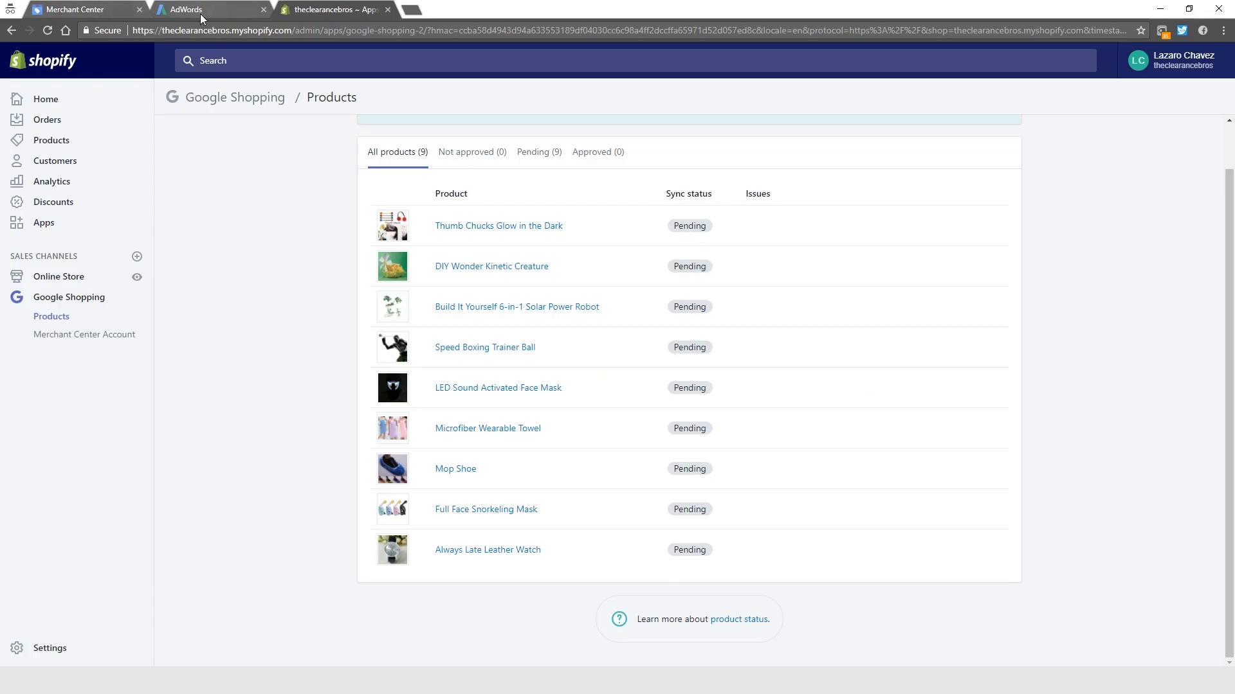
# - Switch to AdWords' All campaigns page, listing only the $10/day Website General campaign
pyautogui.click(209, 8)
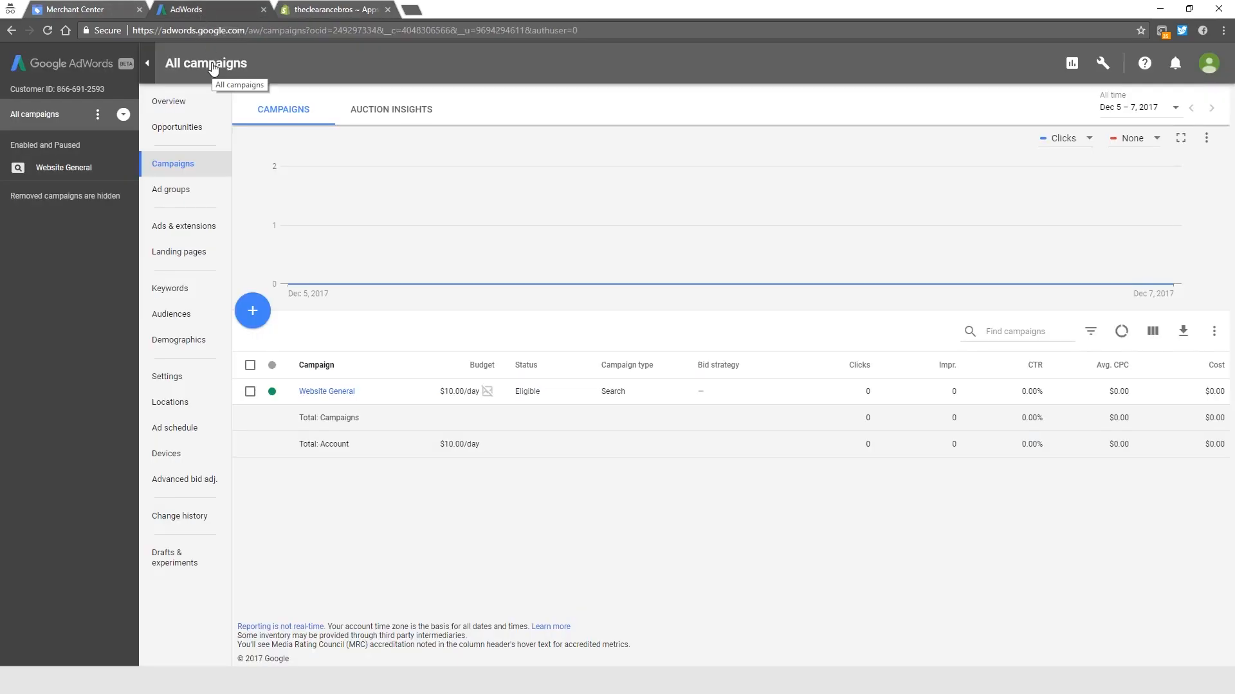
pyautogui.moveTo(245, 206)
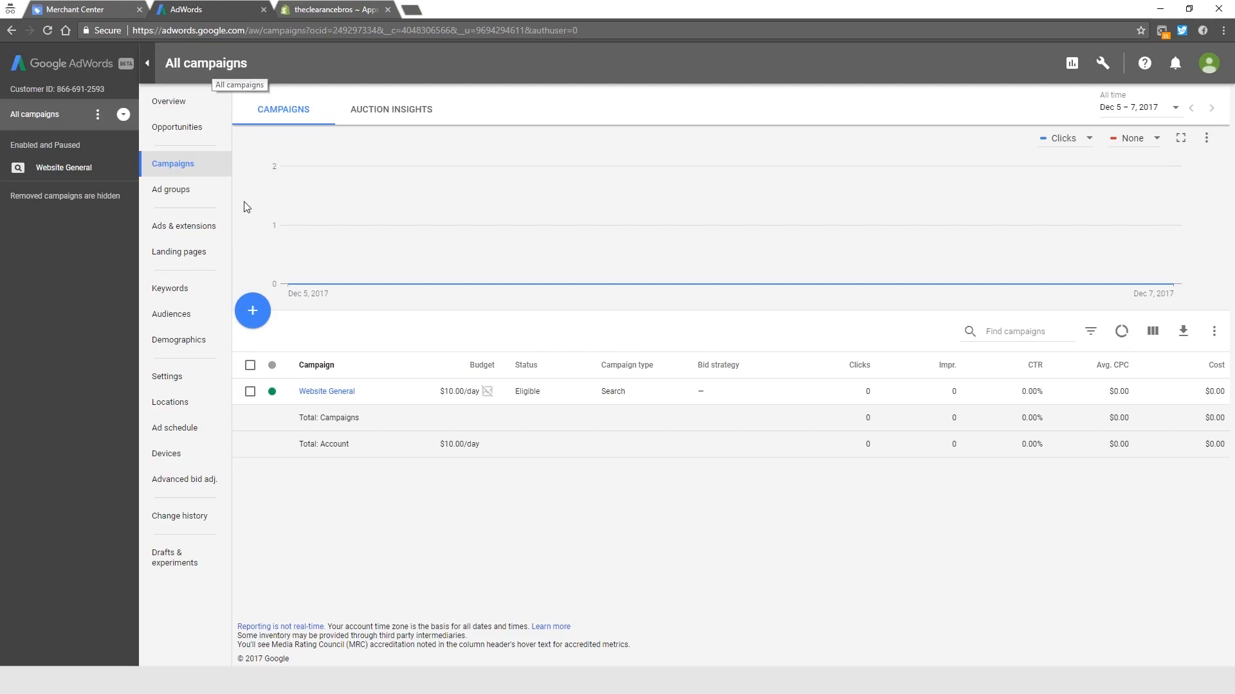
pyautogui.moveTo(529, 408)
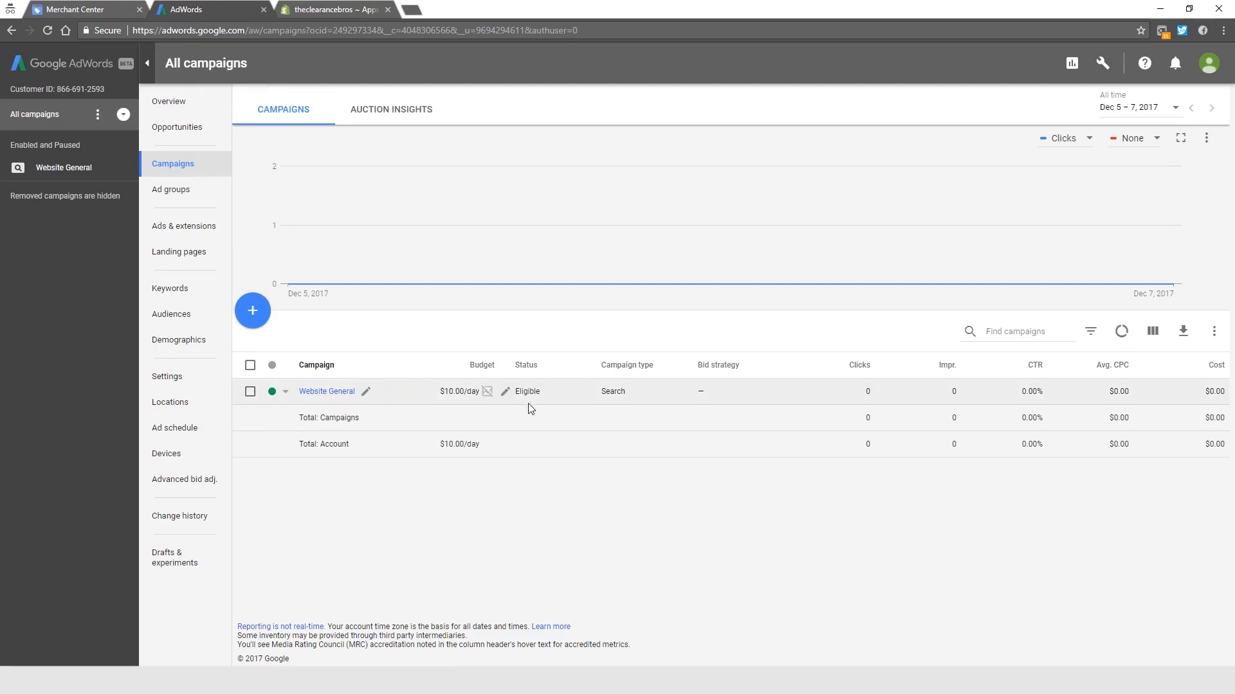
pyautogui.moveTo(439, 401)
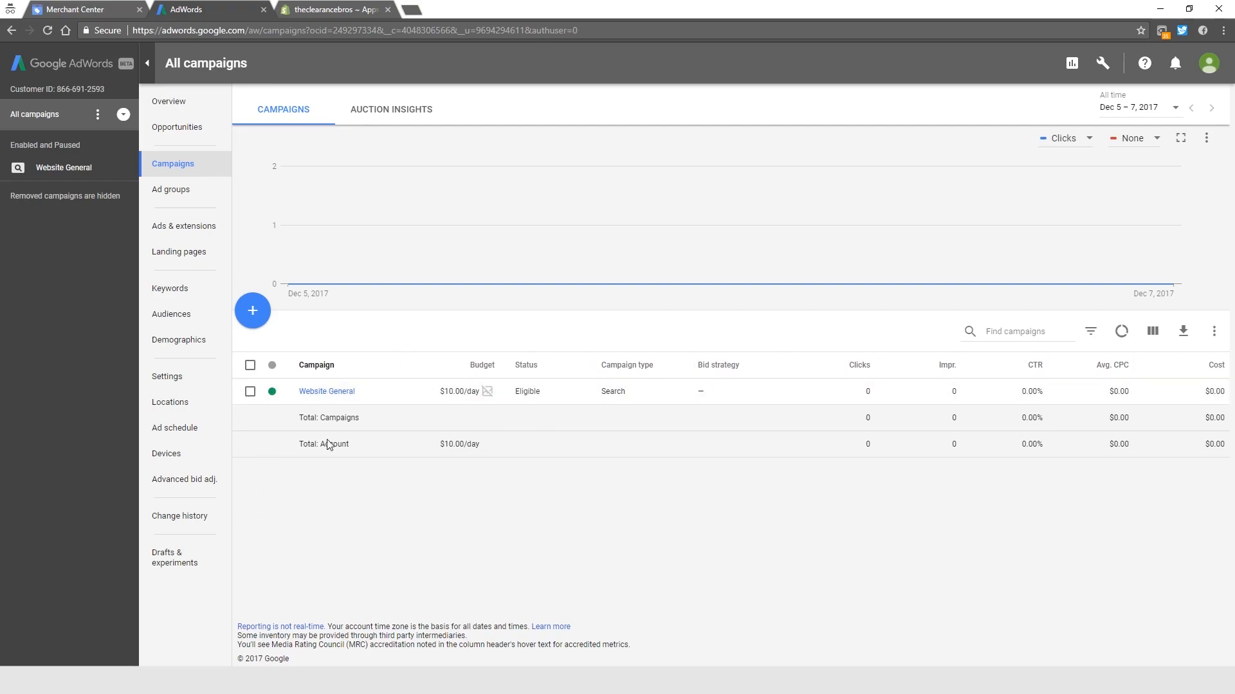
pyautogui.moveTo(22, 127)
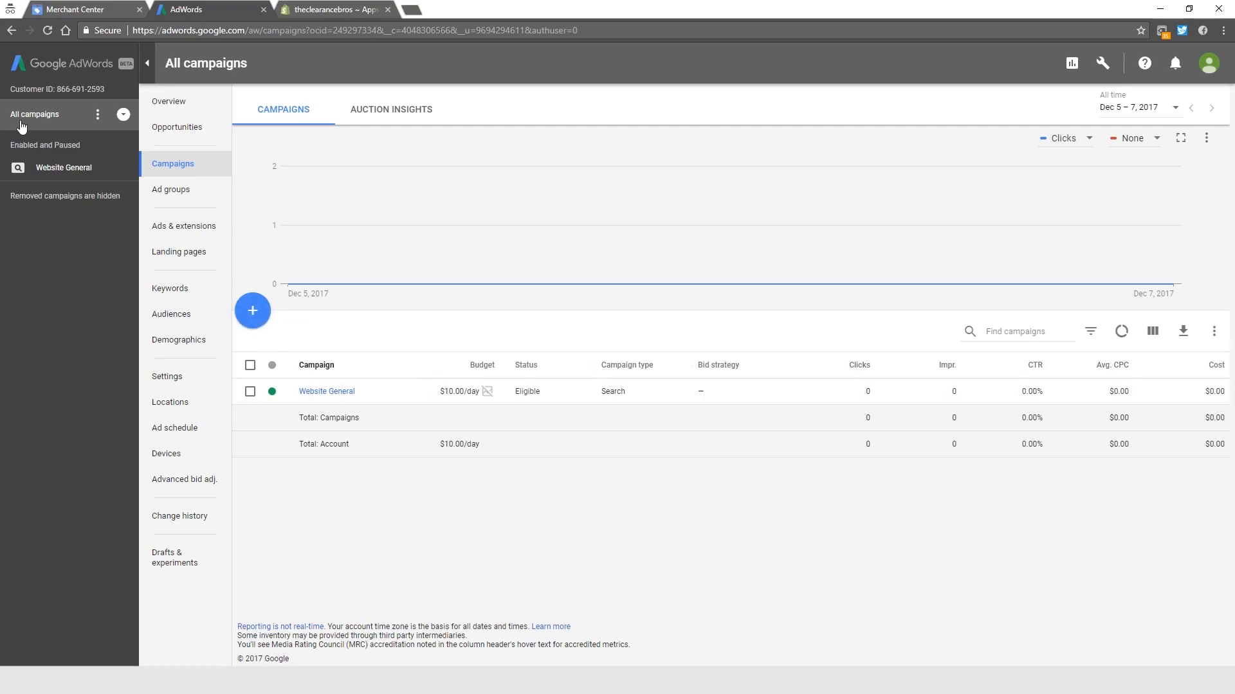
pyautogui.moveTo(53, 129)
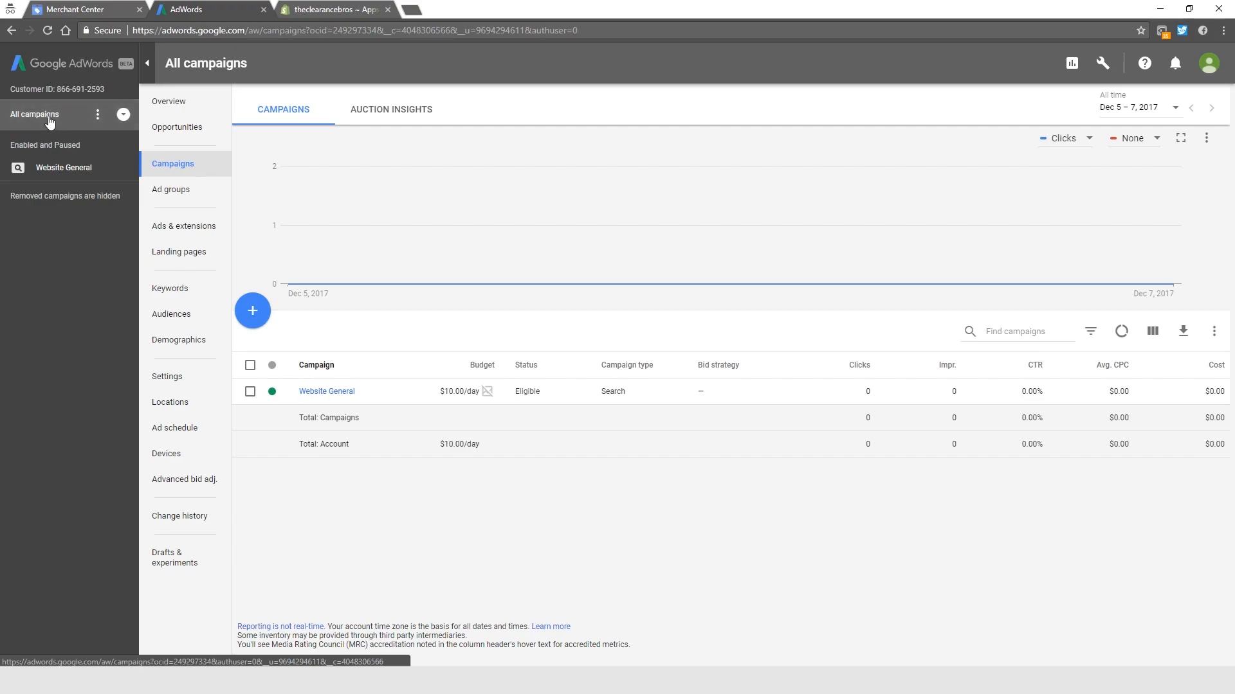
pyautogui.moveTo(344, 77)
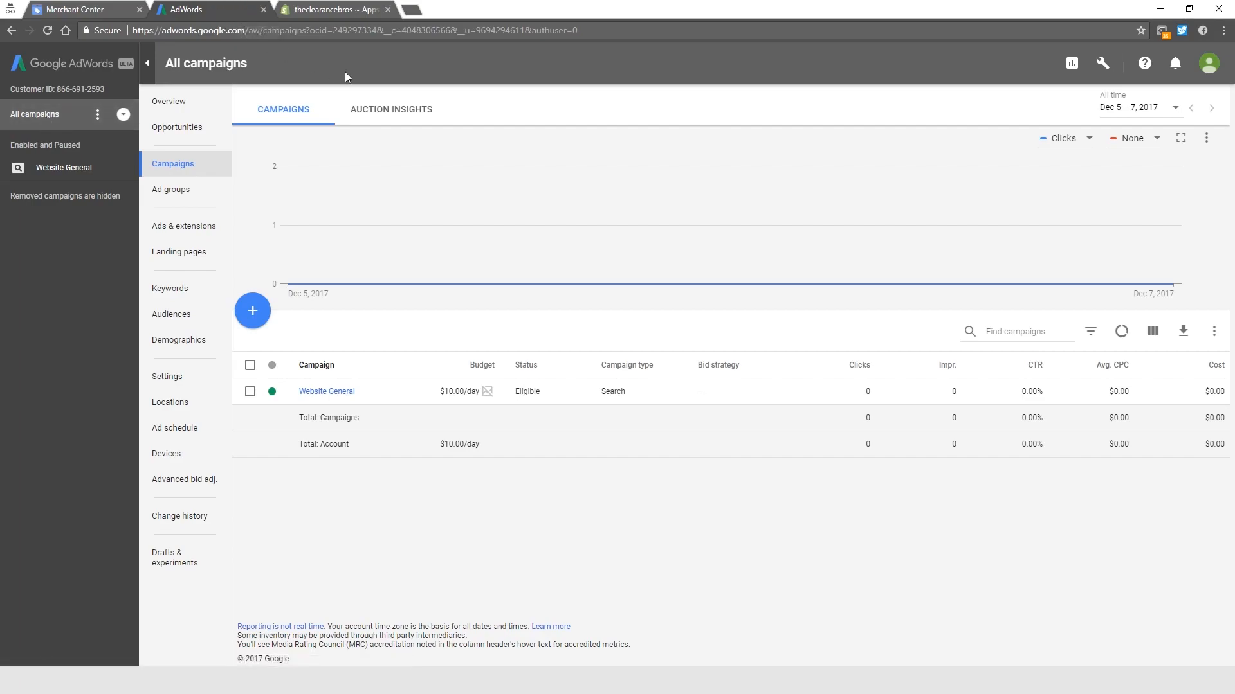
pyautogui.moveTo(253, 310)
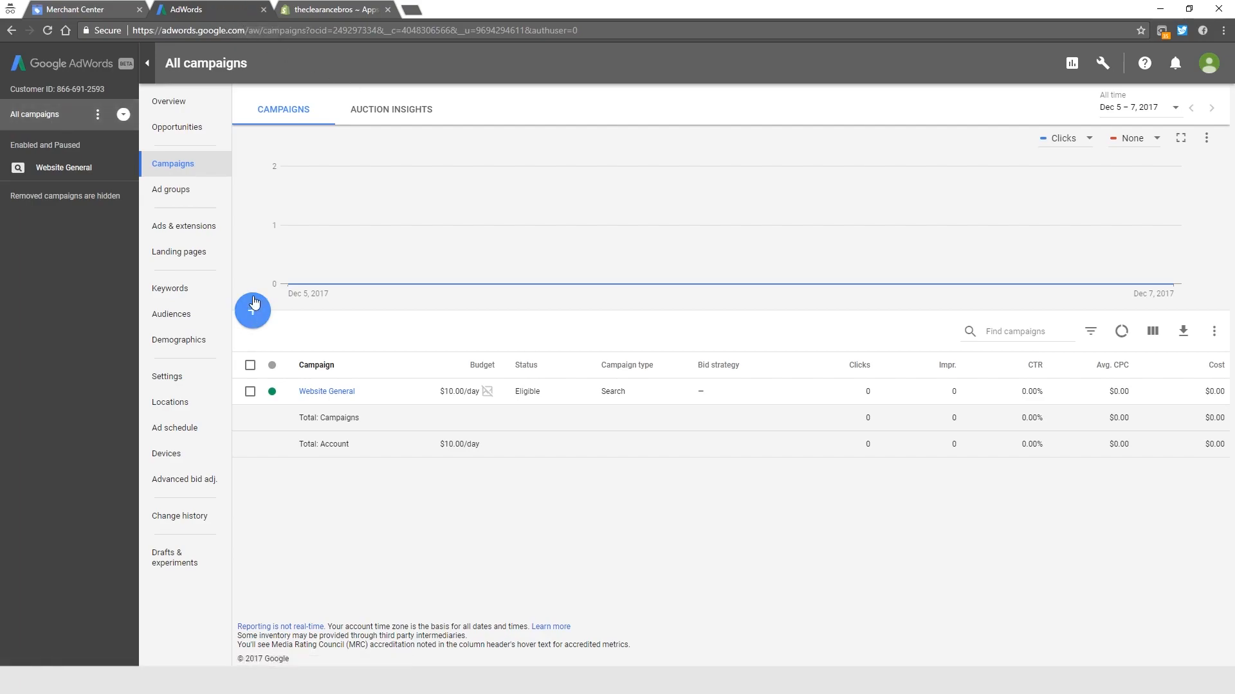
pyautogui.moveTo(252, 310)
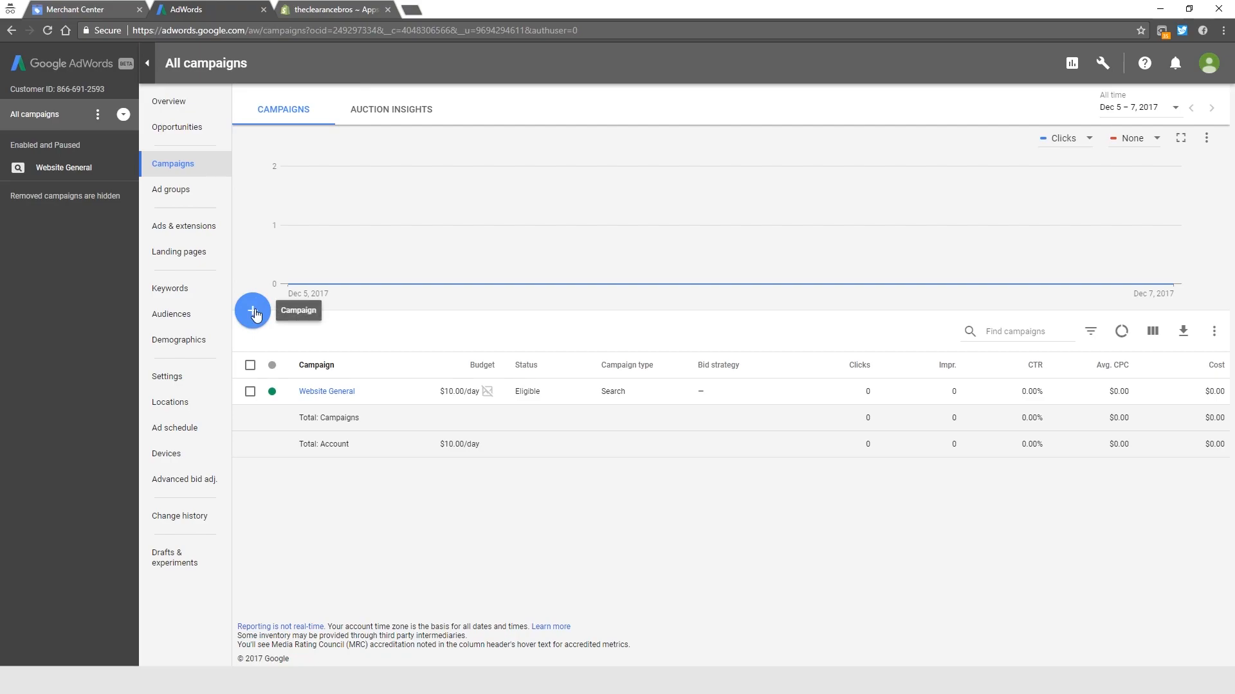
# - Choose New campaign from the blue + button to reach the campaign type choices
pyautogui.click(253, 310)
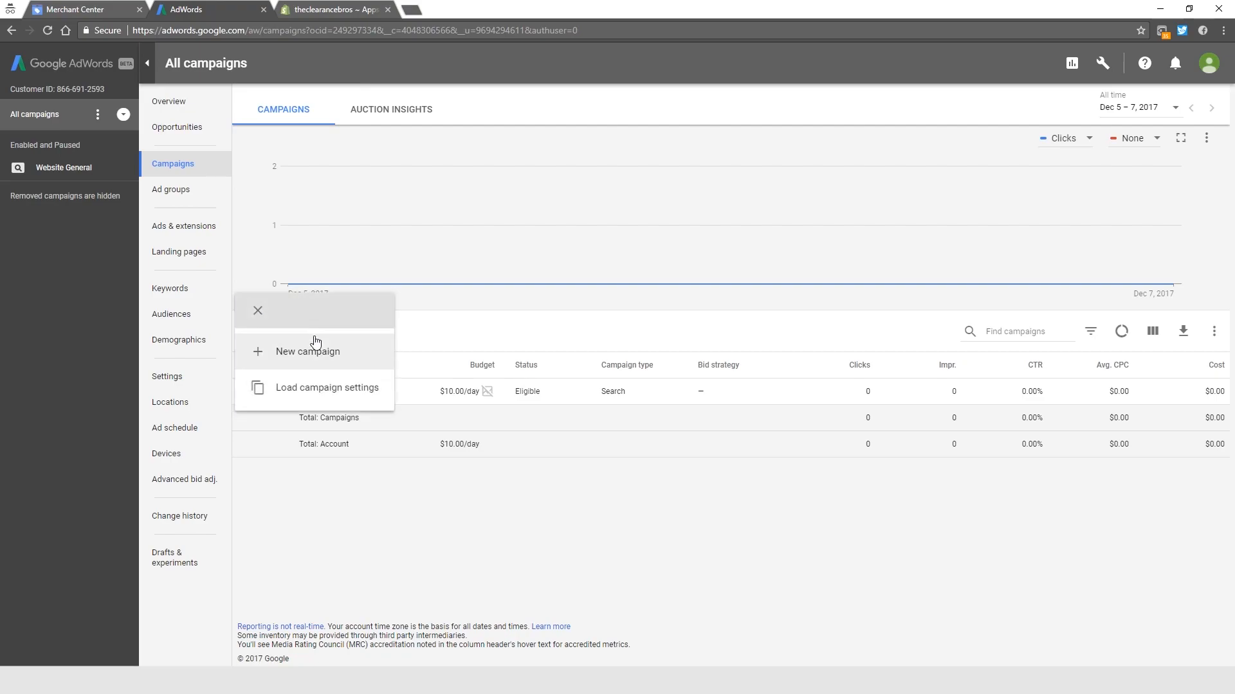
pyautogui.moveTo(308, 354)
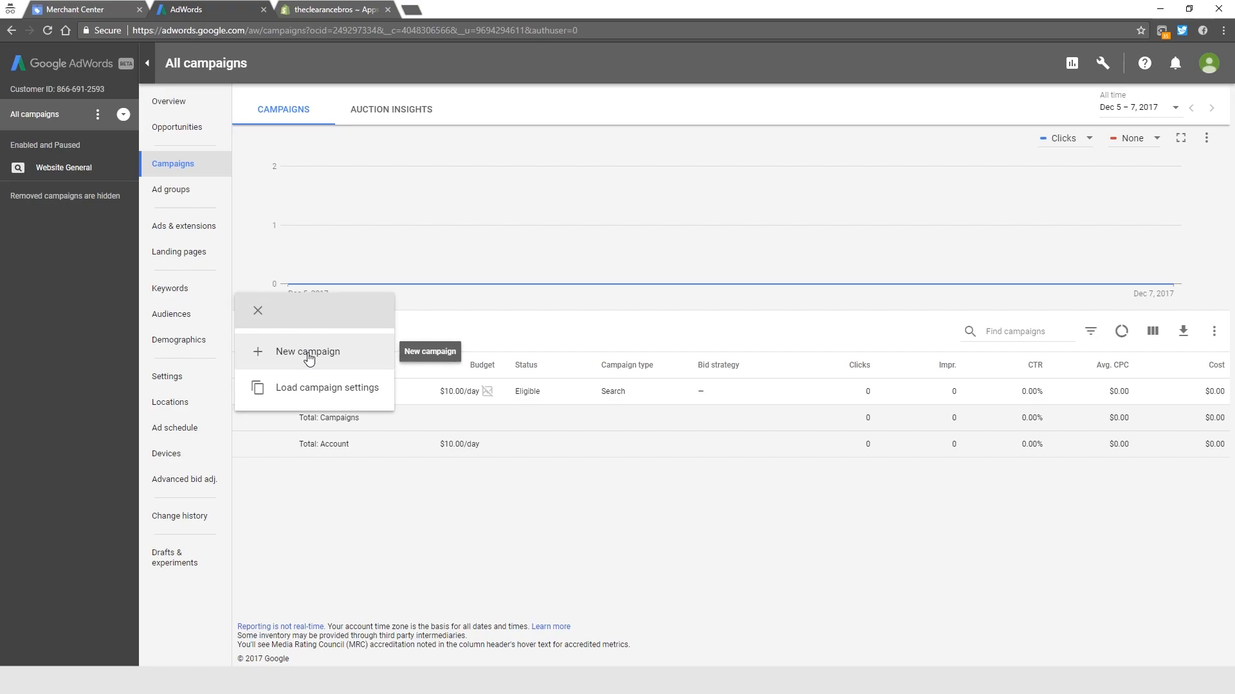
pyautogui.click(308, 351)
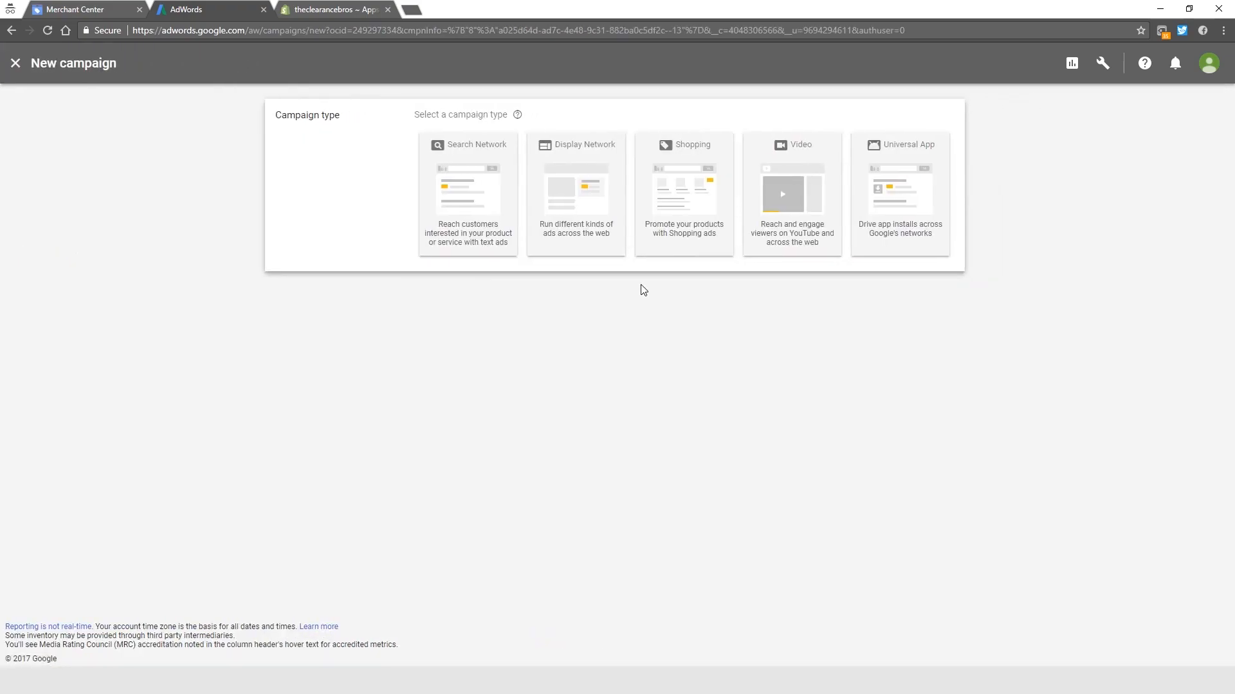
pyautogui.moveTo(680, 159)
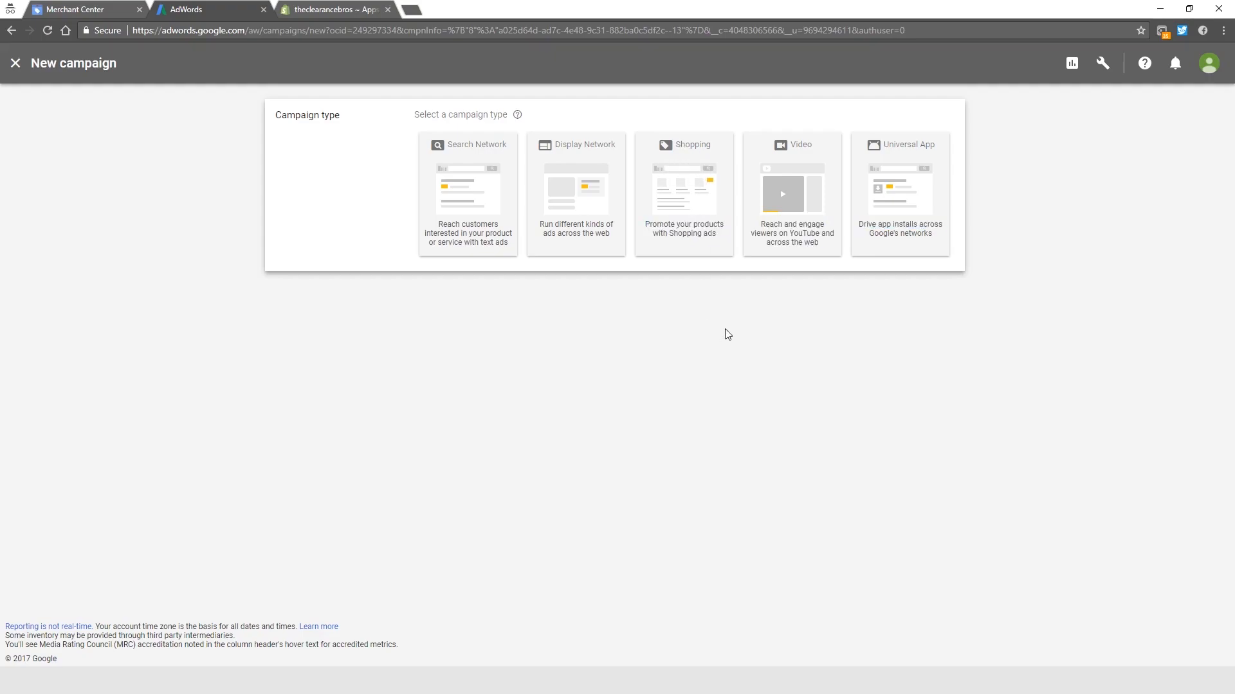
pyautogui.moveTo(504, 155)
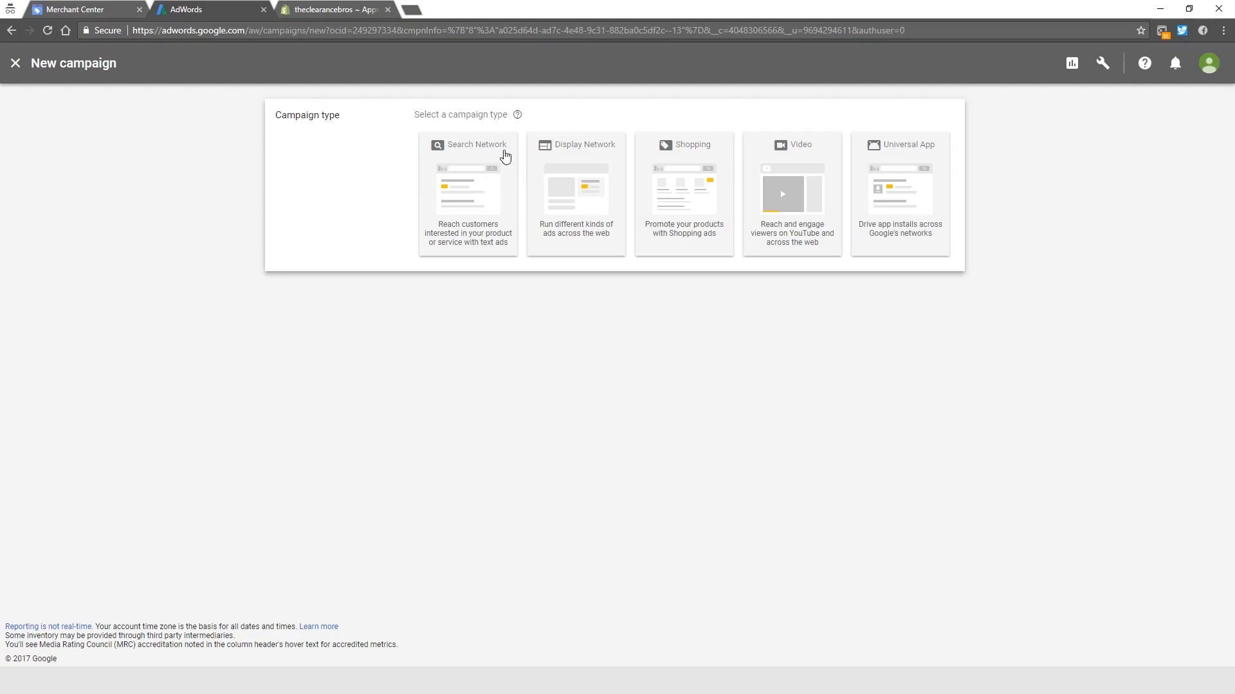
pyautogui.moveTo(490, 149)
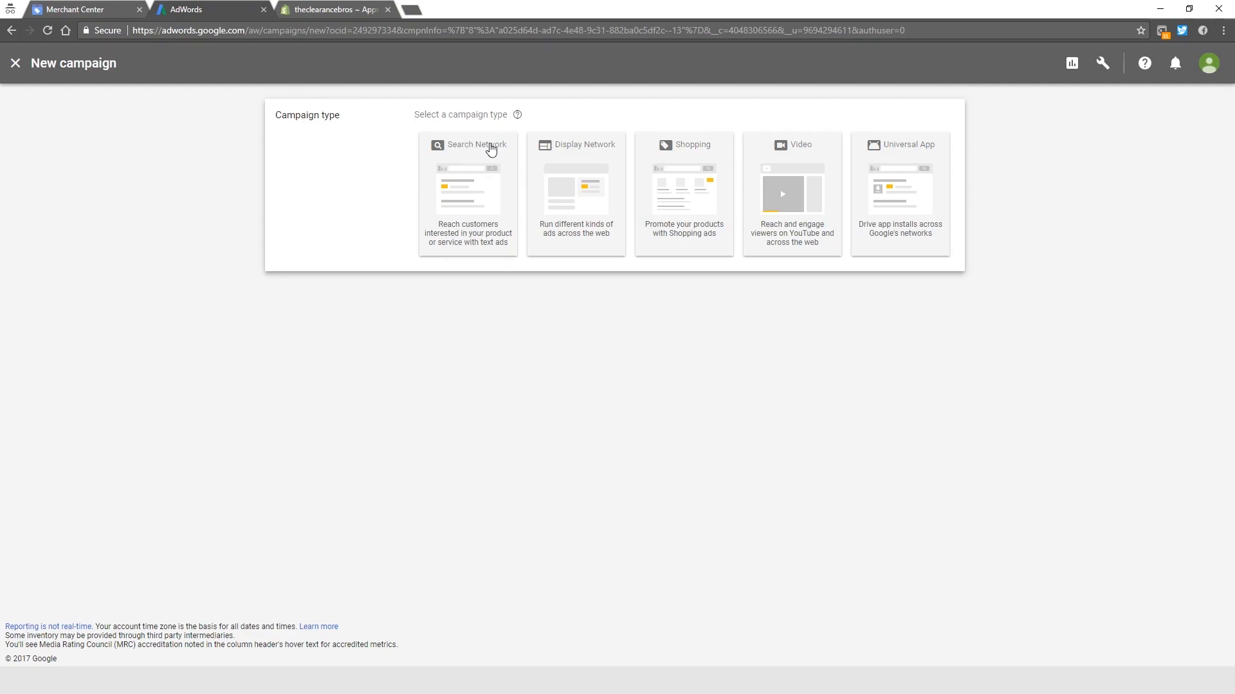
pyautogui.moveTo(785, 158)
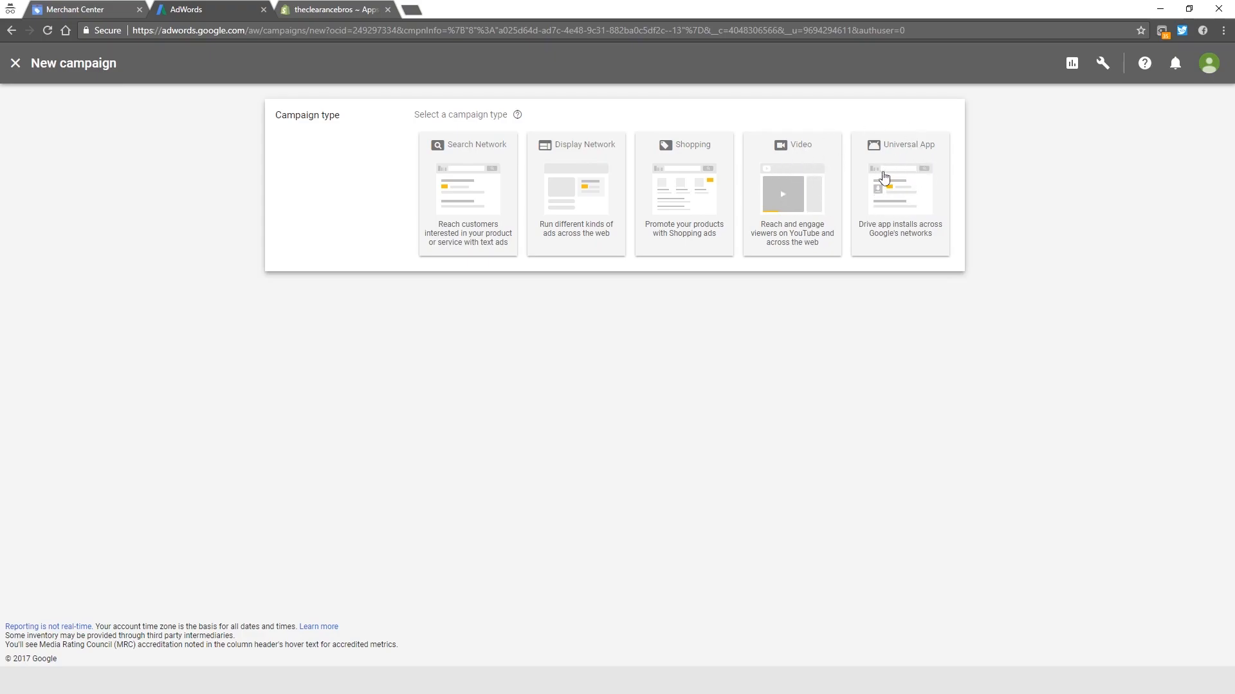
pyautogui.moveTo(676, 179)
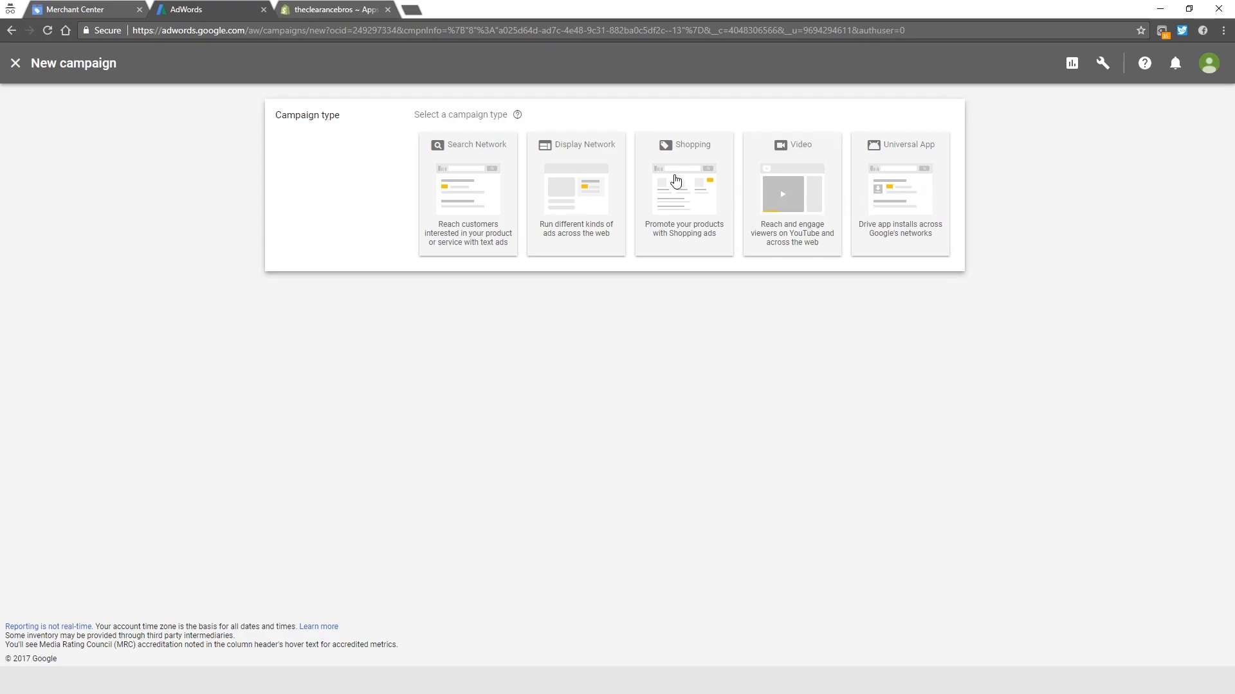
# - Choose Shopping with the Vantinos Merchant Center account selling in the United States, and continue
pyautogui.click(683, 144)
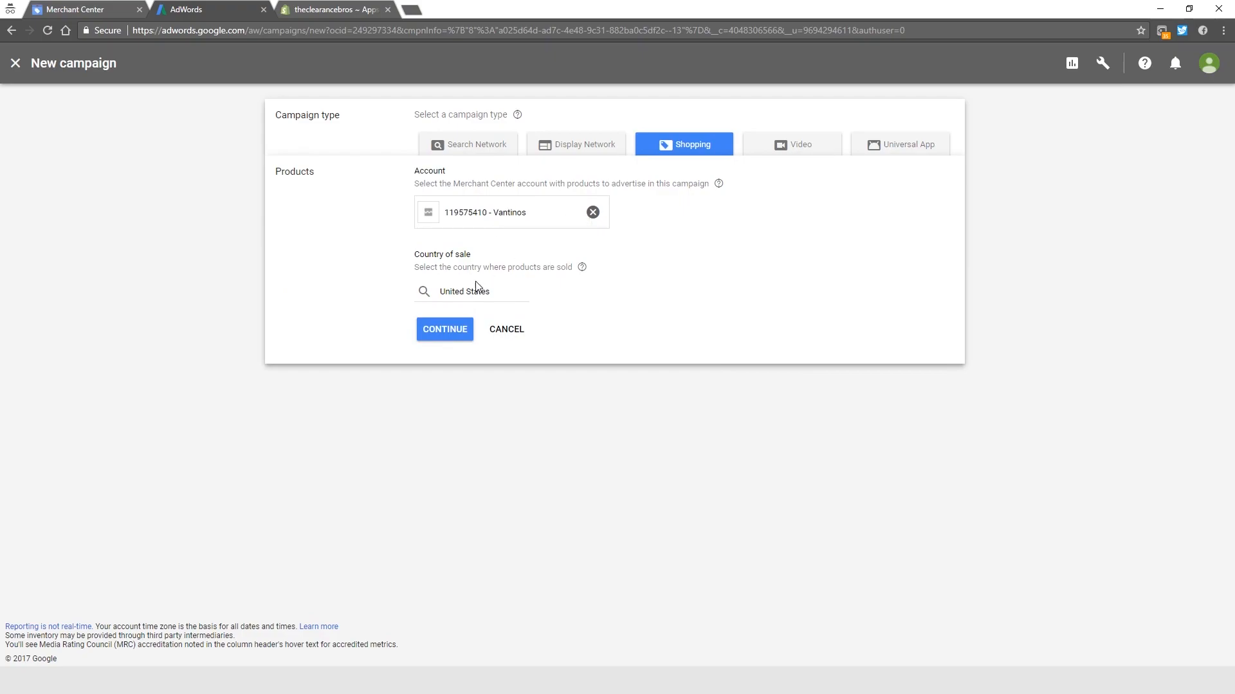
pyautogui.moveTo(599, 298)
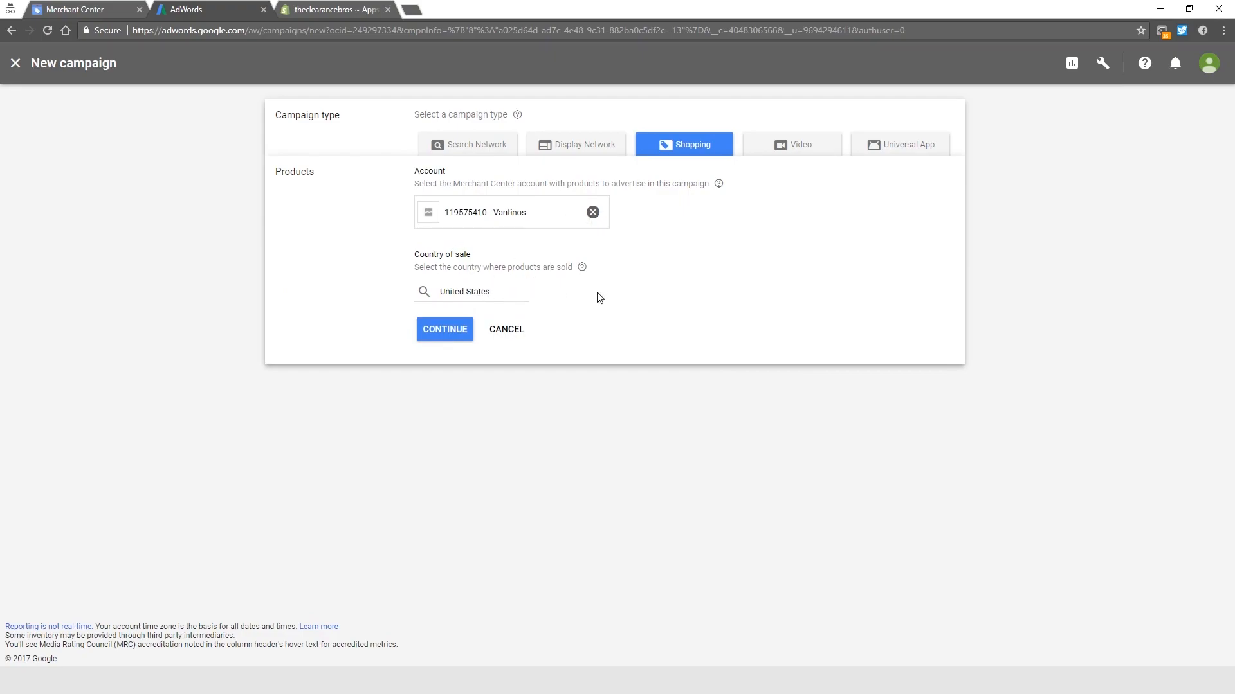
pyautogui.moveTo(473, 249)
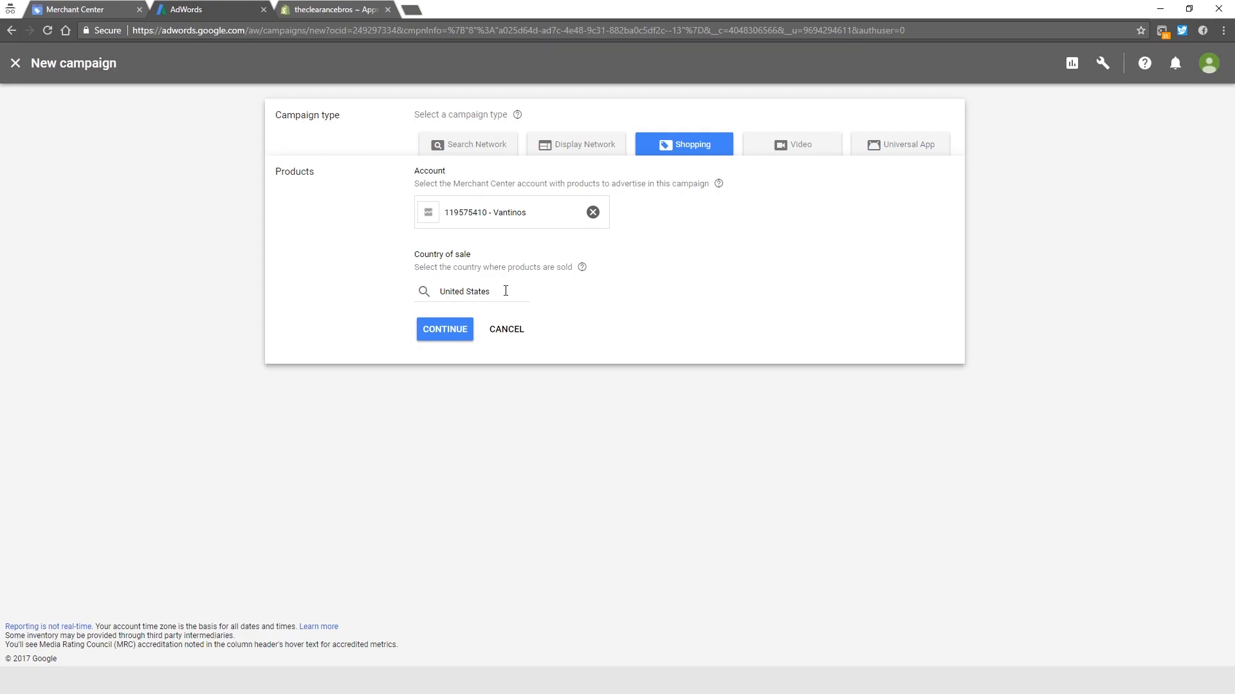
pyautogui.click(444, 329)
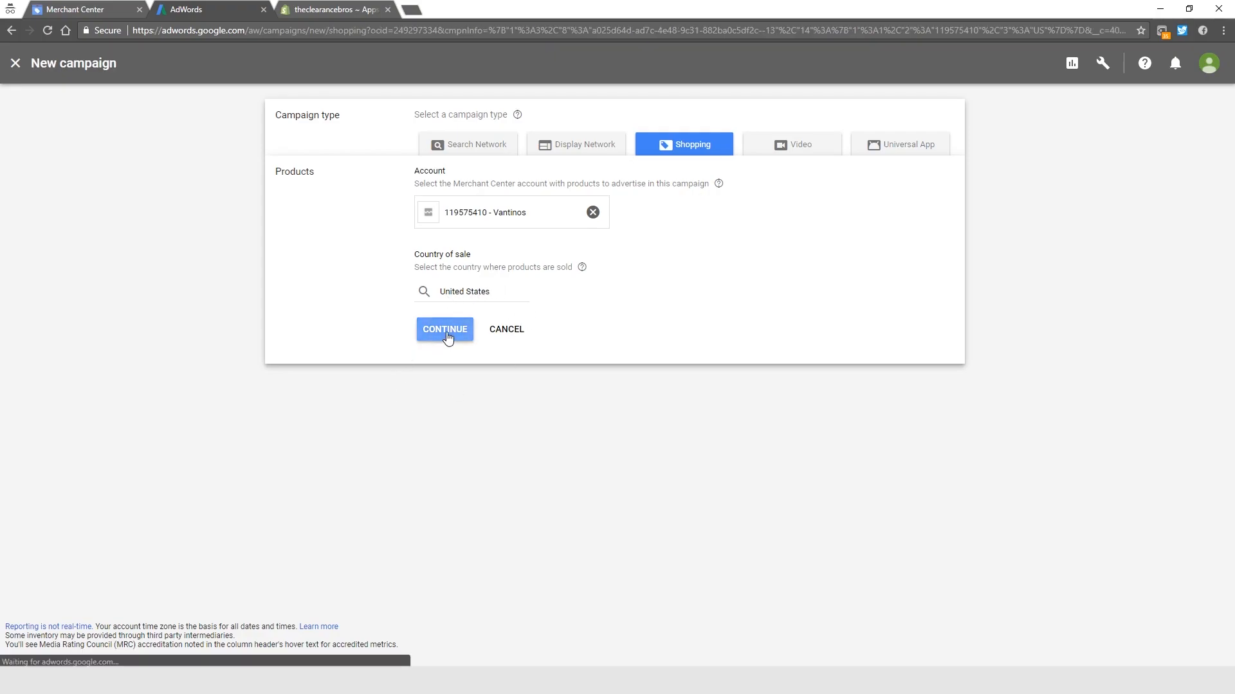
# - Enter 'All Products - Test' as the Shopping campaign's name
pyautogui.click(444, 329)
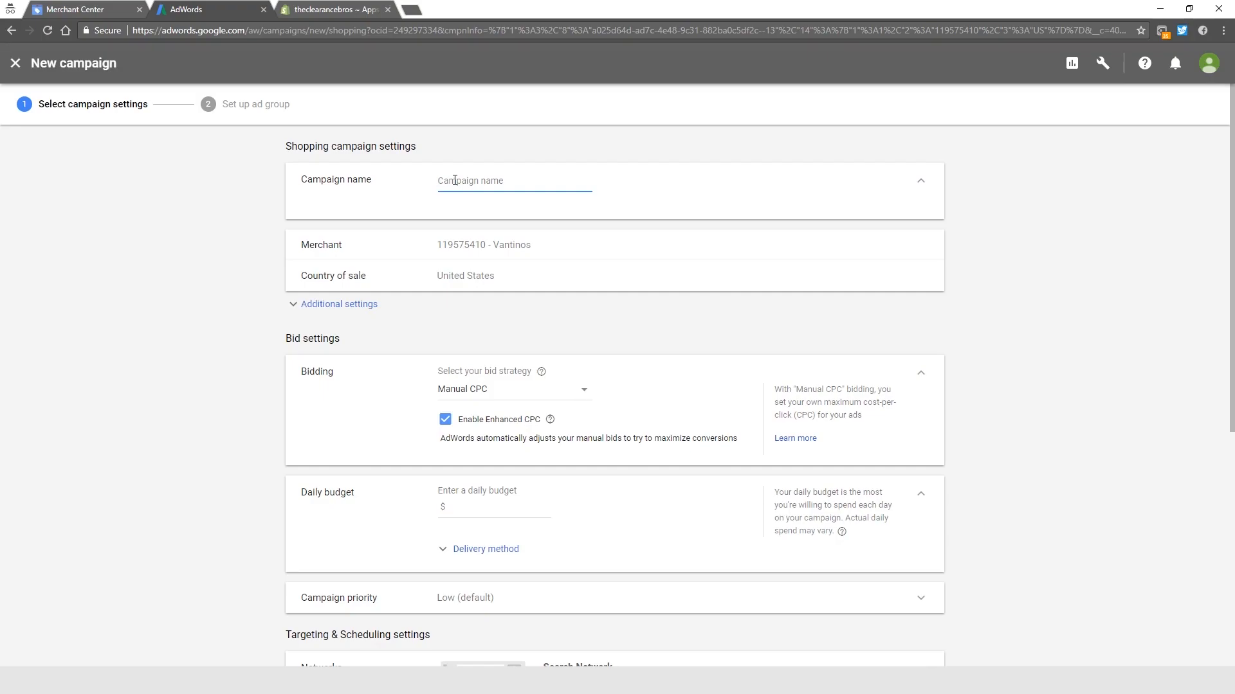
pyautogui.write('All Products')
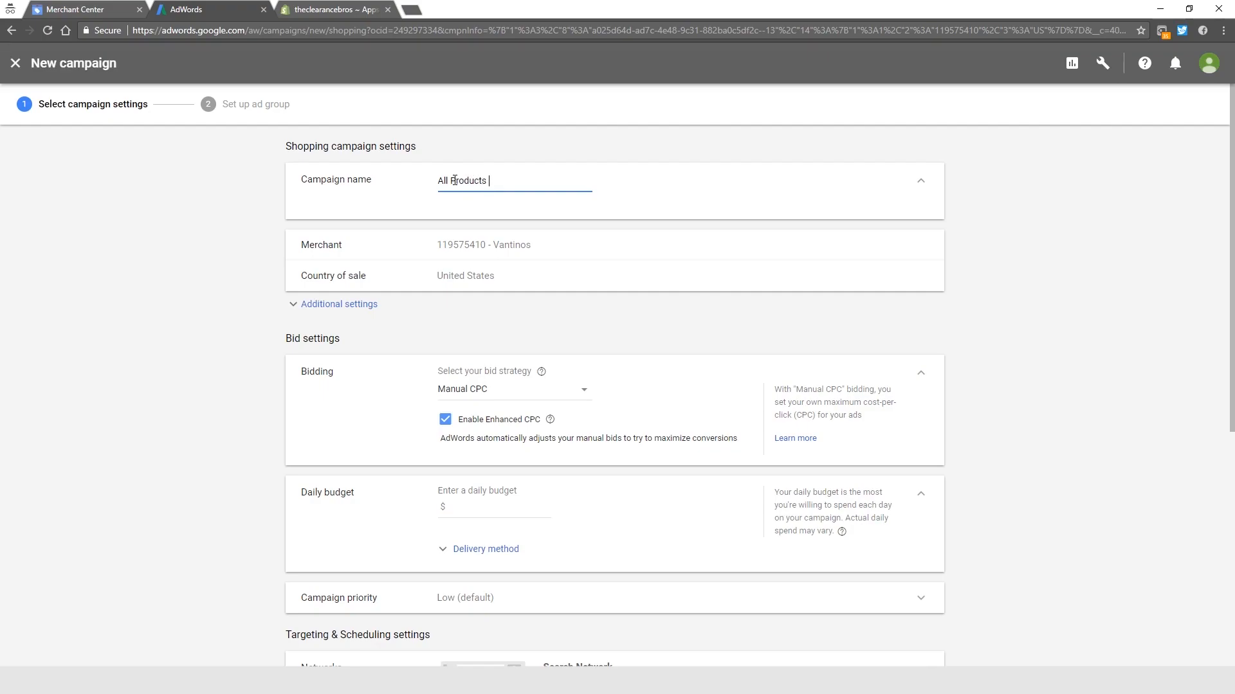
pyautogui.write('- Test')
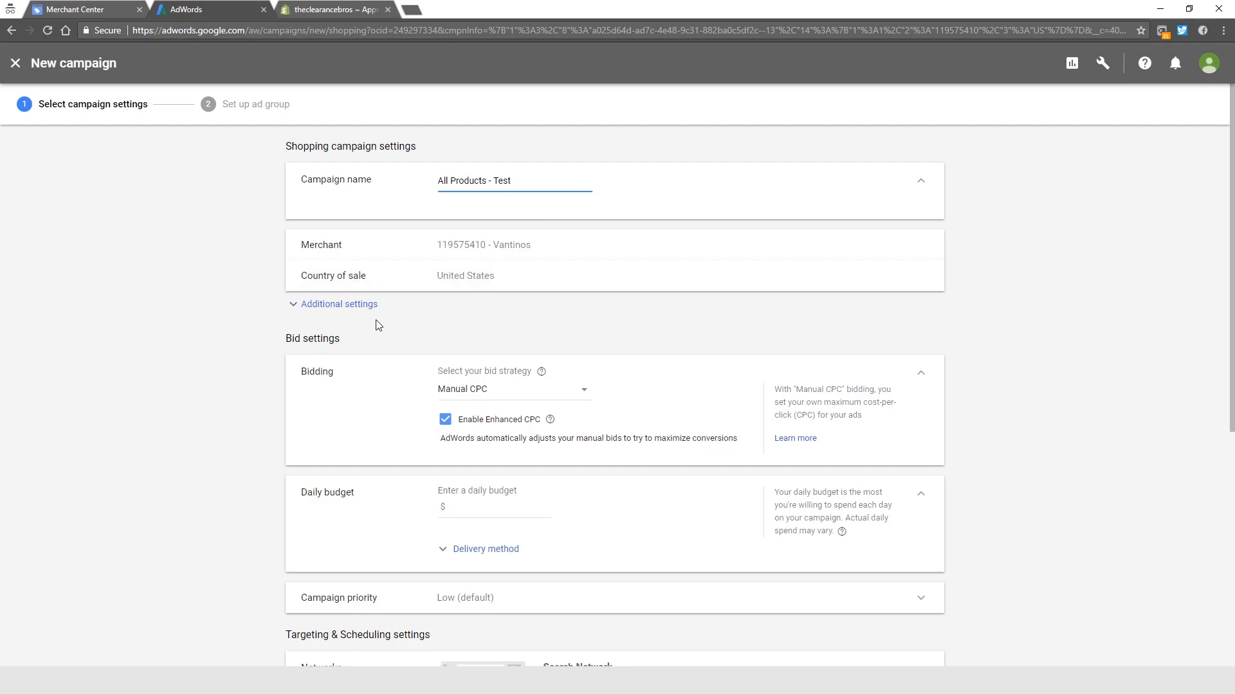
pyautogui.moveTo(359, 313)
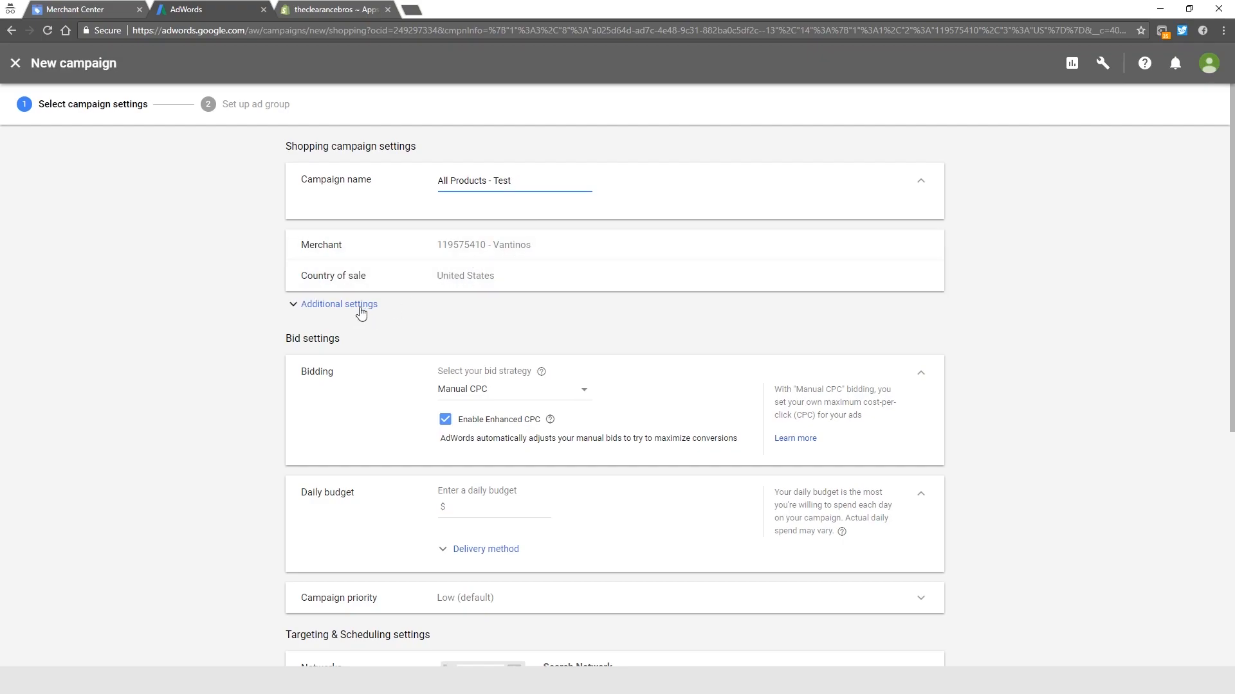
# - Expand Additional settings to show inventory filter, local inventory ads and URL options
pyautogui.click(337, 305)
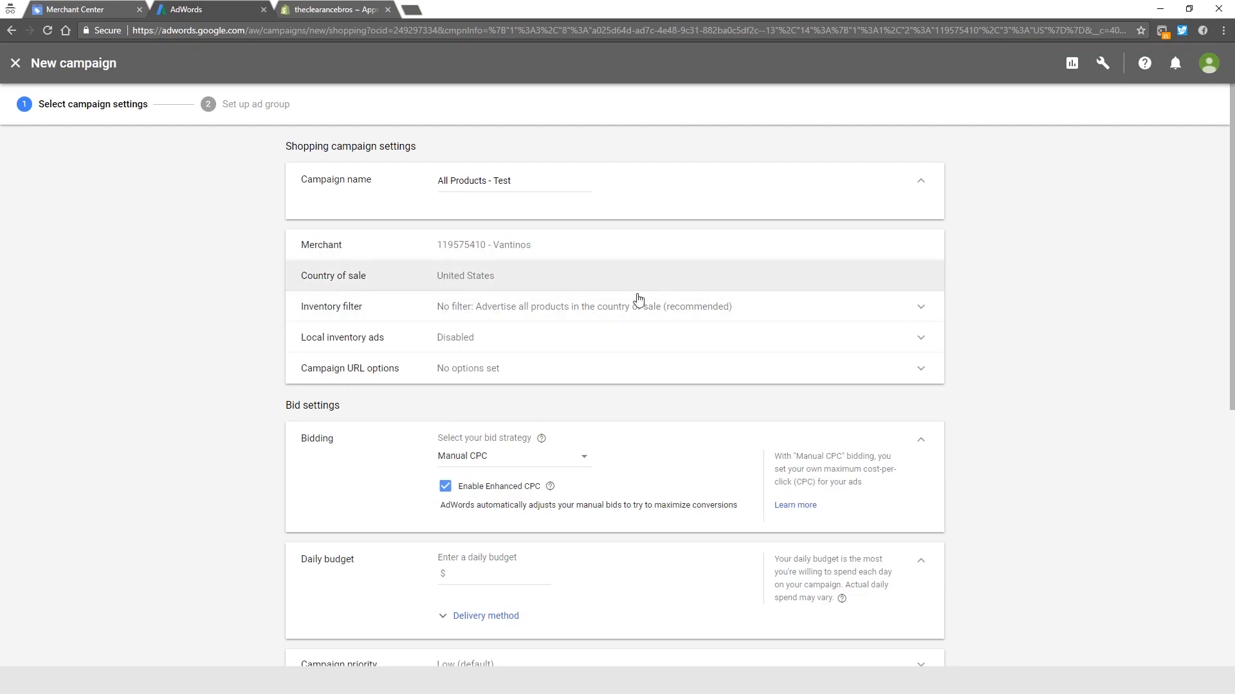
pyautogui.moveTo(417, 334)
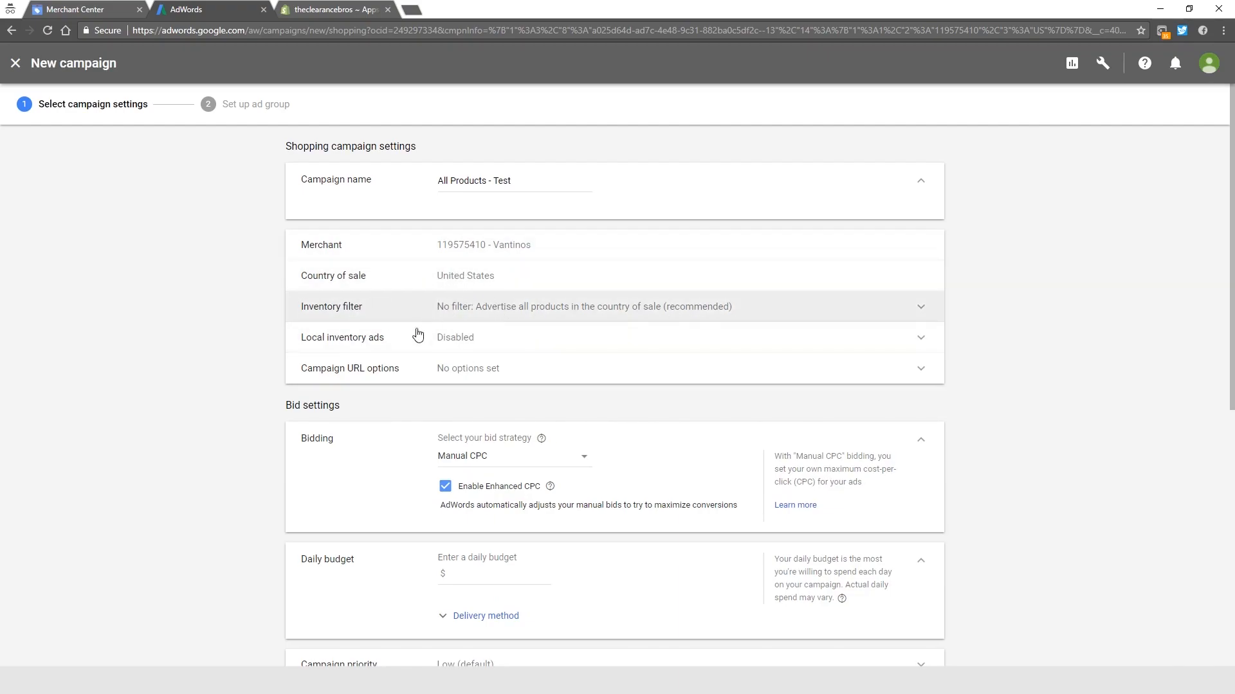
pyautogui.moveTo(509, 350)
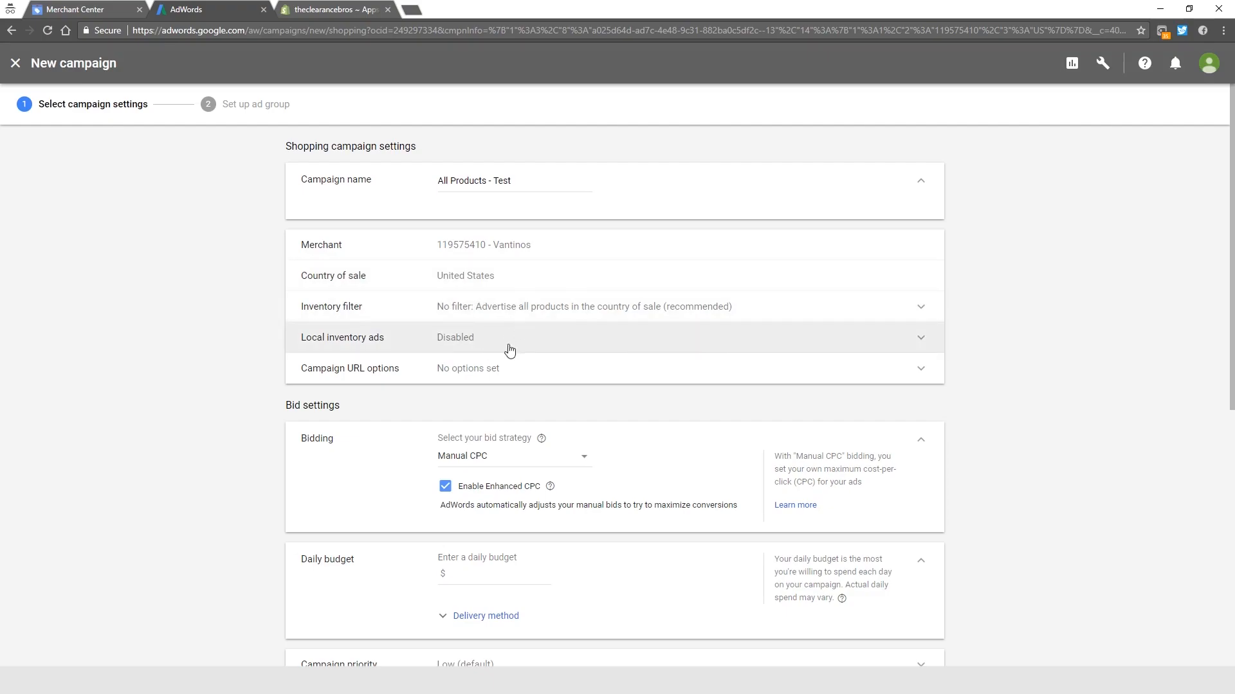
# - Scroll to Bidding and try Maximize clicks as the bid strategy
pyautogui.scroll(-3)
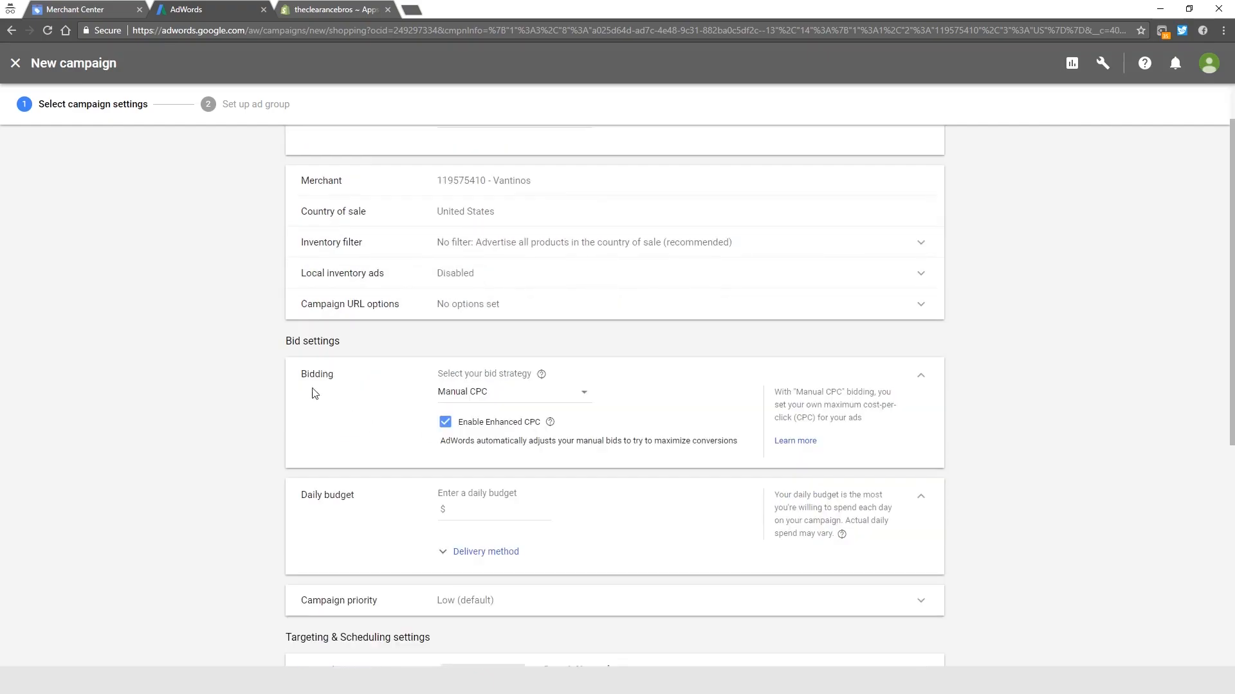
pyautogui.scroll(-3)
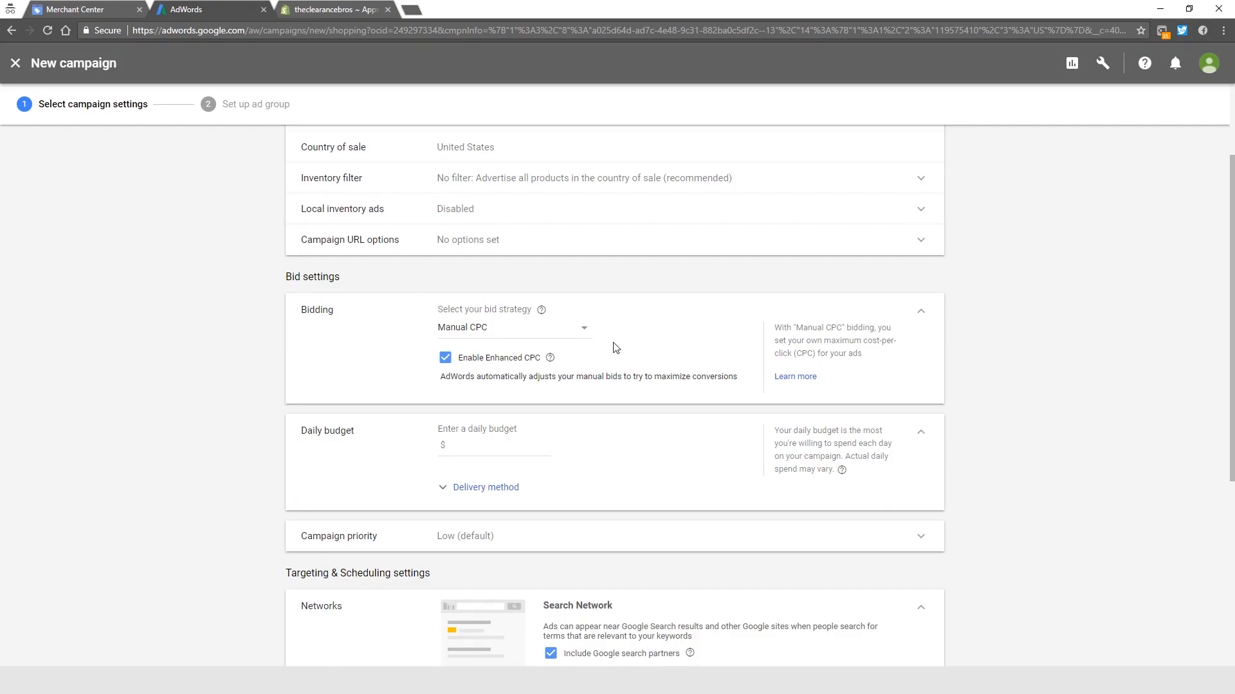
pyautogui.moveTo(449, 325)
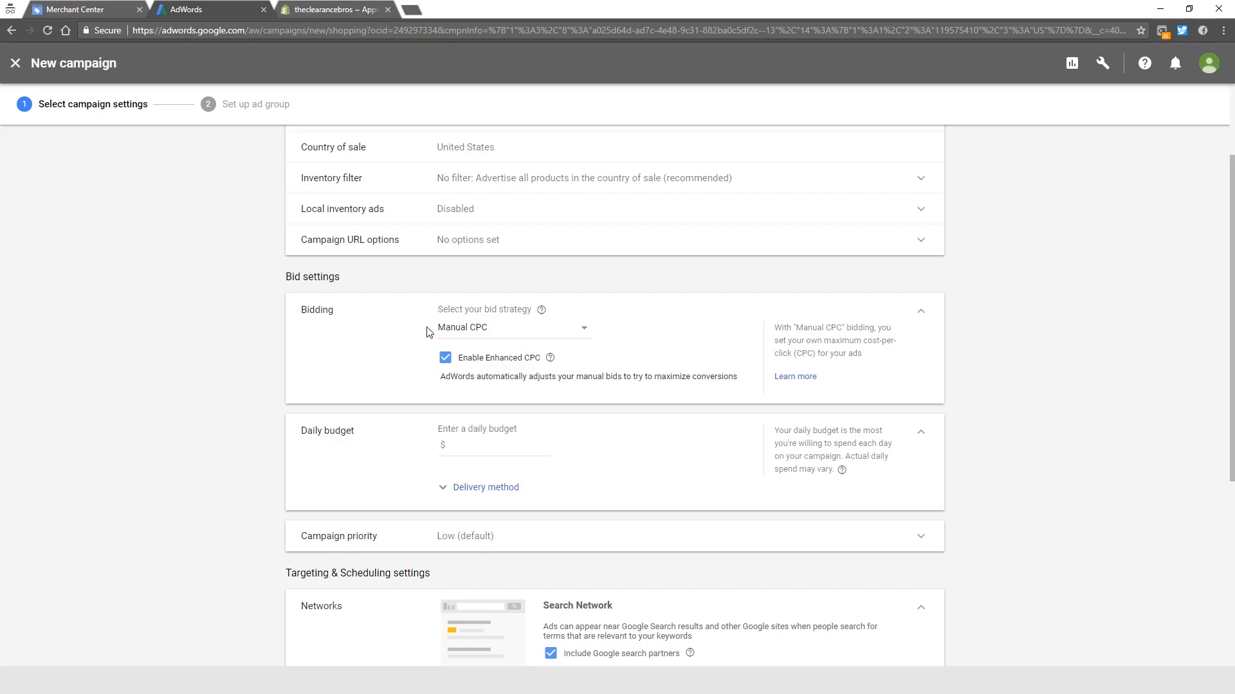
pyautogui.moveTo(512, 342)
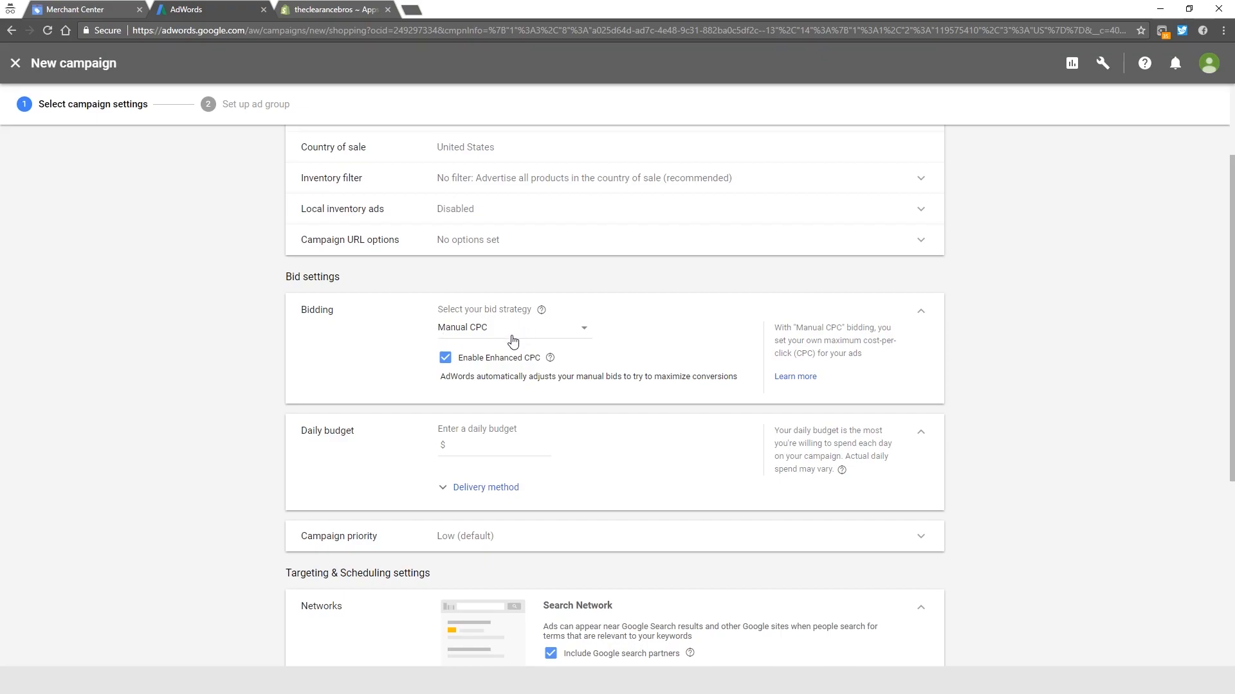
pyautogui.click(513, 327)
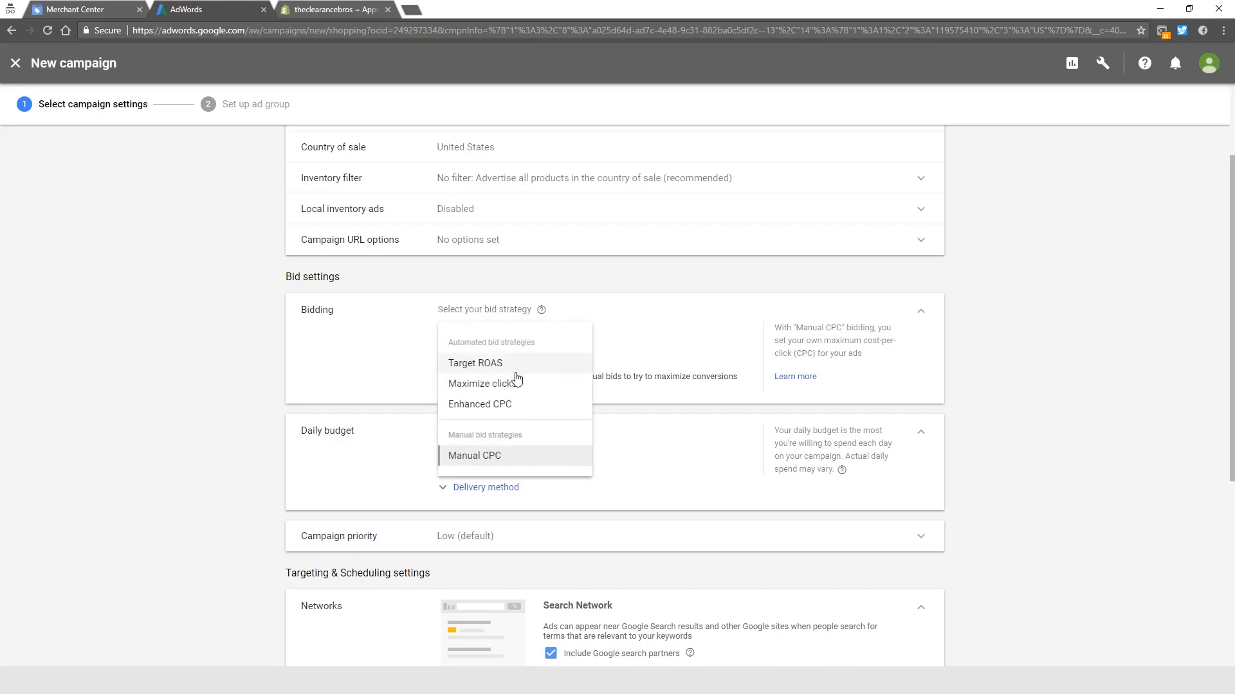
pyautogui.click(480, 384)
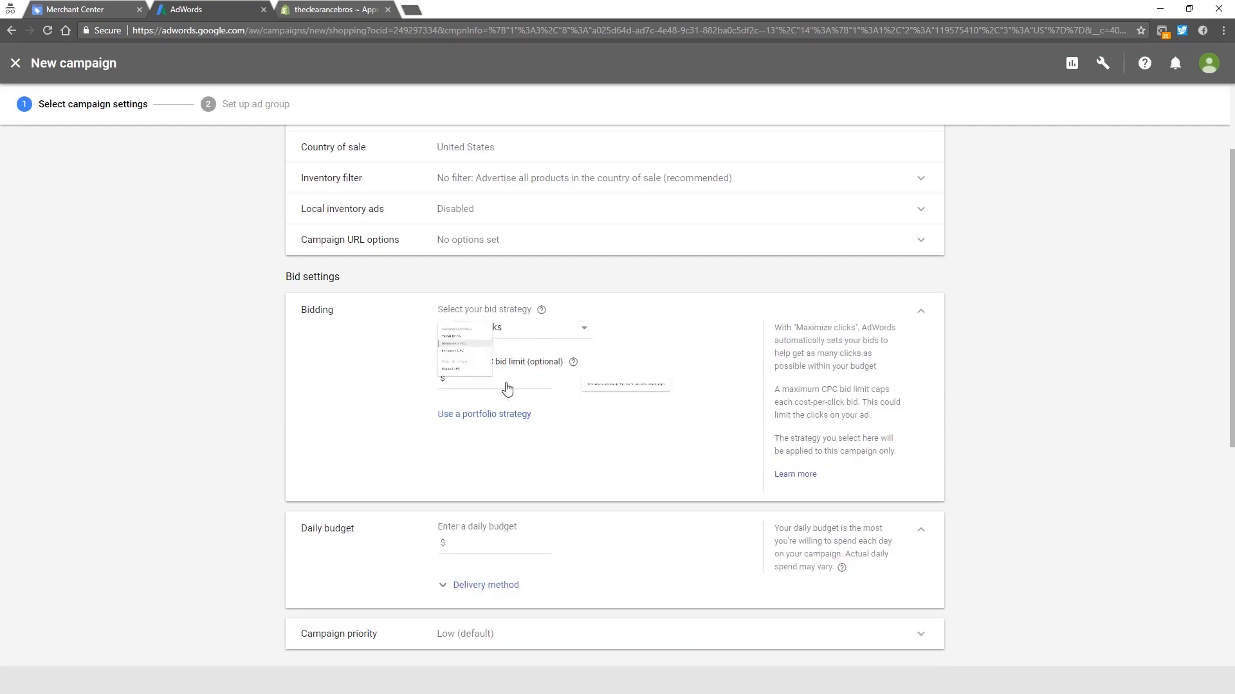
pyautogui.click(469, 344)
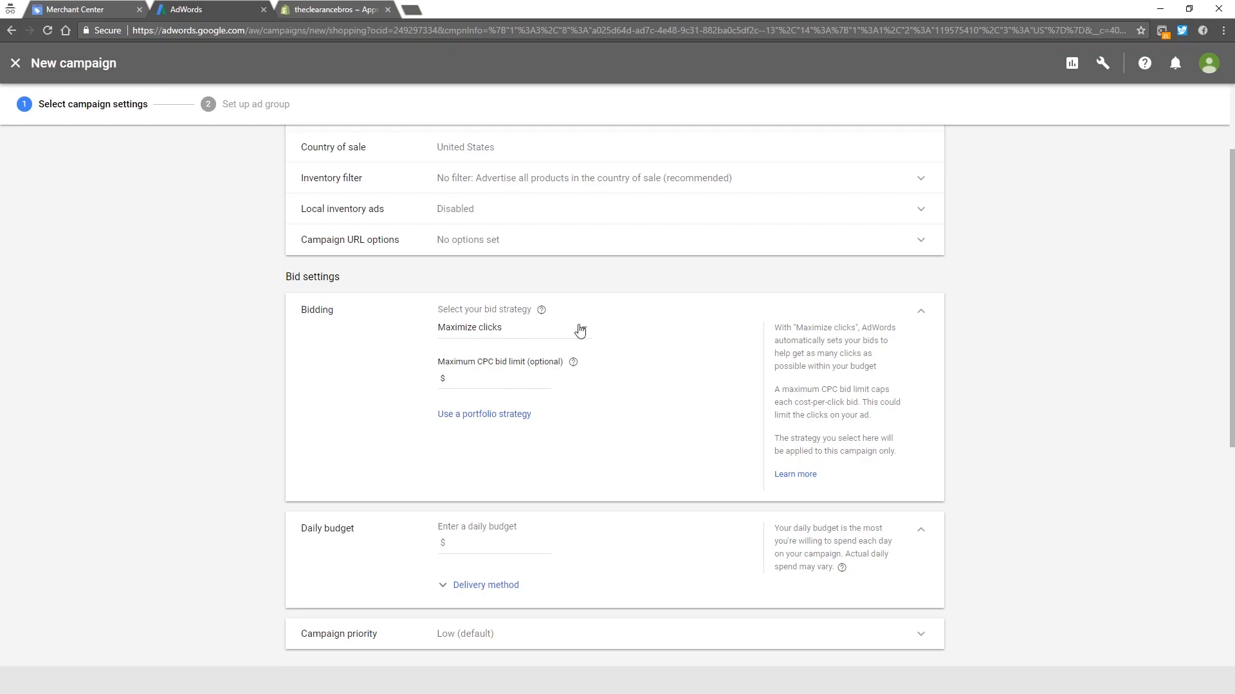
# - Try Target ROAS and Enhanced CPC, then settle on Maximize clicks with no CPC limit
pyautogui.click(485, 327)
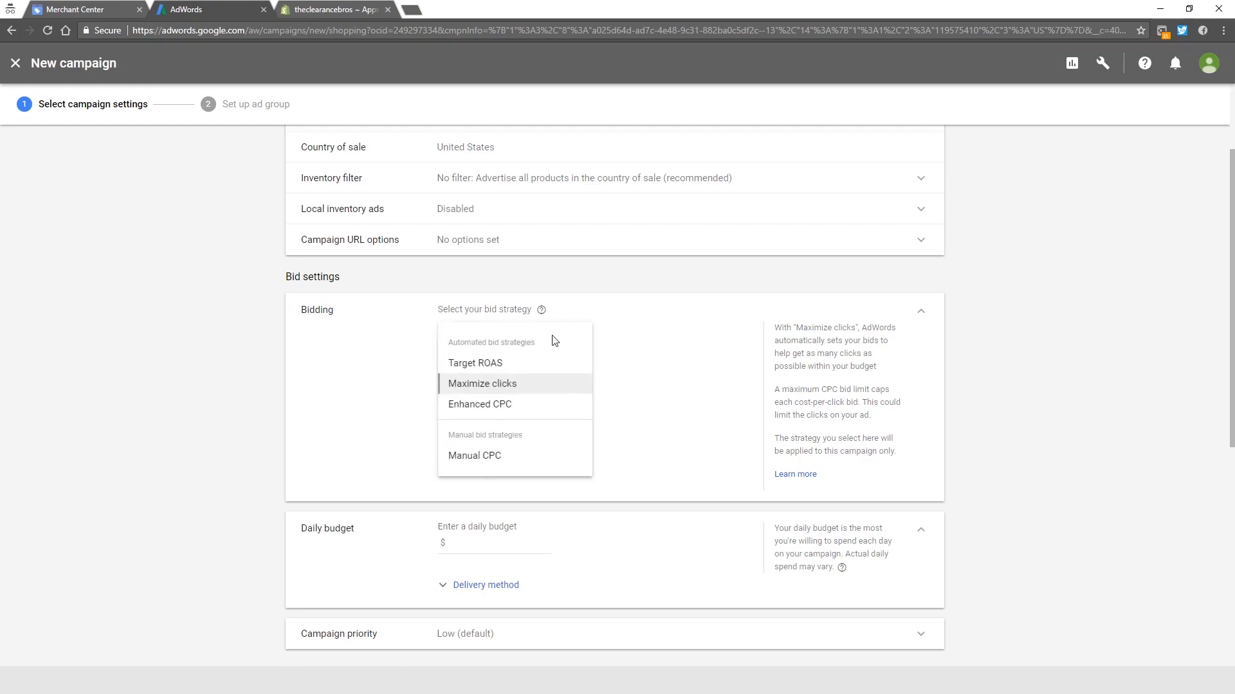
pyautogui.moveTo(489, 366)
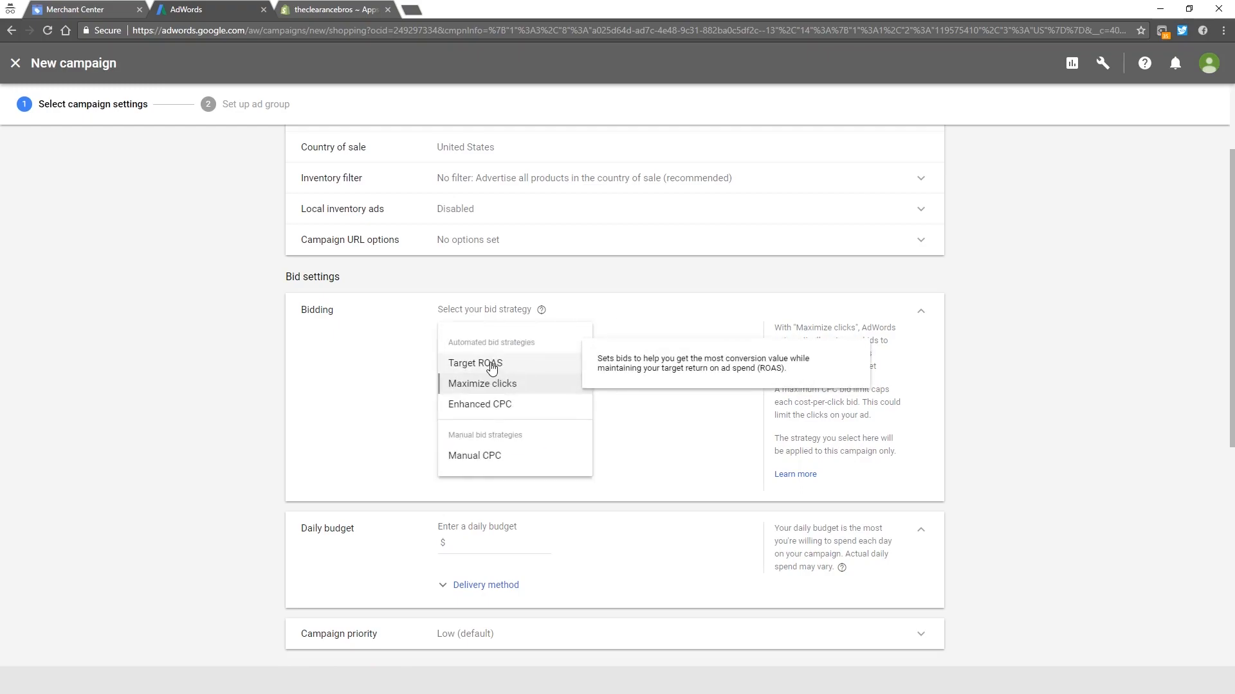
pyautogui.click(475, 363)
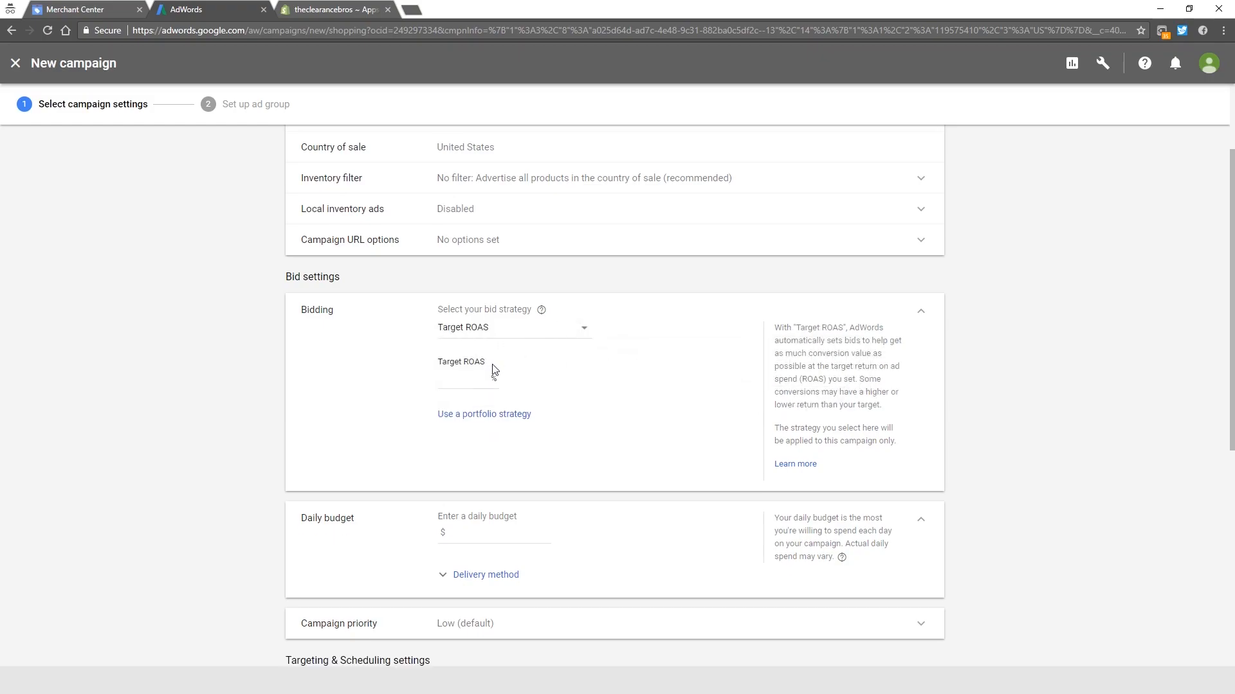
pyautogui.click(513, 327)
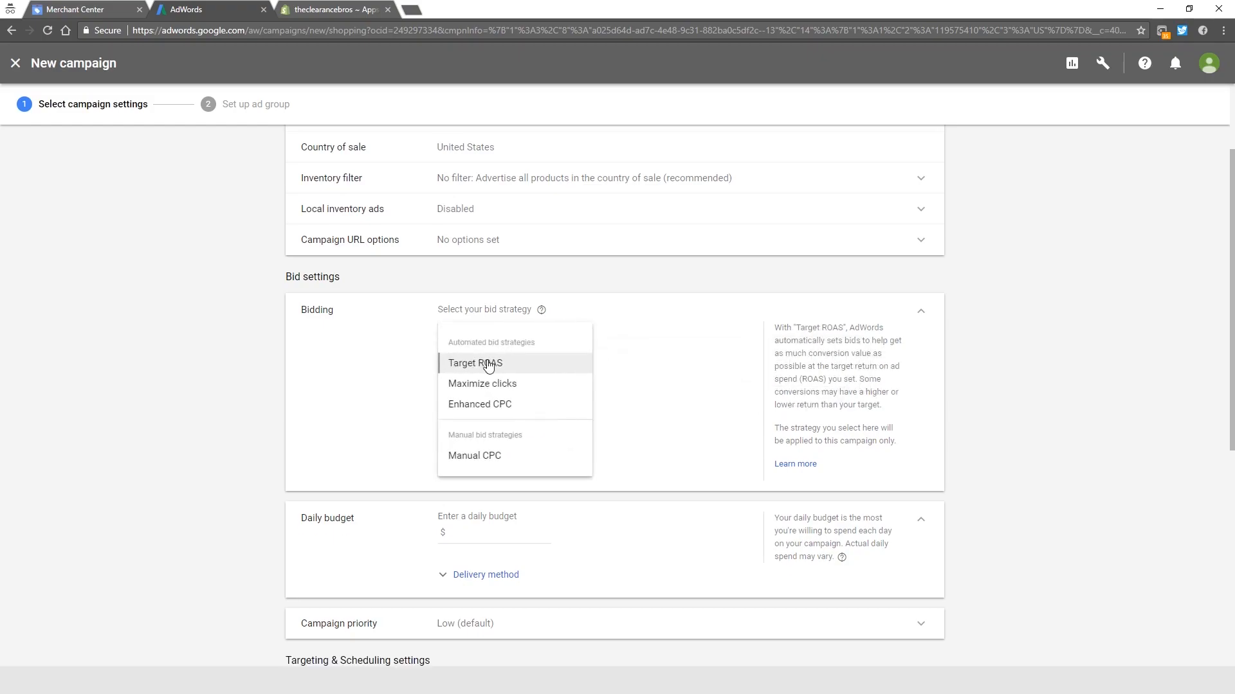
pyautogui.moveTo(474, 363)
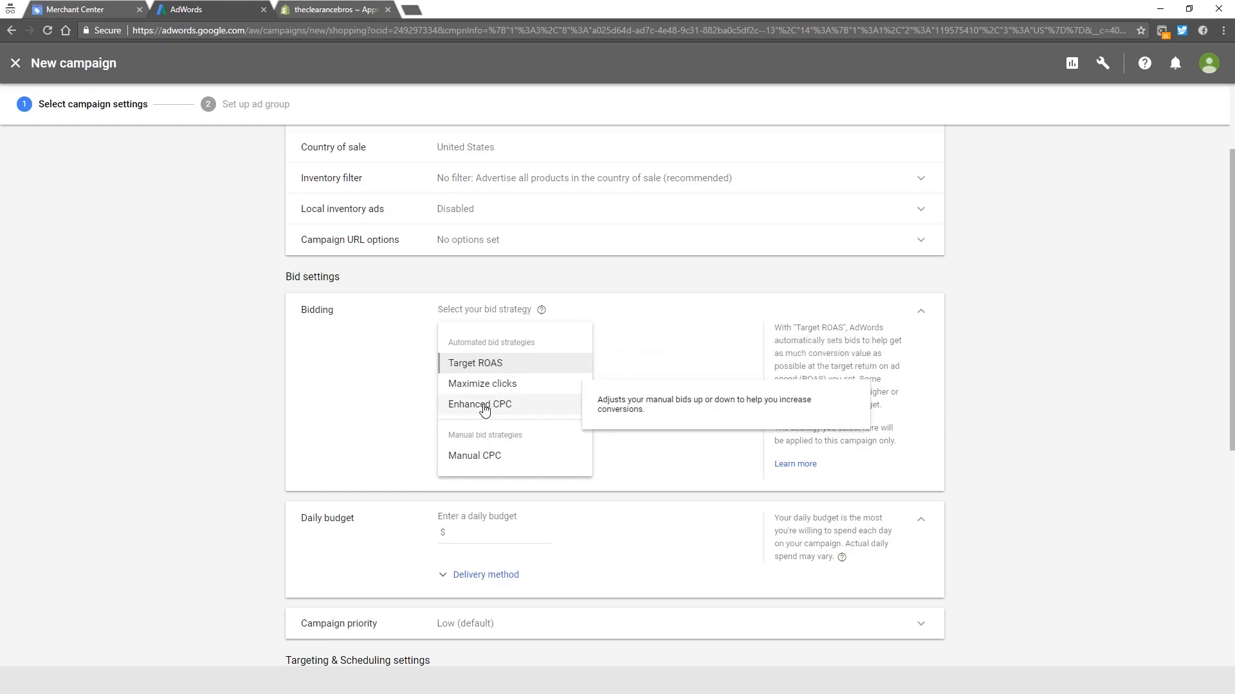
pyautogui.click(479, 404)
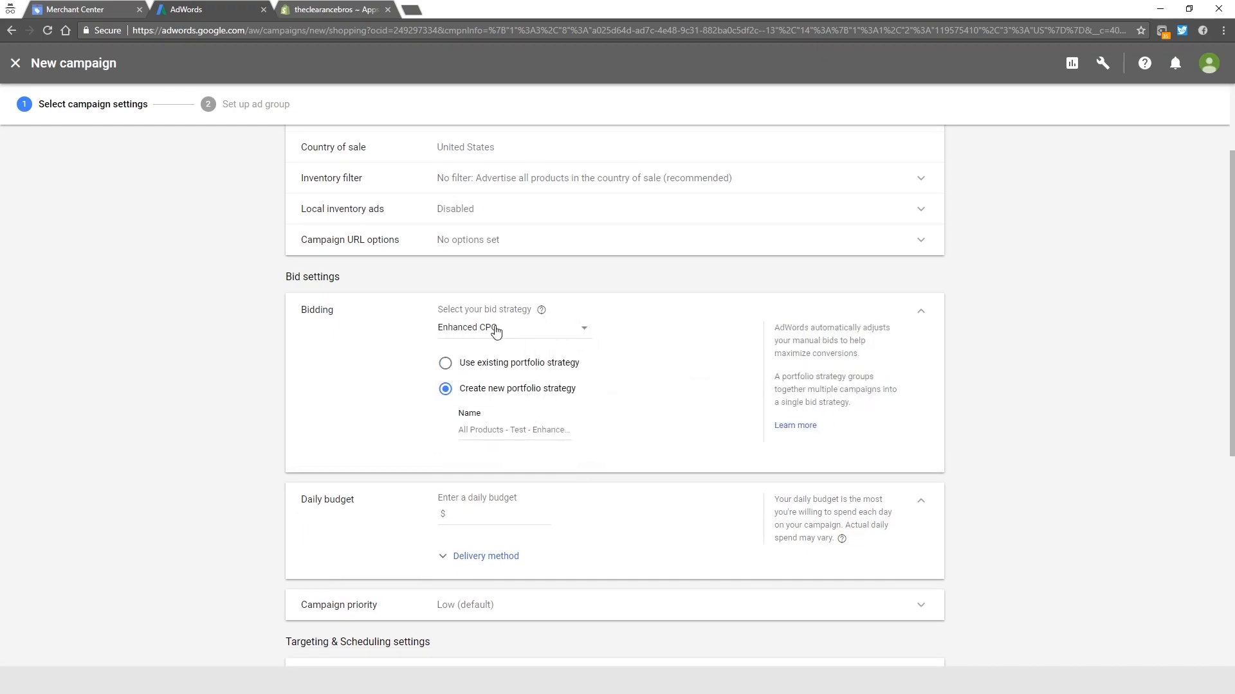
pyautogui.moveTo(510, 332)
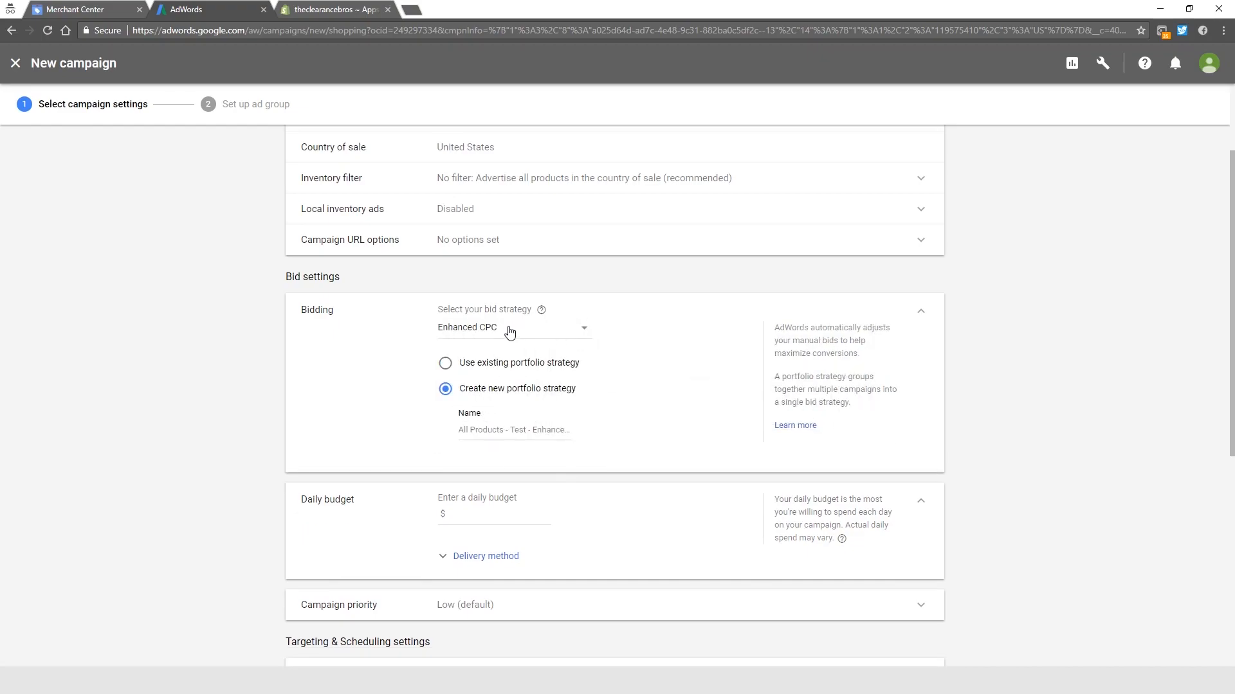
pyautogui.click(512, 327)
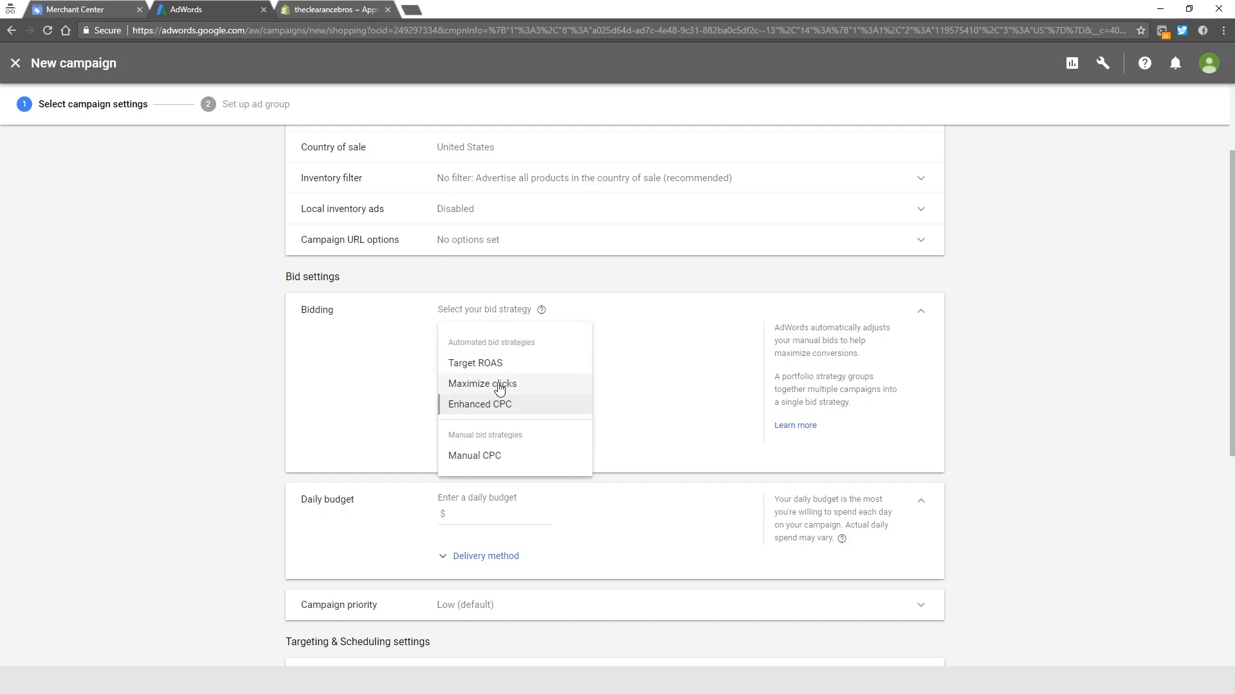
pyautogui.moveTo(481, 383)
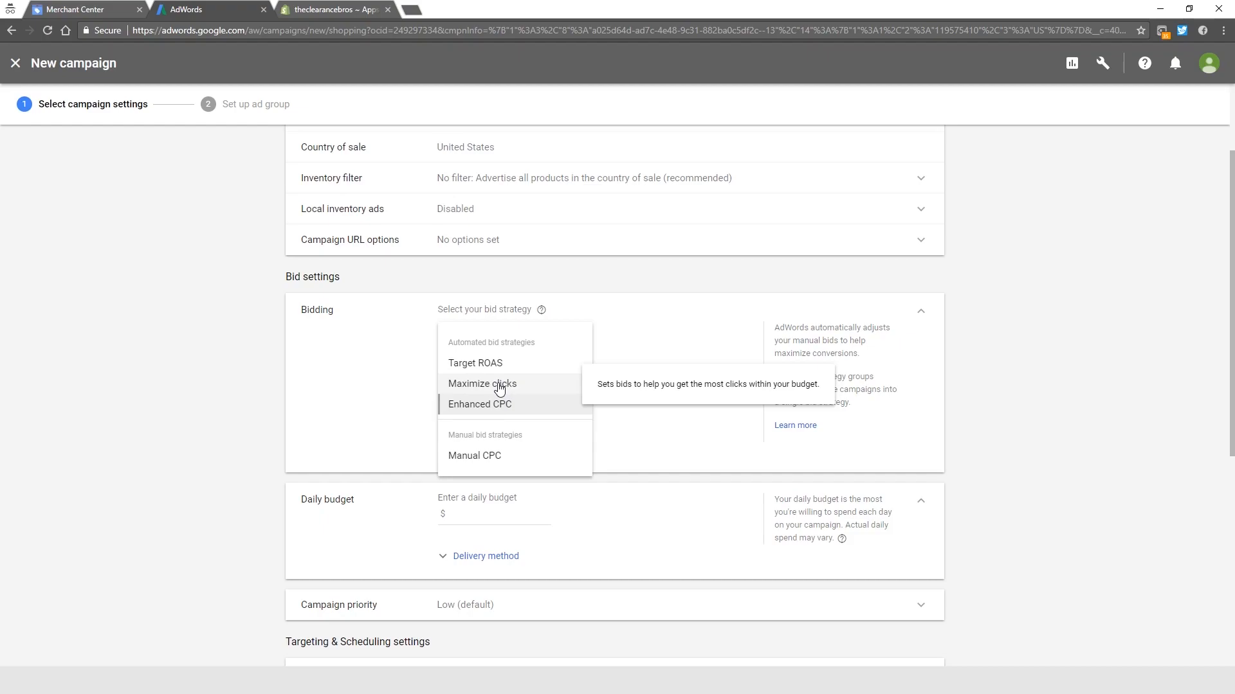
pyautogui.click(481, 383)
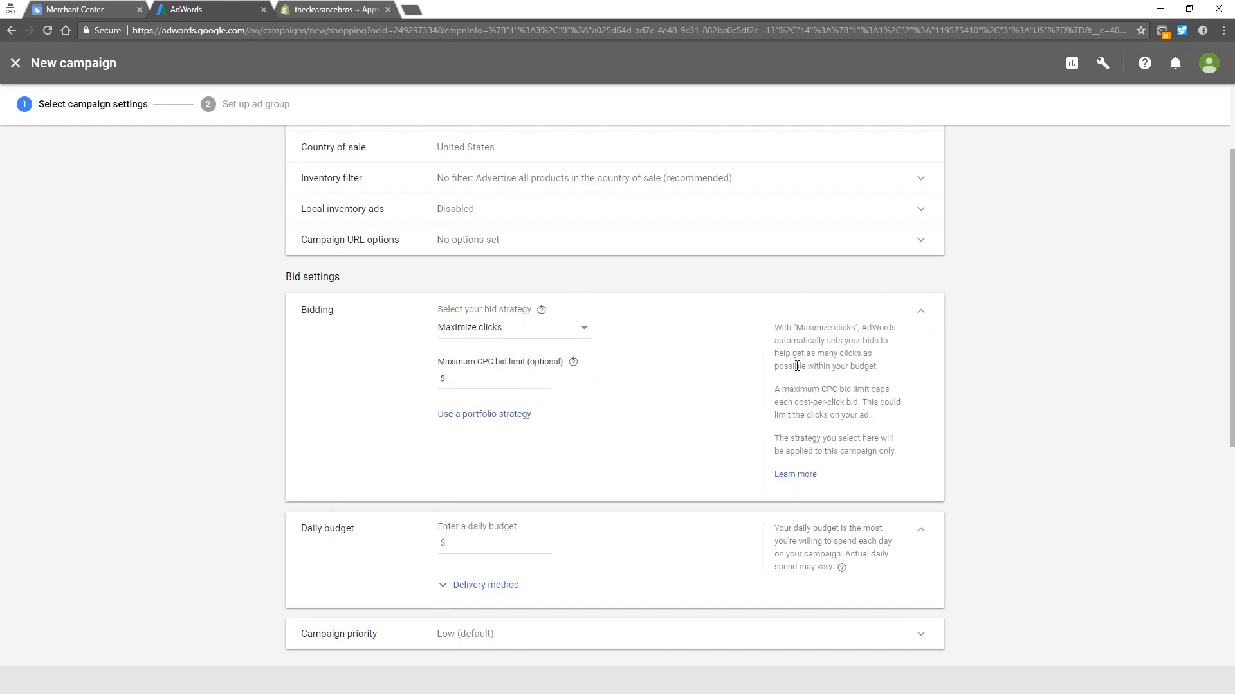
pyautogui.click(495, 378)
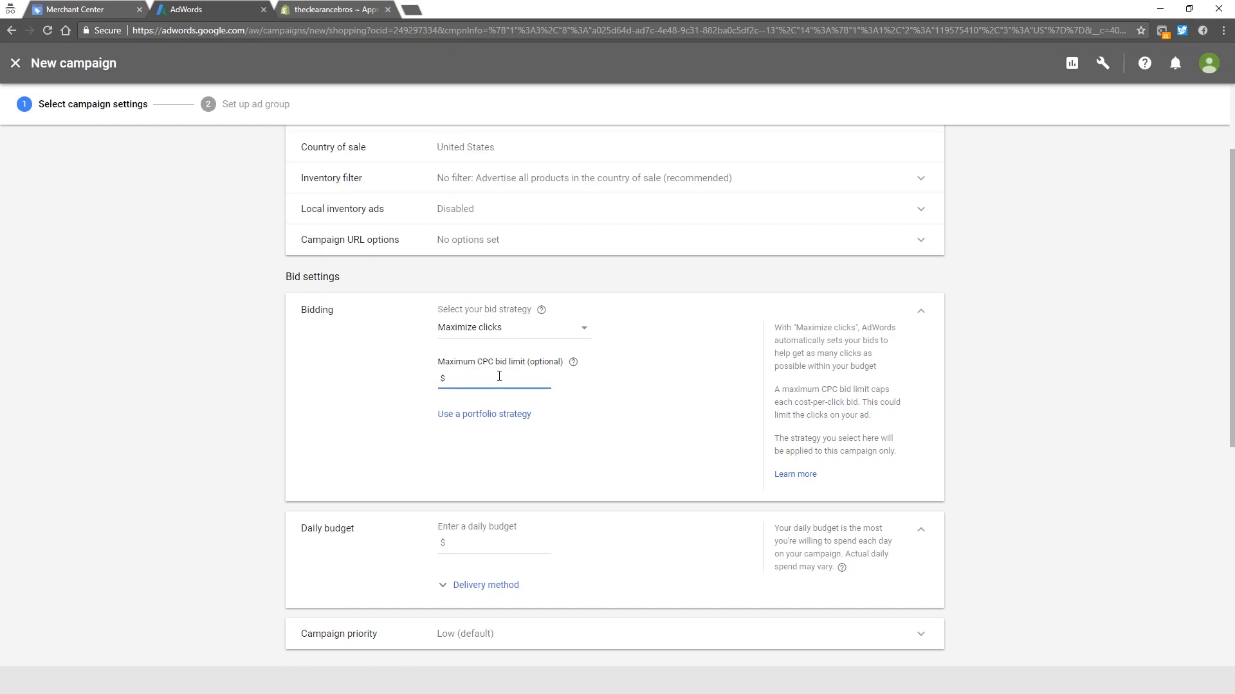
pyautogui.moveTo(525, 376)
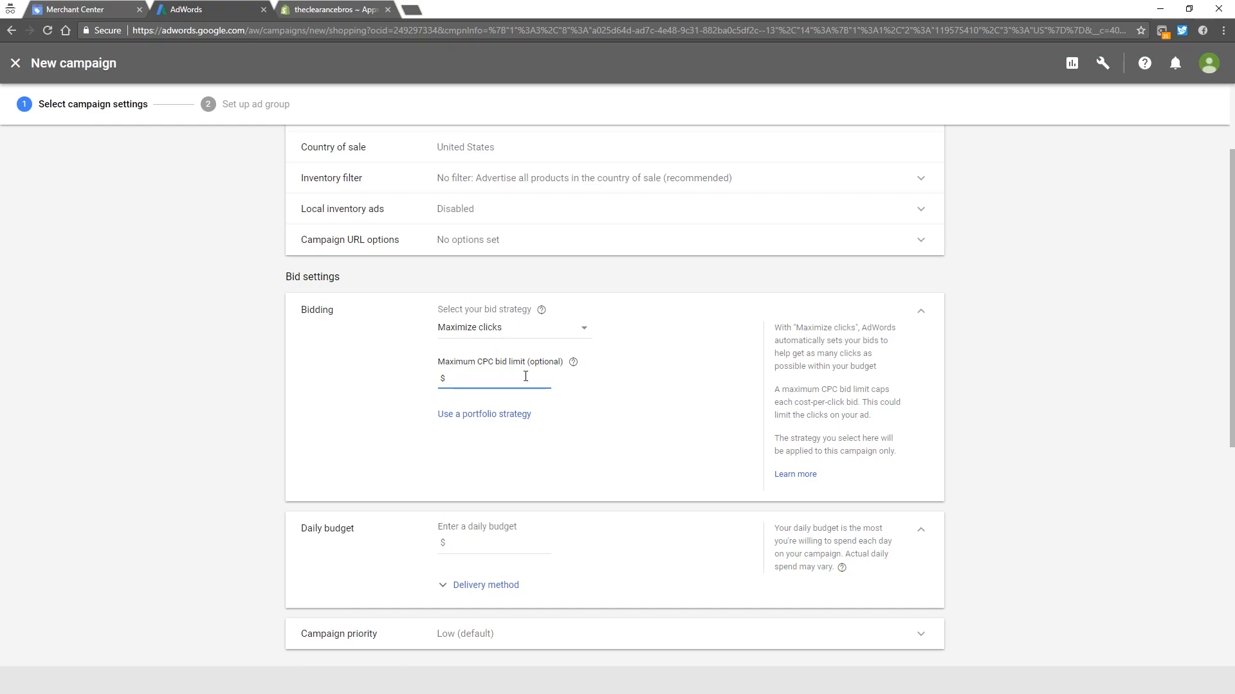
pyautogui.moveTo(681, 374)
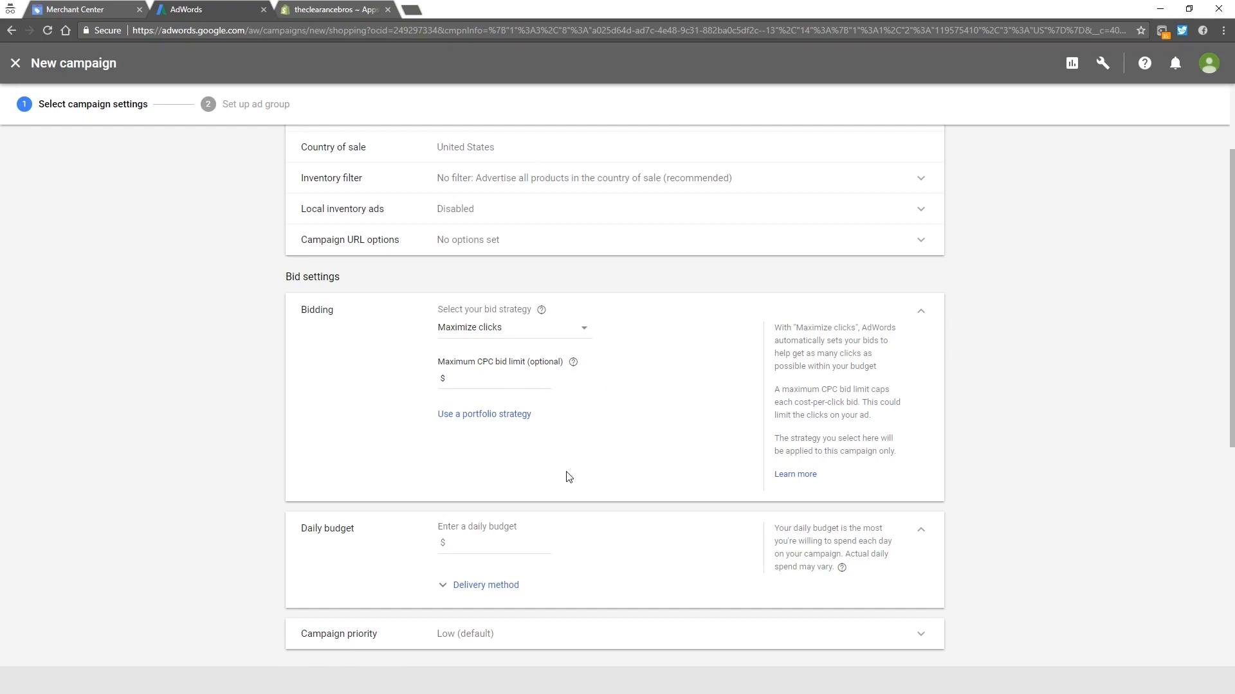
# - Enter a $100 daily budget and select the Accelerated delivery method
pyautogui.scroll(-3)
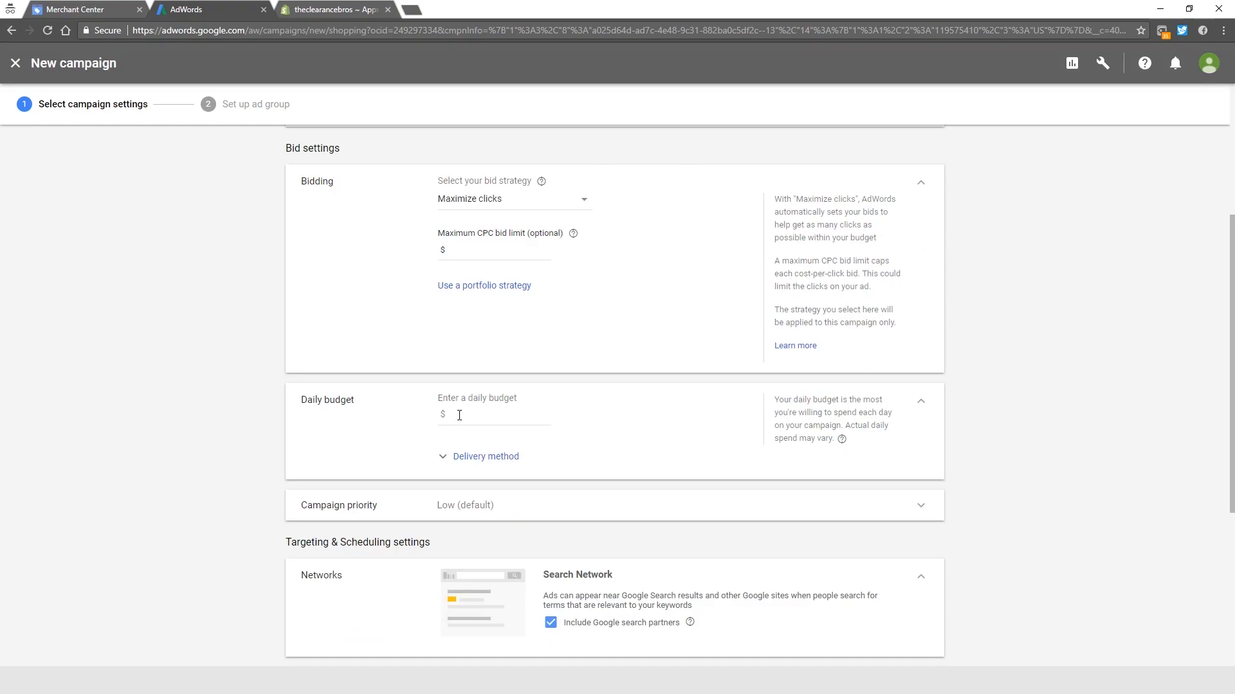
pyautogui.click(494, 414)
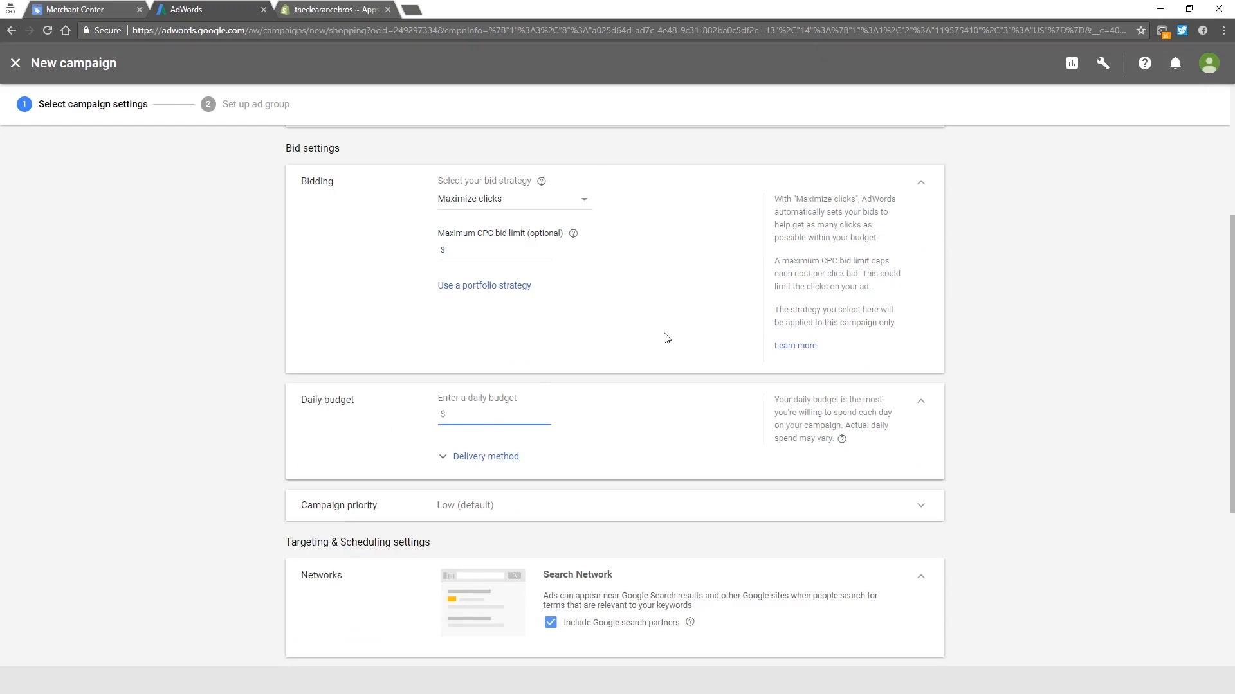
pyautogui.click(472, 414)
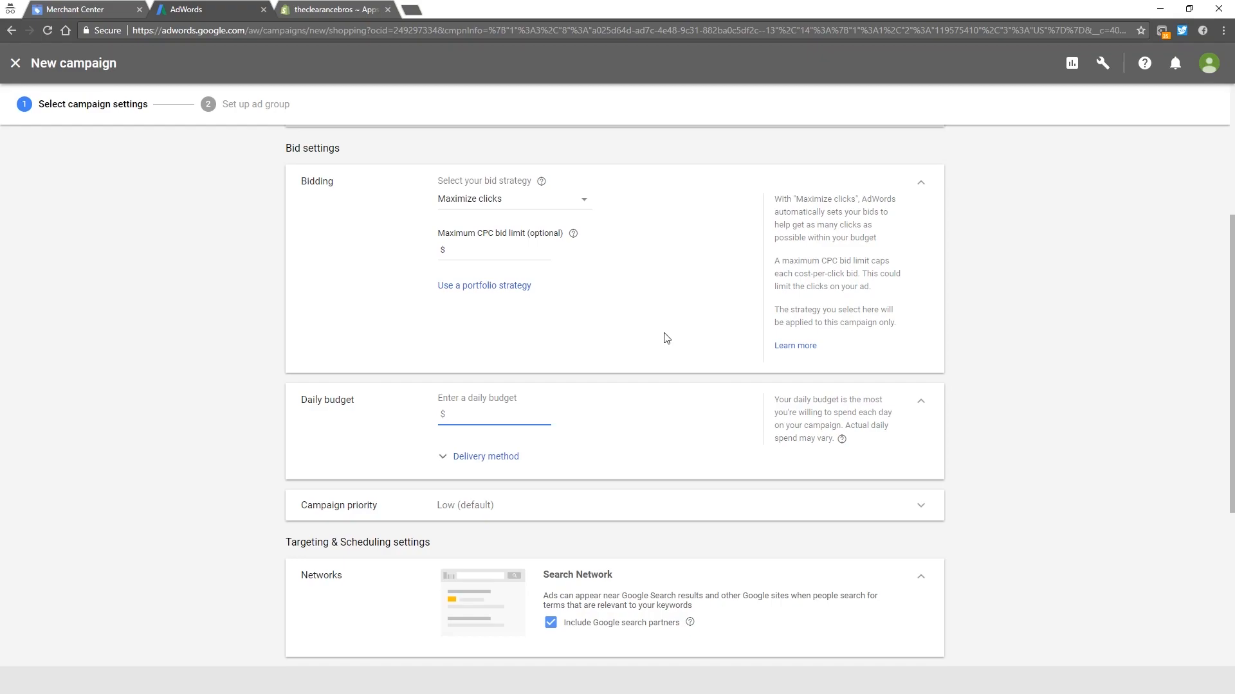
pyautogui.write('100')
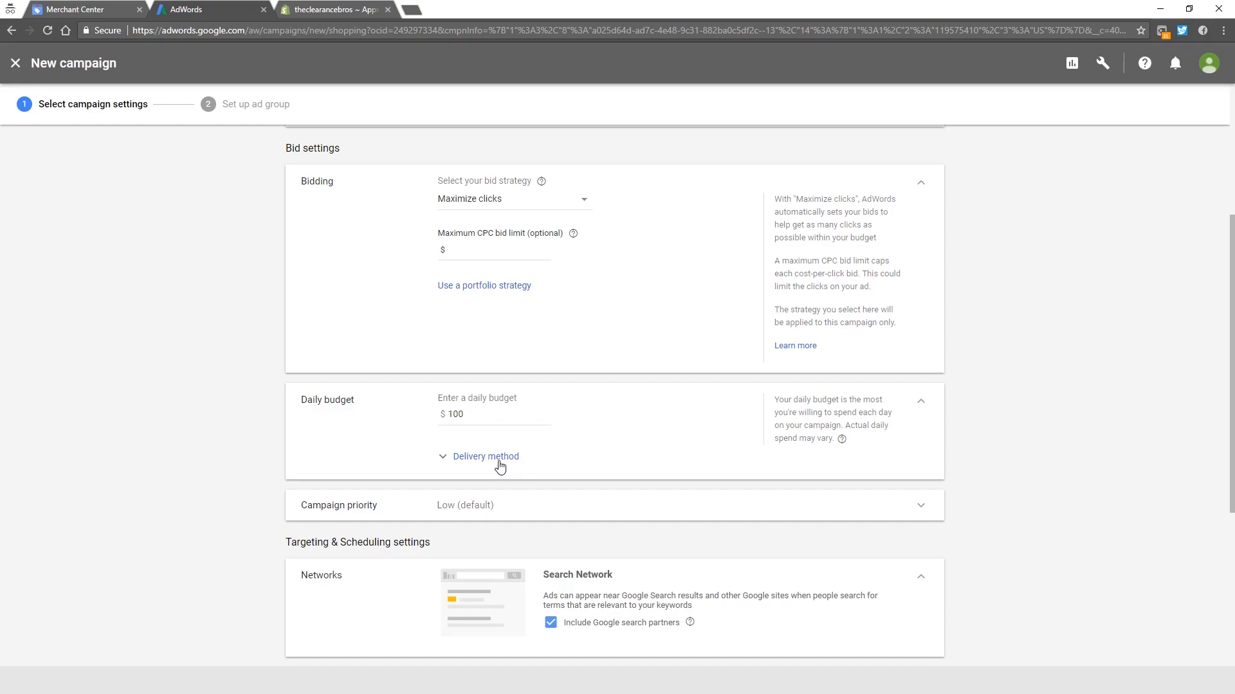
pyautogui.click(486, 456)
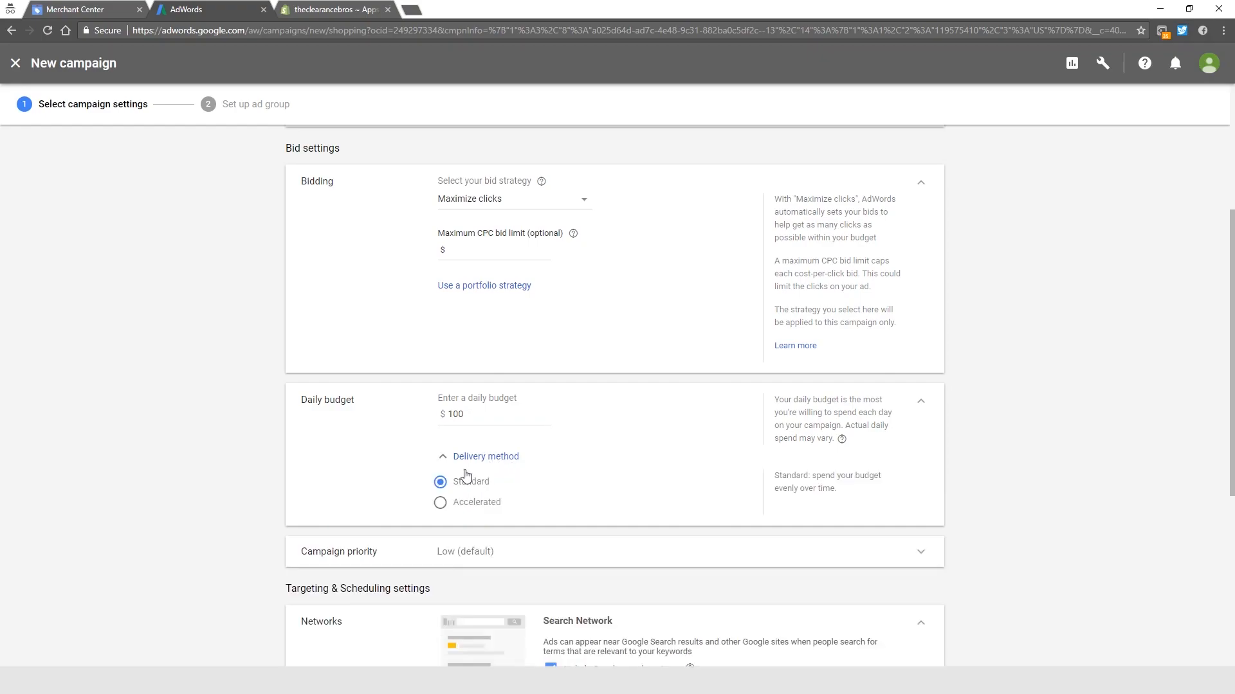
pyautogui.click(440, 503)
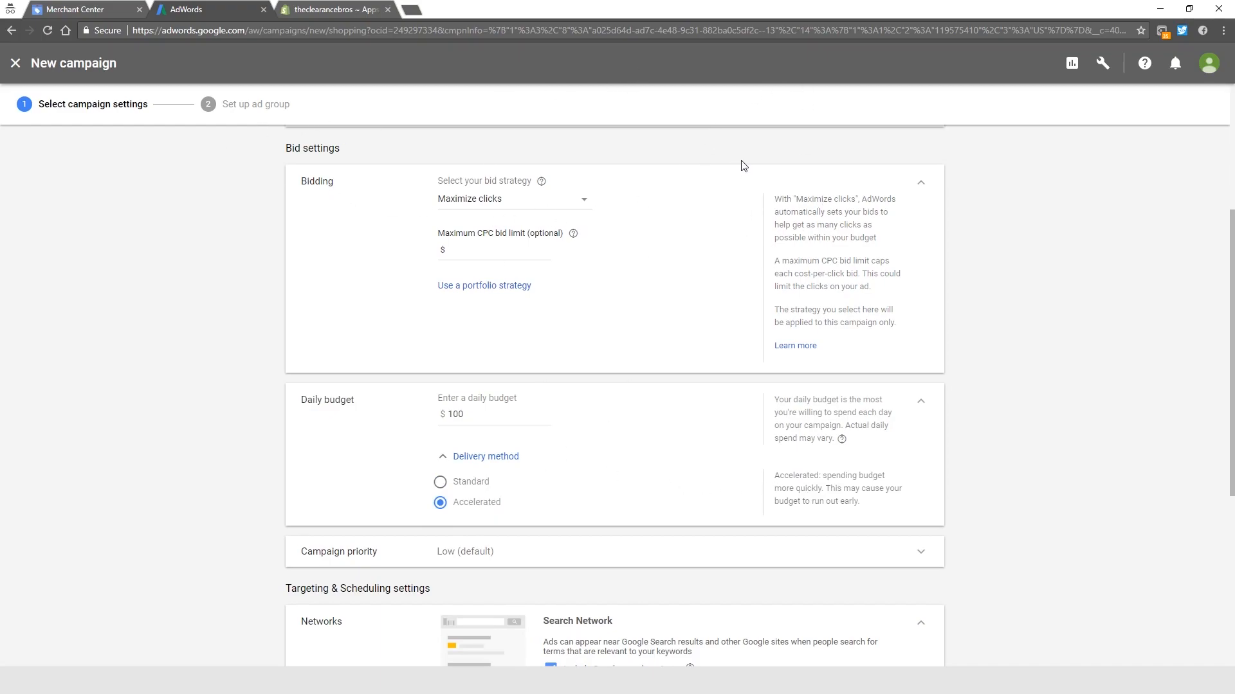
pyautogui.moveTo(786, 97)
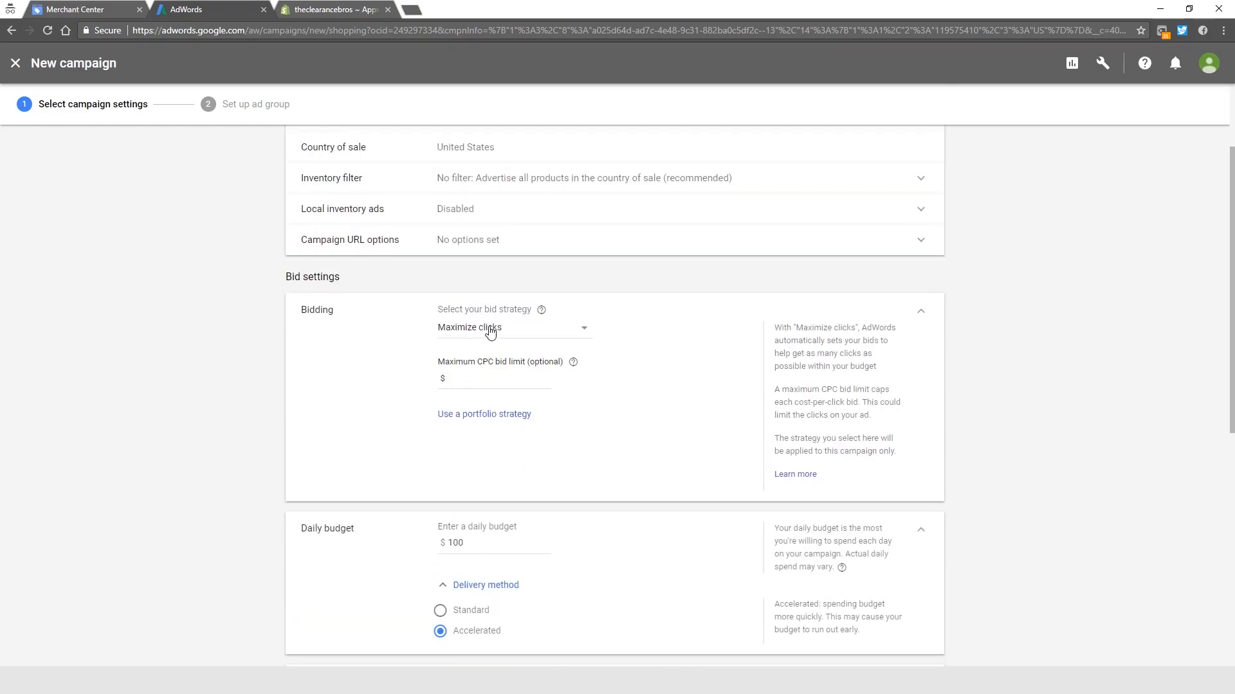
# - Toggle budget delivery between Standard and Accelerated, and choose Enhanced CPC bidding
pyautogui.scroll(-3)
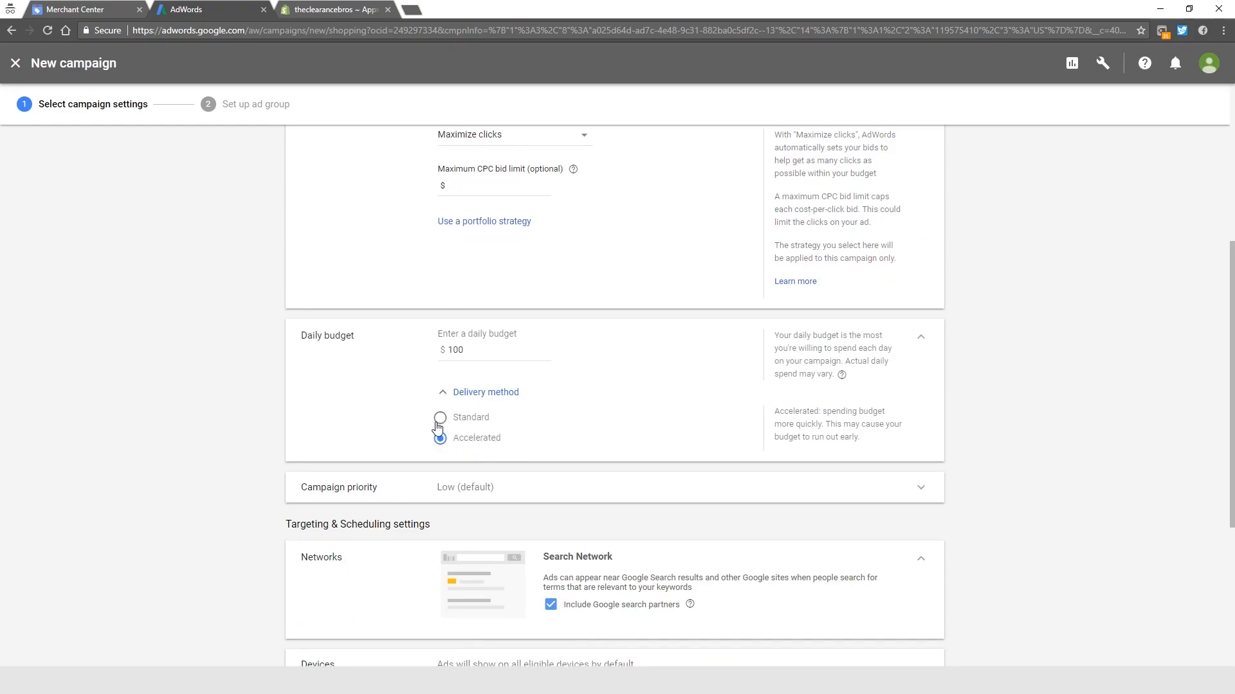
pyautogui.click(439, 417)
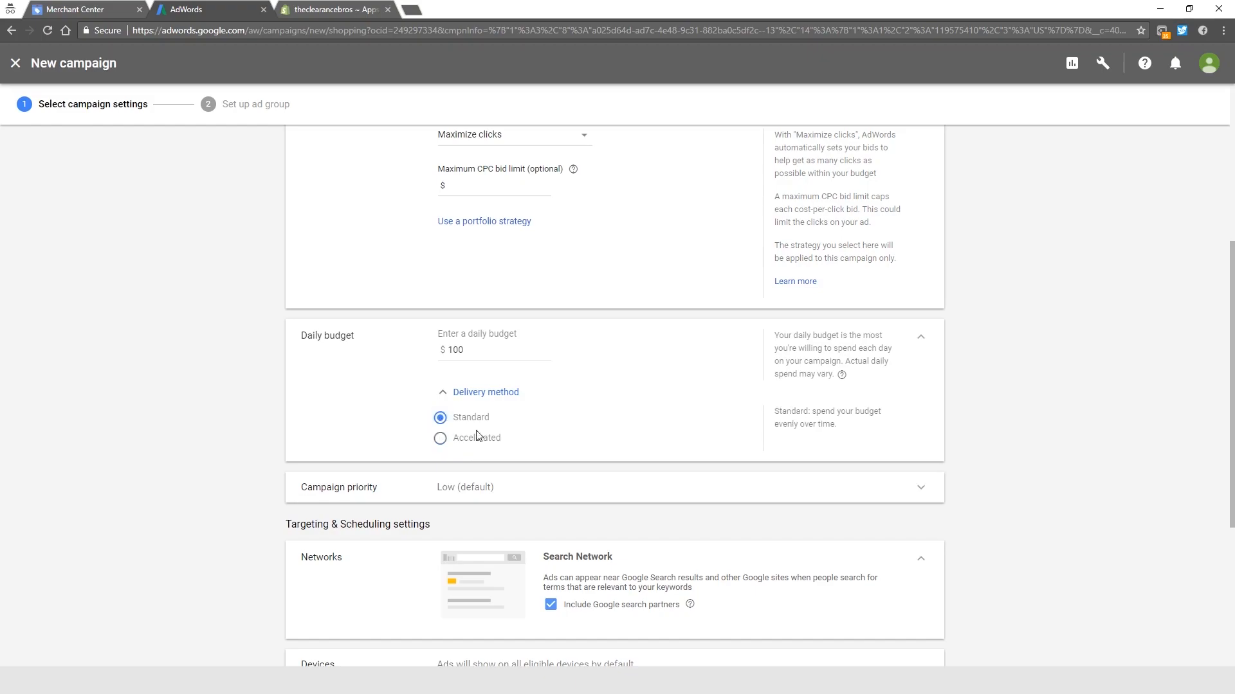
pyautogui.click(440, 438)
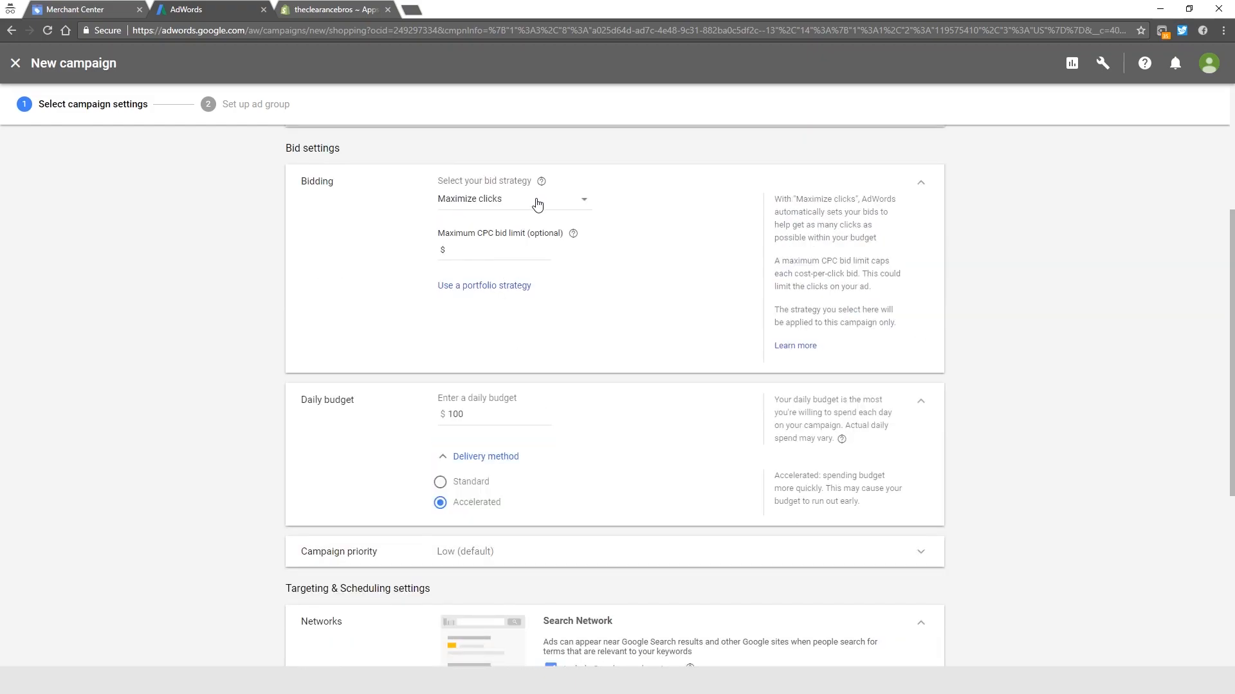
pyautogui.click(511, 199)
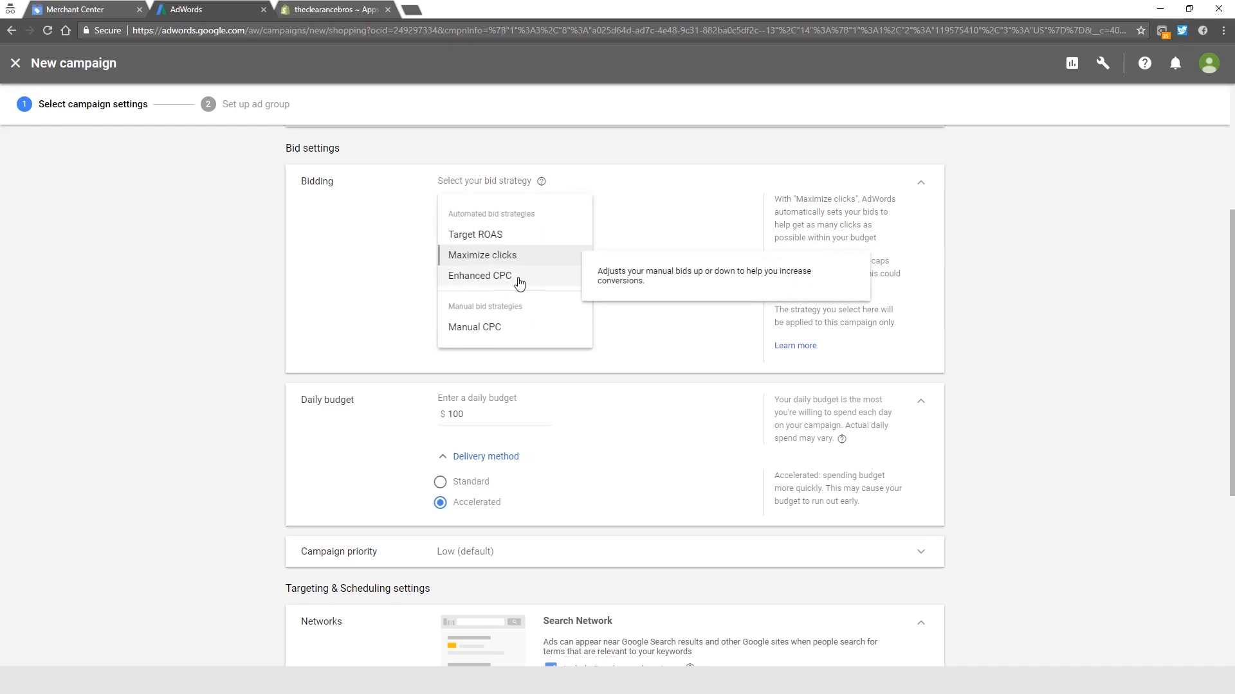
pyautogui.click(478, 276)
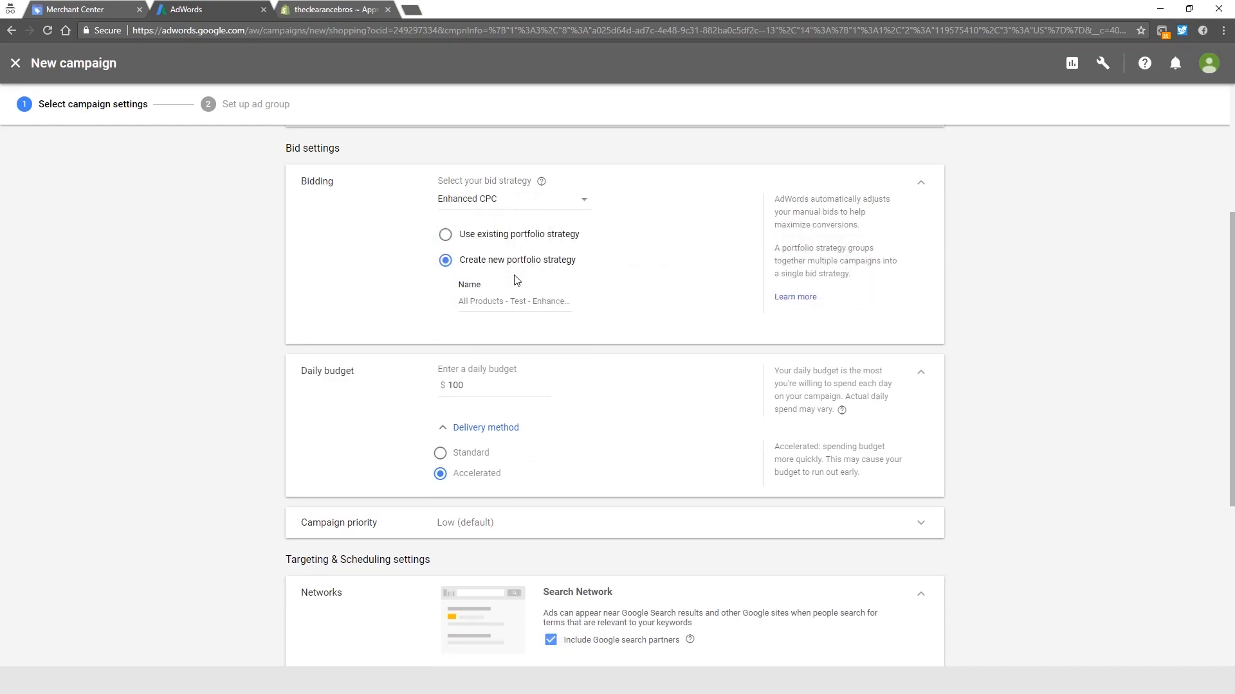
# - Try Maximize clicks, switch delivery to Standard, and reselect Enhanced CPC bidding
pyautogui.scroll(-3)
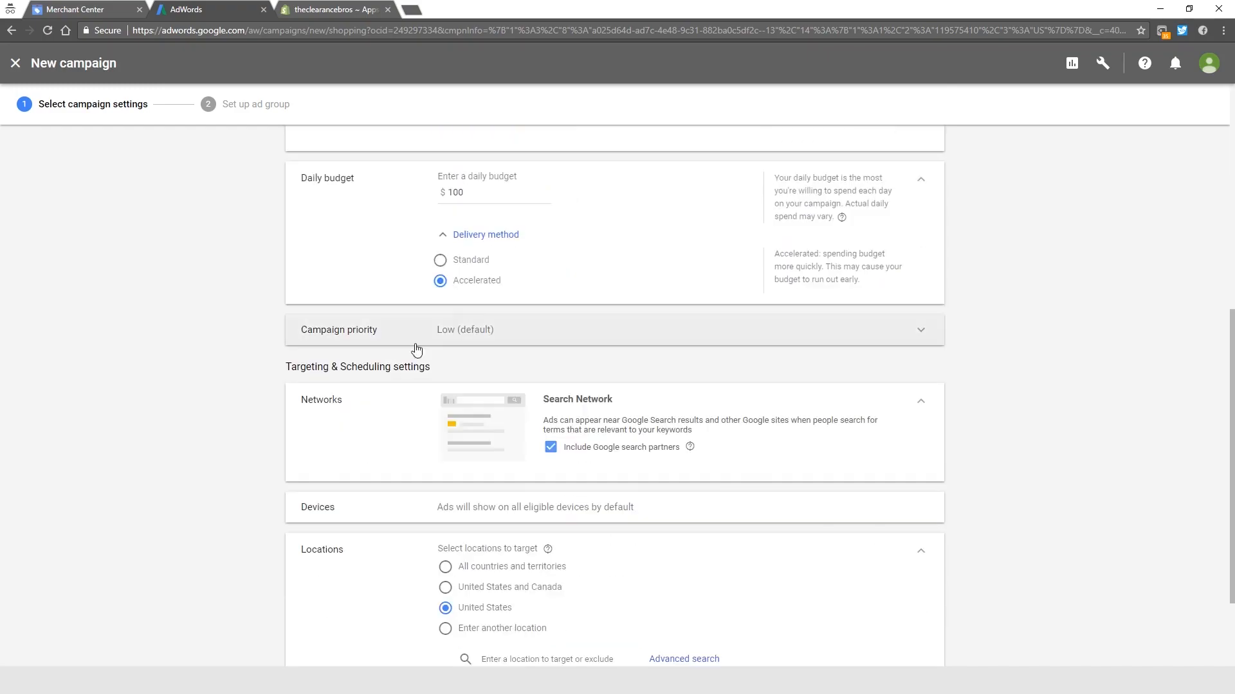
pyautogui.scroll(3)
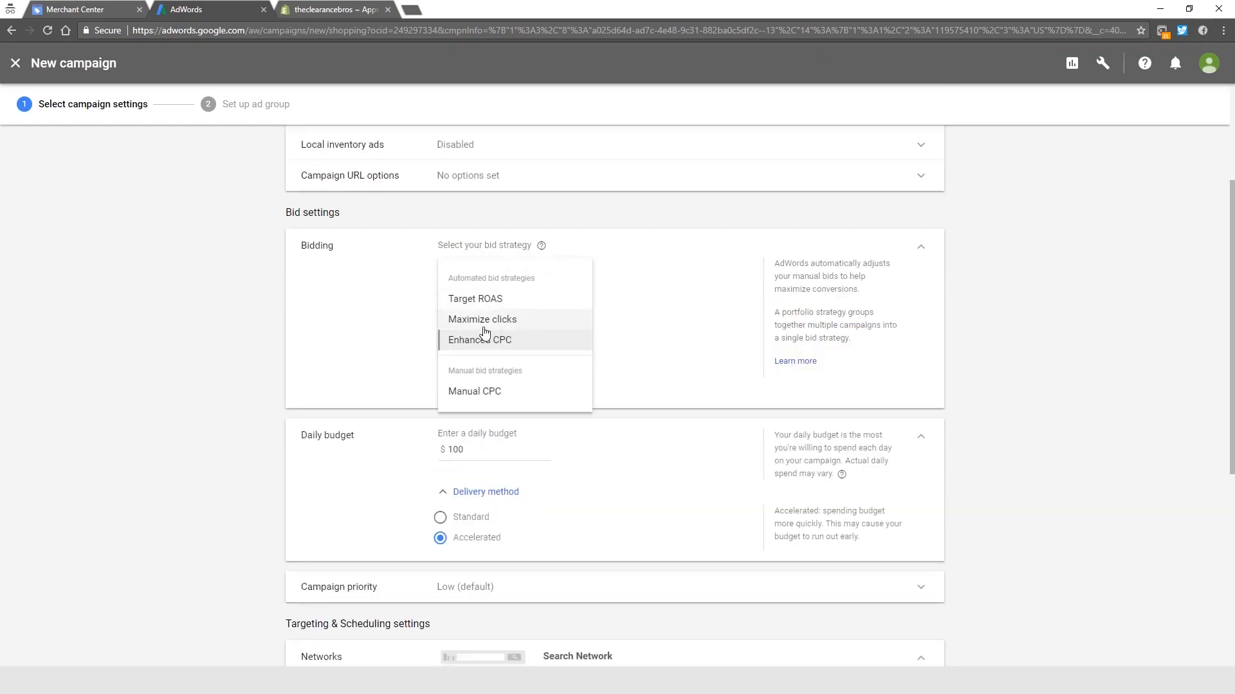
pyautogui.click(481, 319)
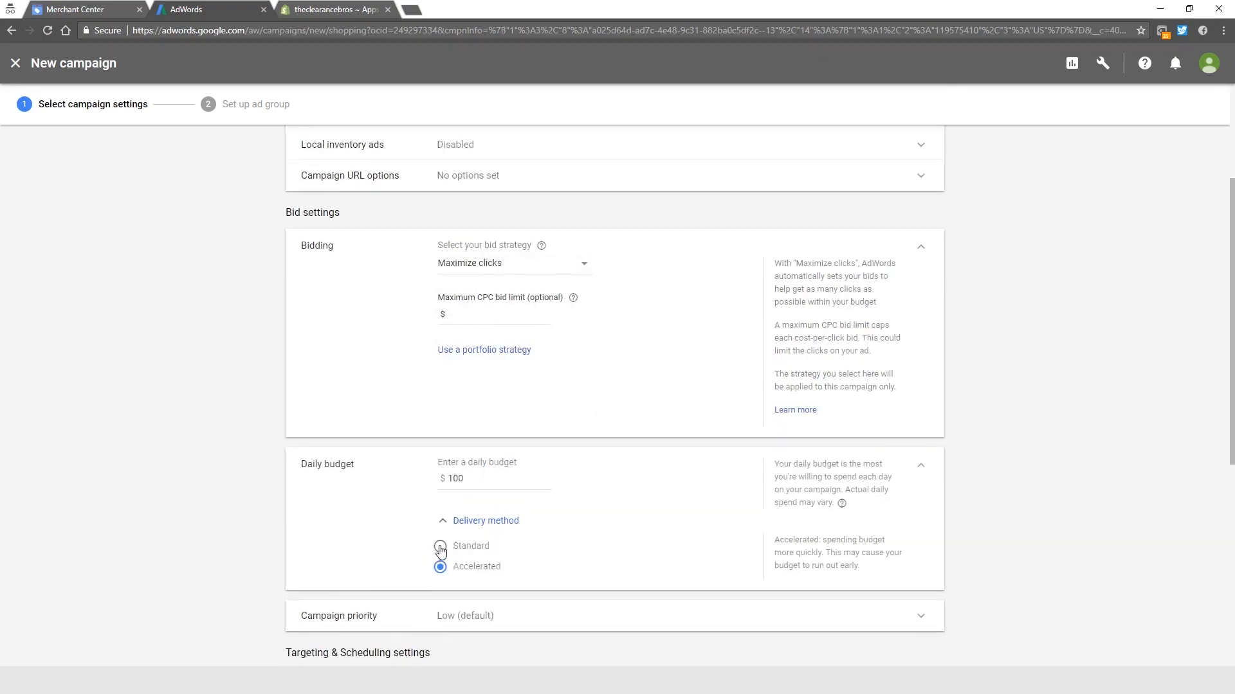
pyautogui.click(439, 546)
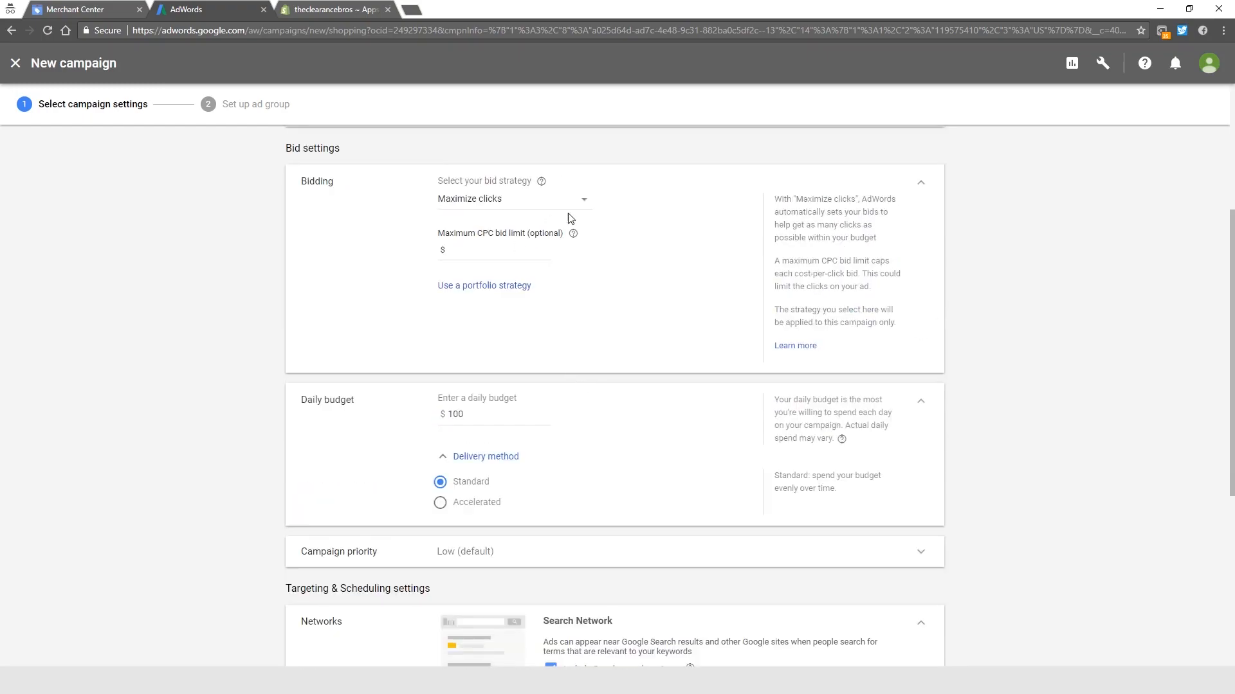
pyautogui.click(513, 199)
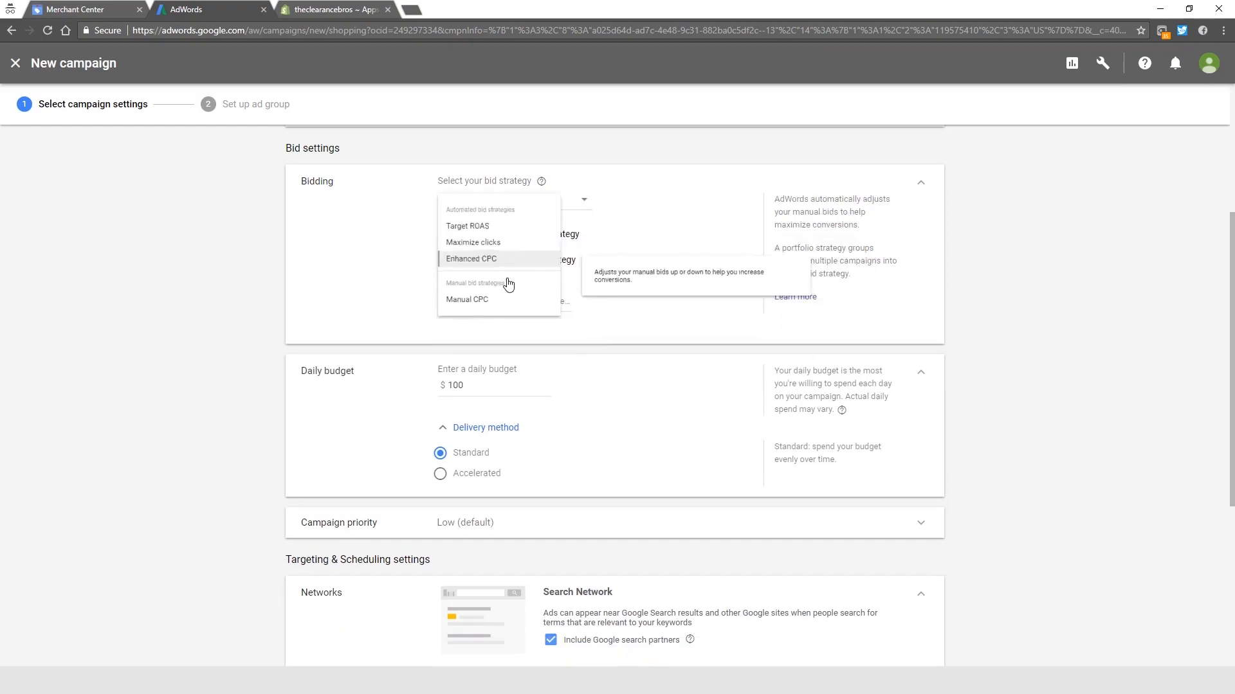
pyautogui.click(471, 258)
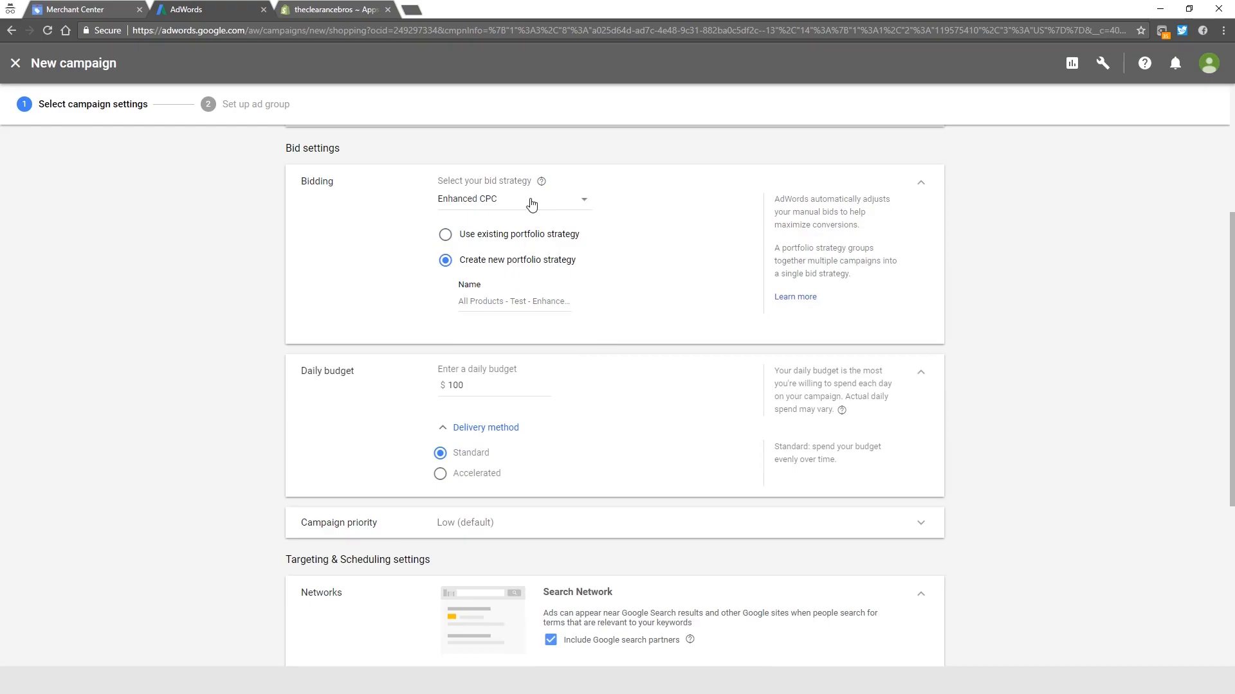
pyautogui.moveTo(526, 205)
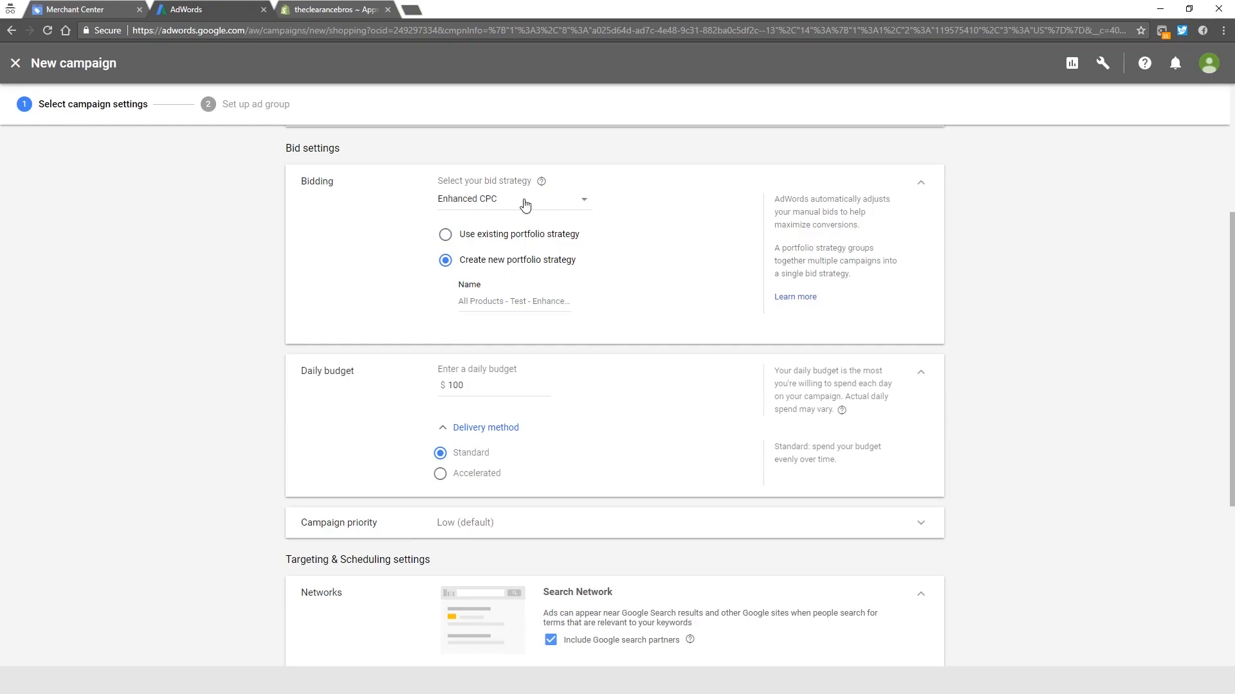
pyautogui.moveTo(464, 205)
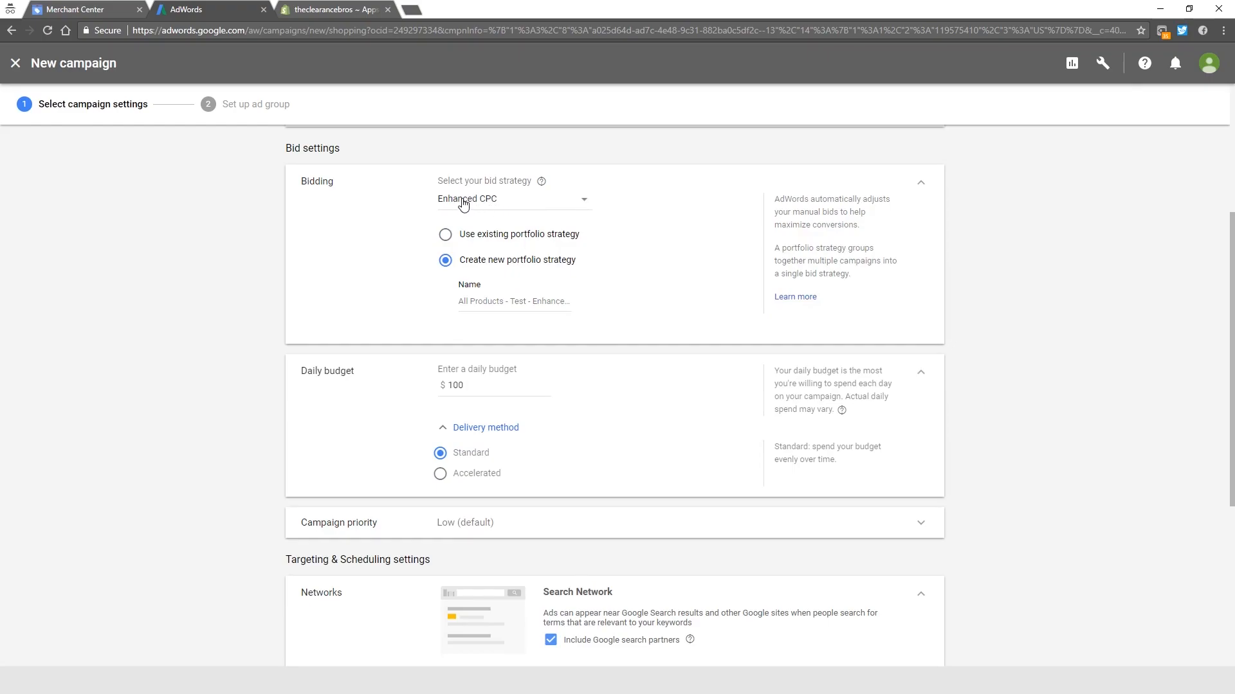
pyautogui.moveTo(486, 193)
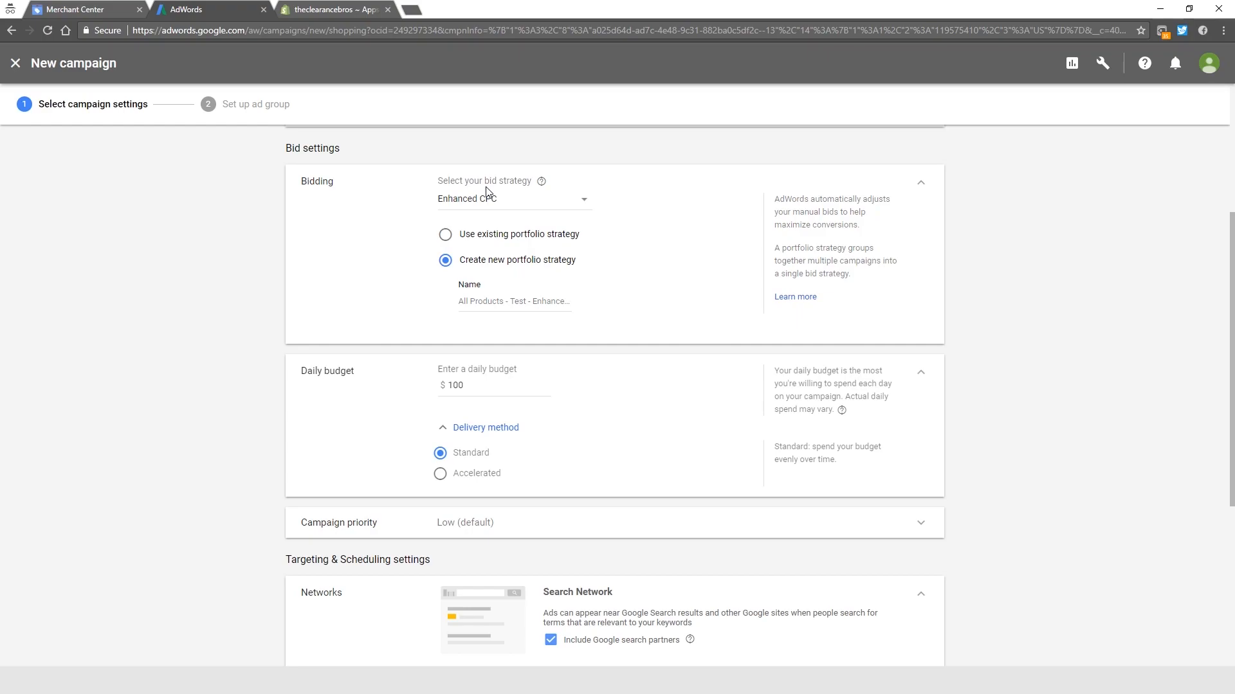
pyautogui.moveTo(493, 204)
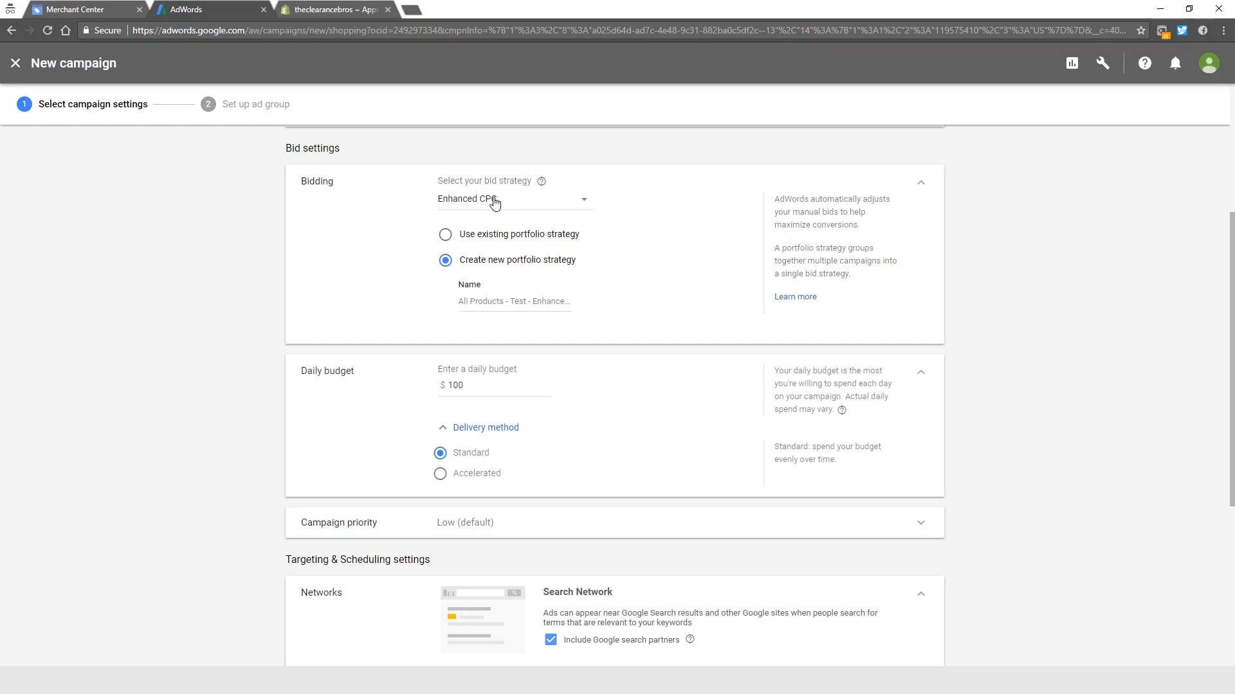
# - Pick Maximize clicks from the bid strategy dropdown, leaving the maximum CPC limit empty
pyautogui.click(512, 199)
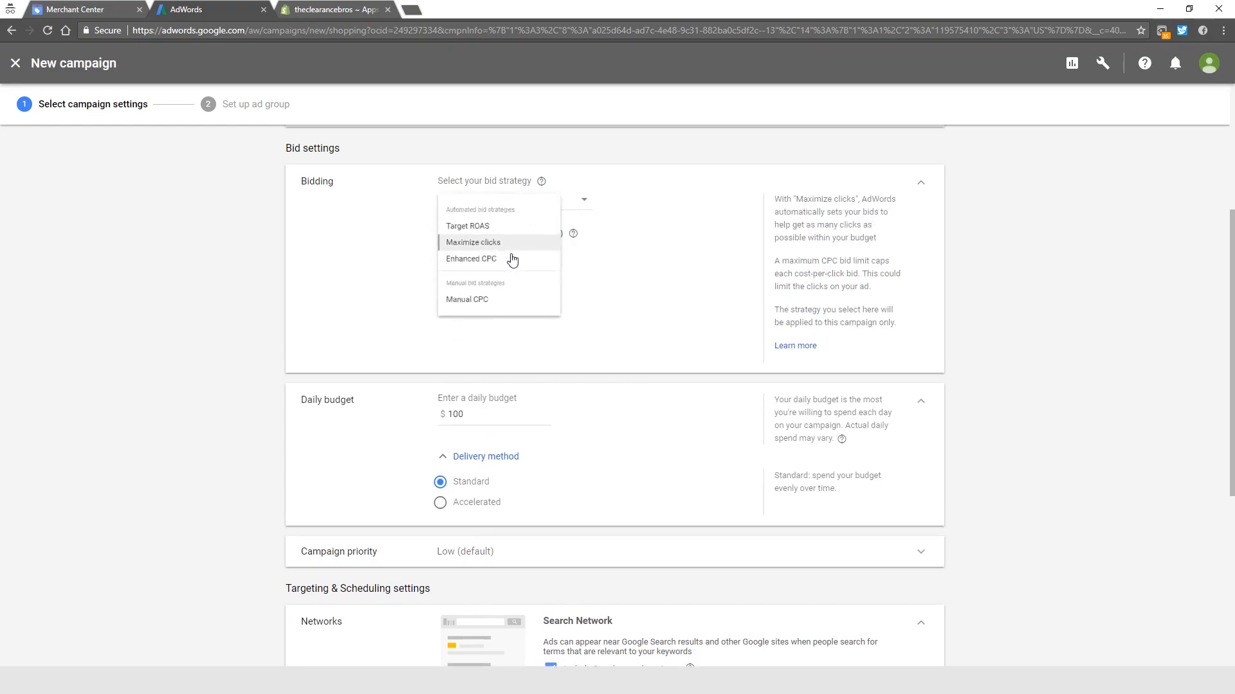
pyautogui.click(473, 242)
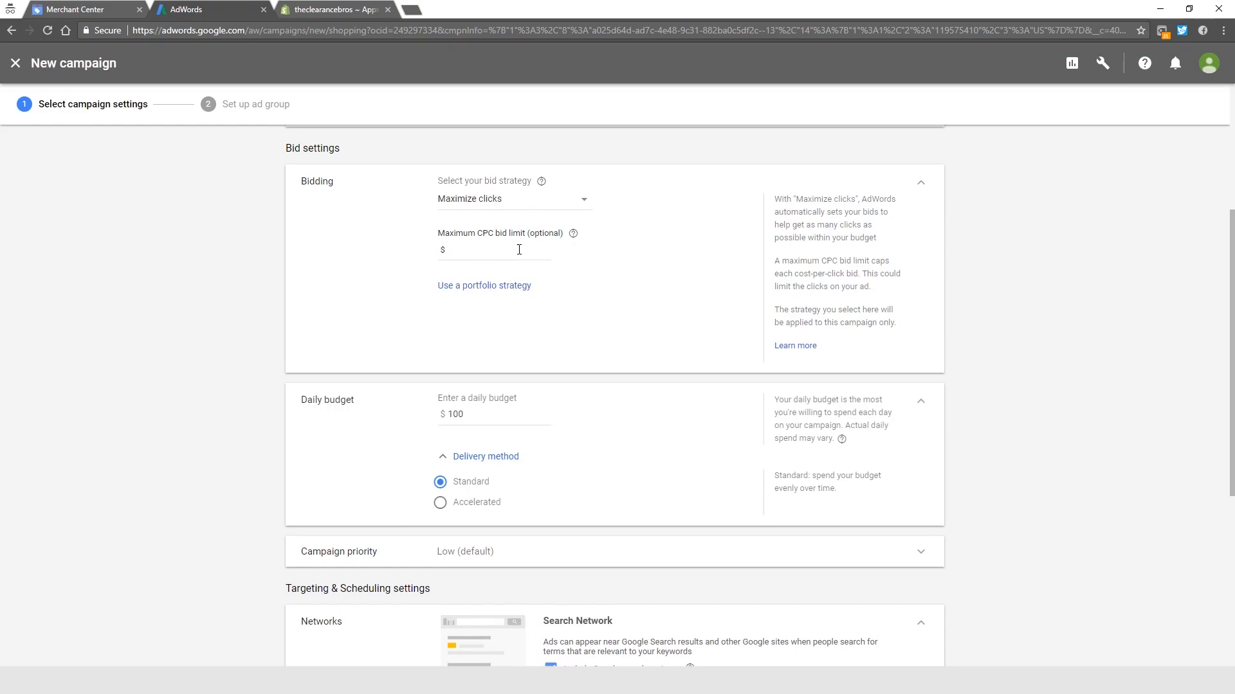
# - Set the Shopping campaign's priority to Medium after briefly selecting Low
pyautogui.scroll(-3)
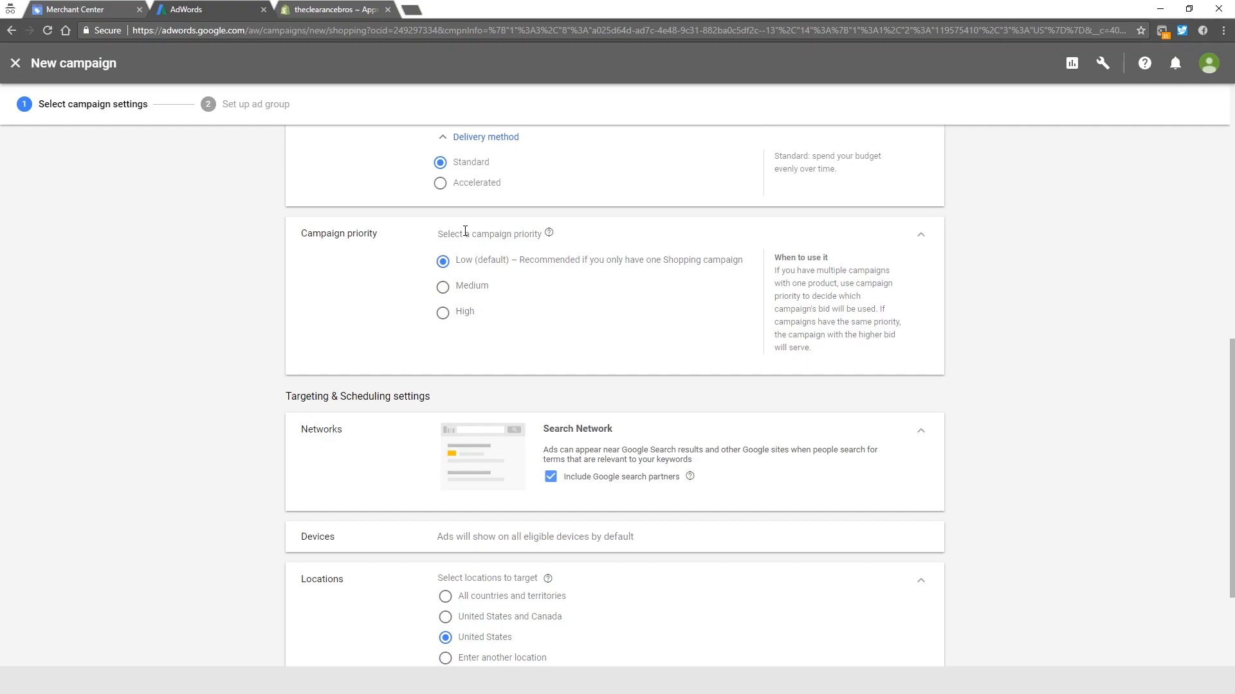
pyautogui.moveTo(492, 298)
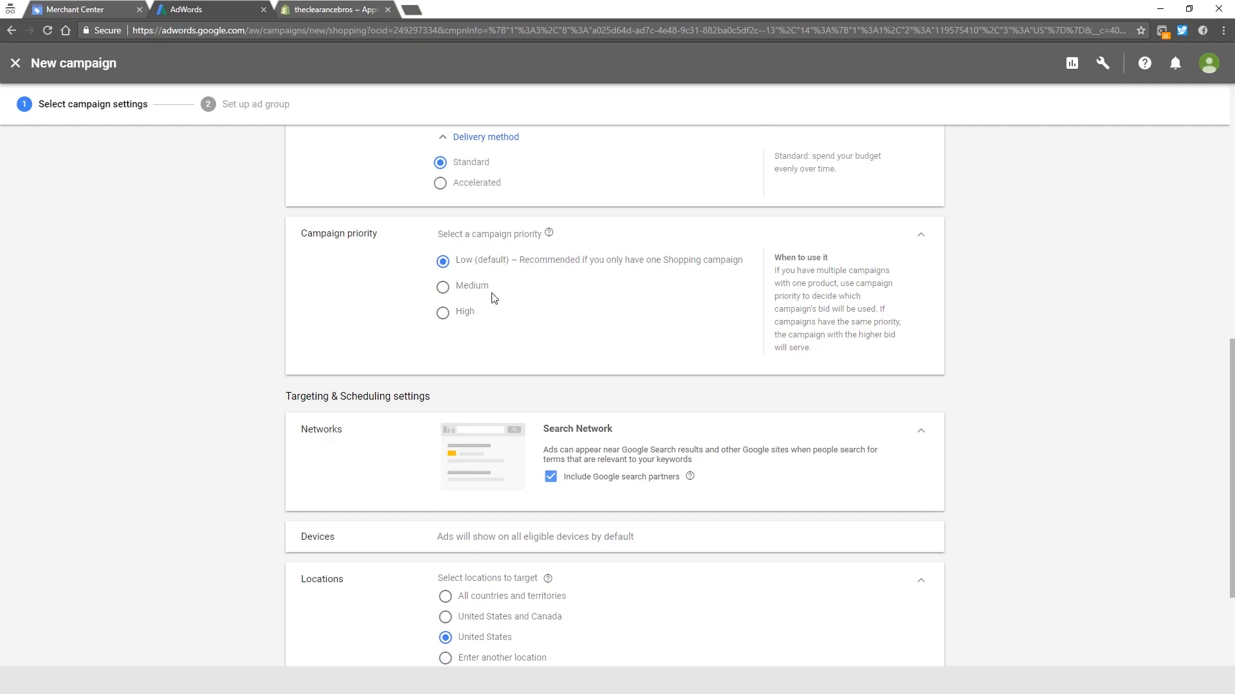
pyautogui.moveTo(417, 283)
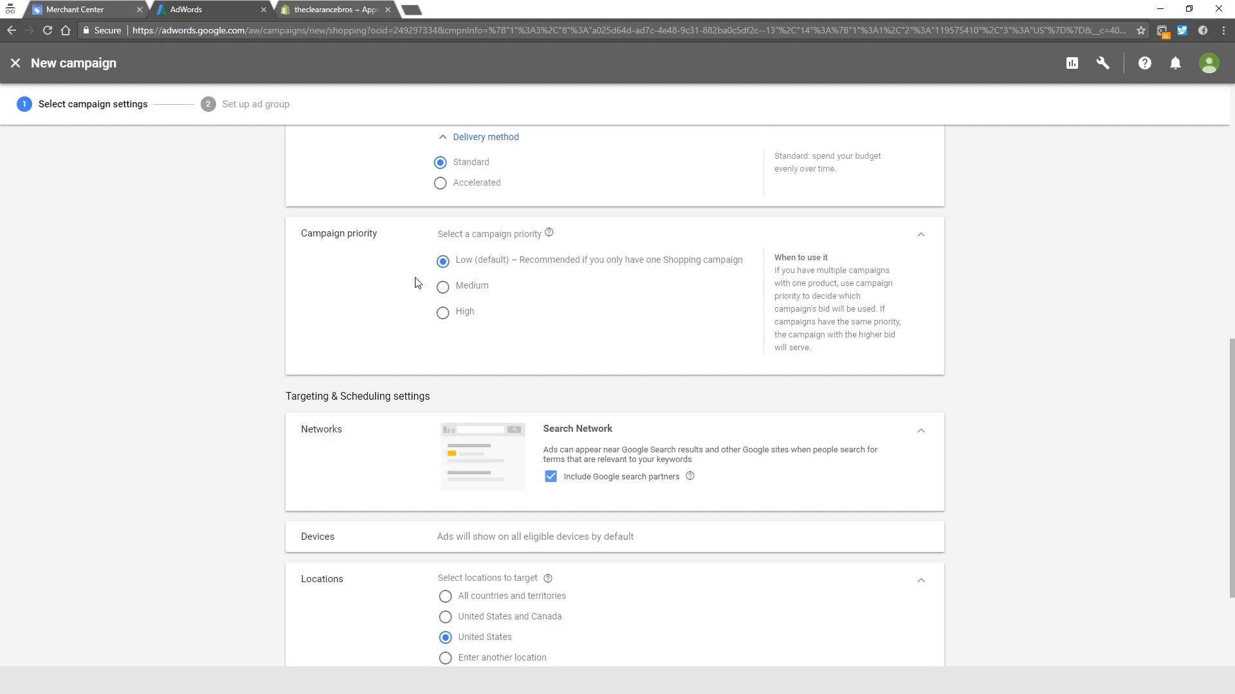
pyautogui.moveTo(548, 302)
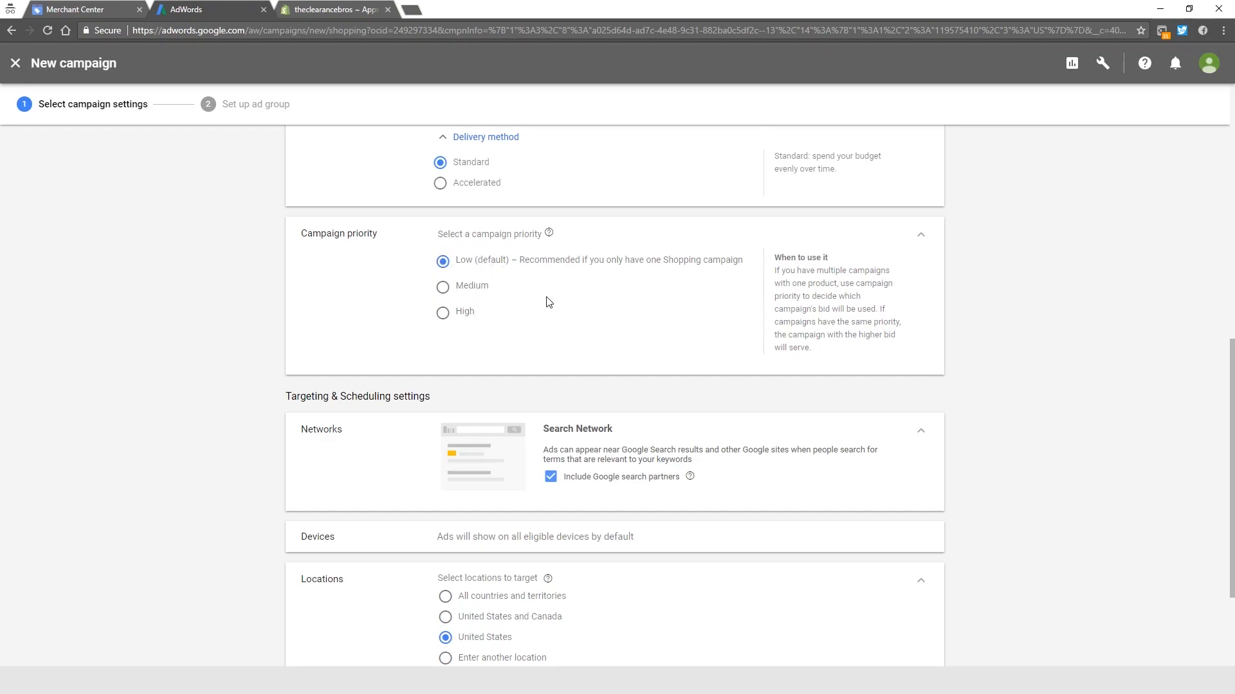
pyautogui.moveTo(460, 294)
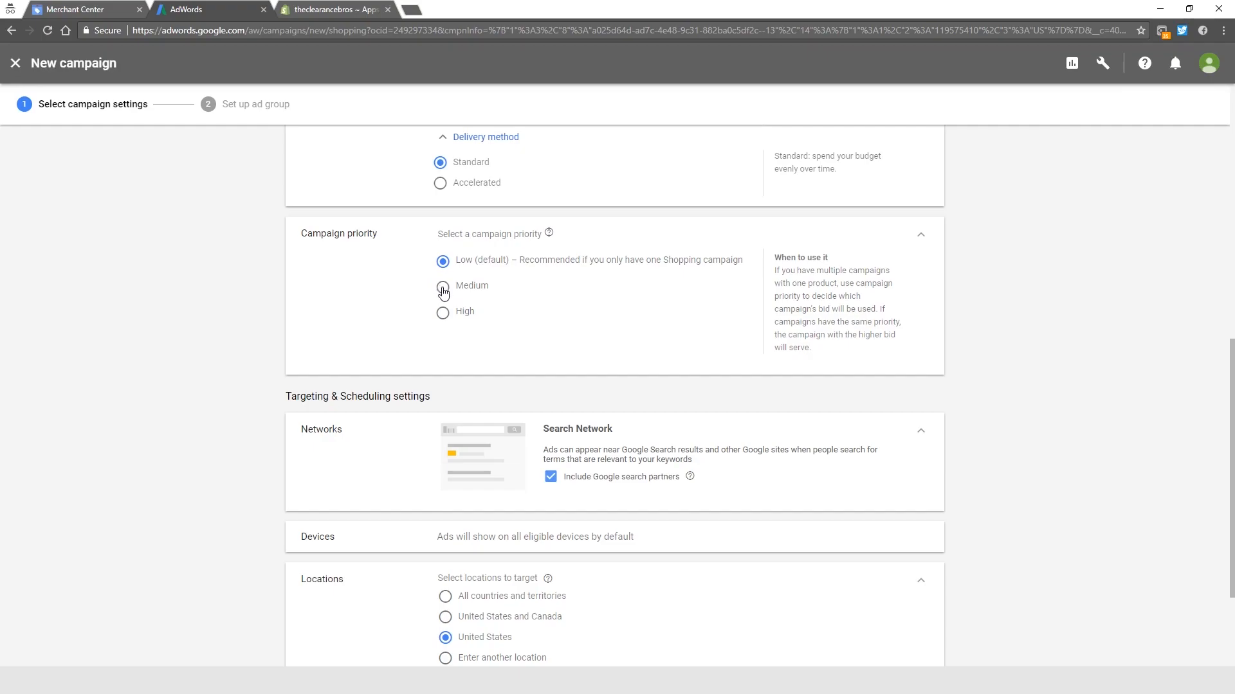
pyautogui.click(442, 284)
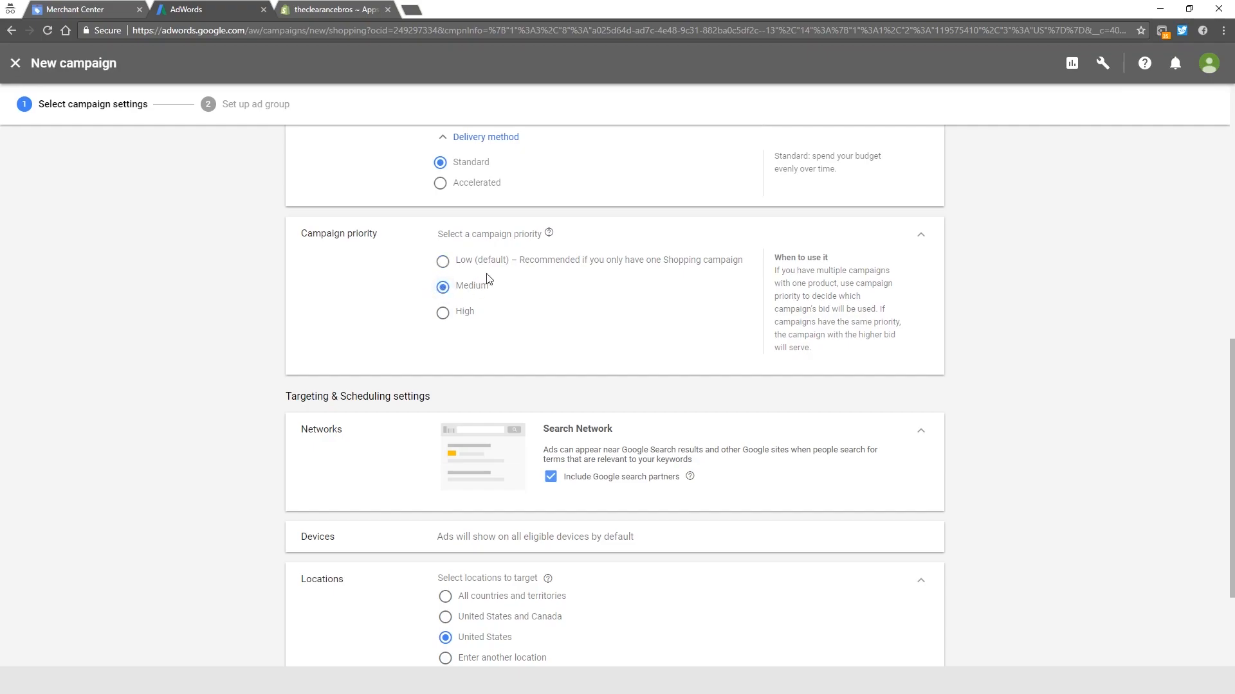
pyautogui.moveTo(462, 317)
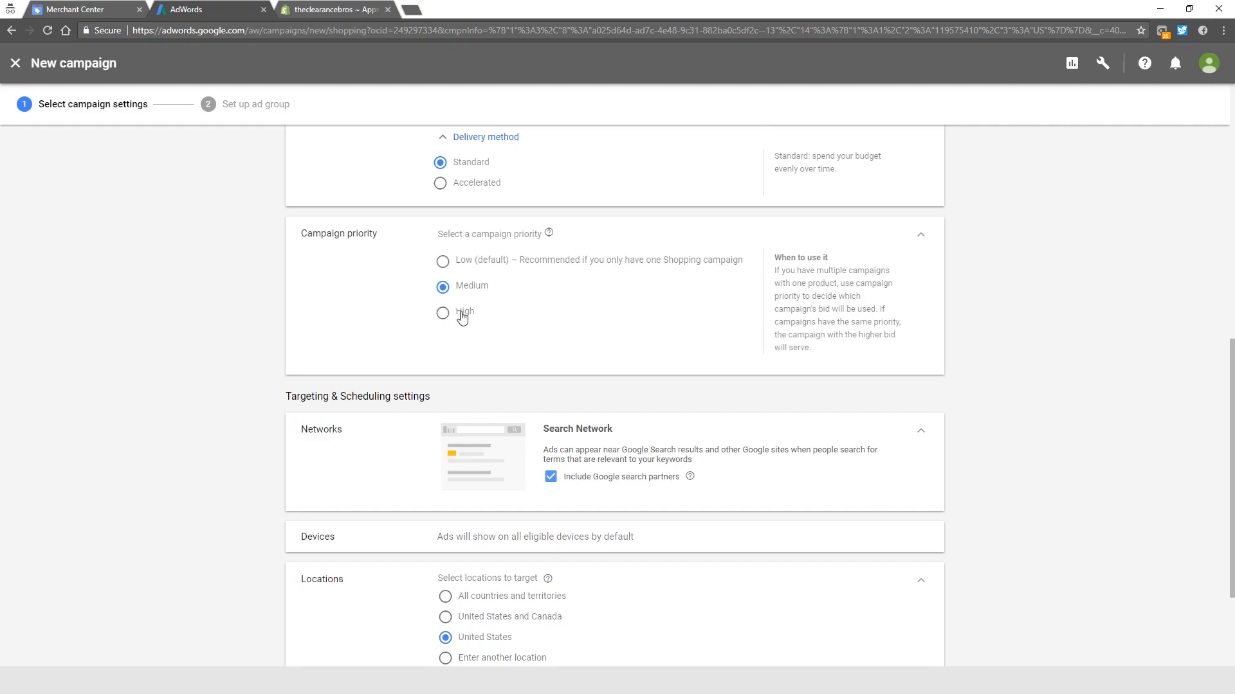
pyautogui.moveTo(518, 316)
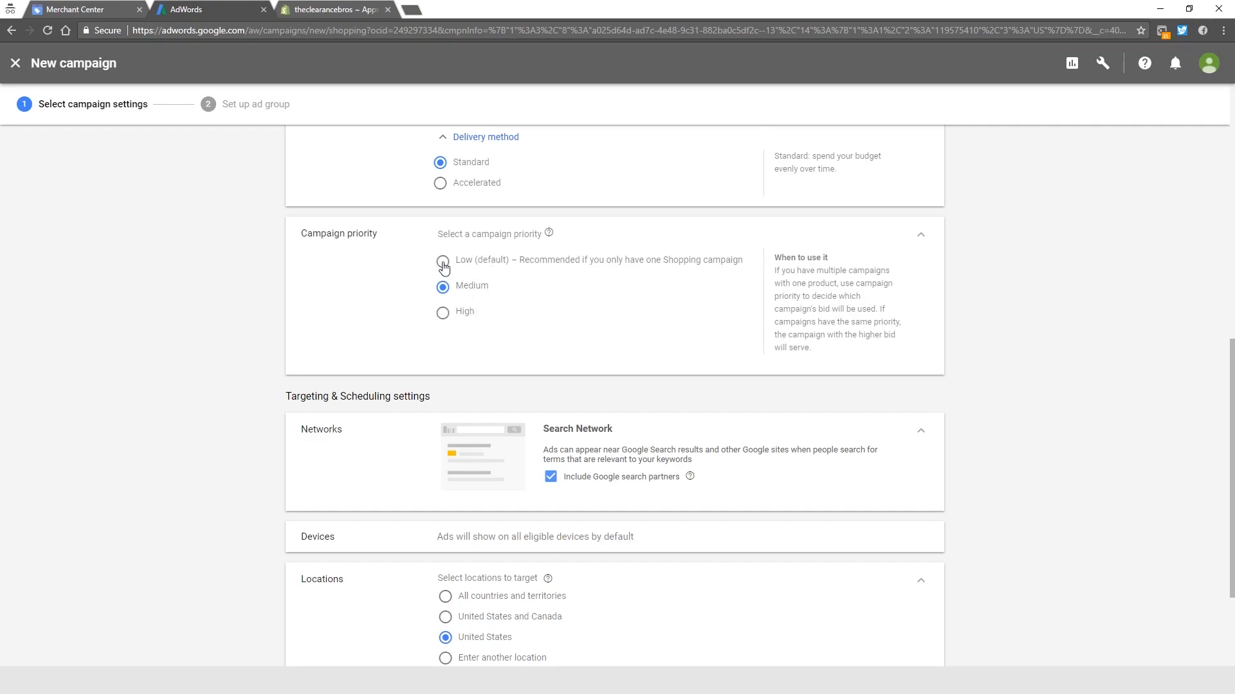
pyautogui.click(442, 260)
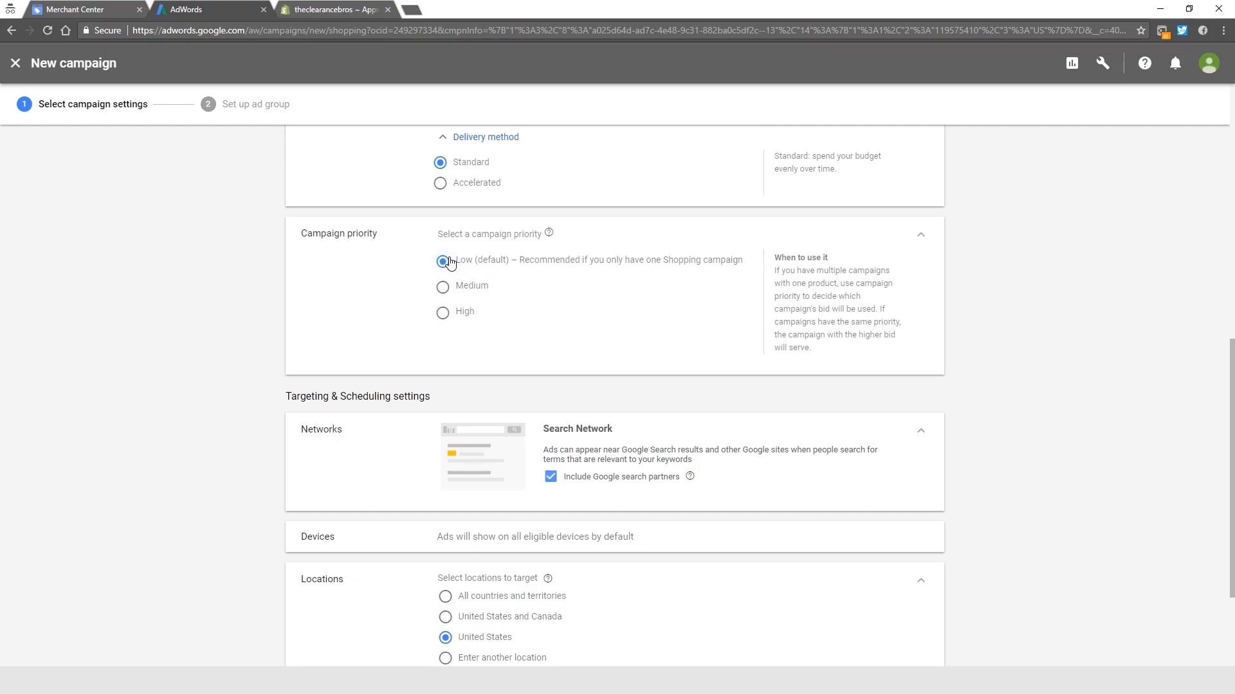
pyautogui.click(443, 285)
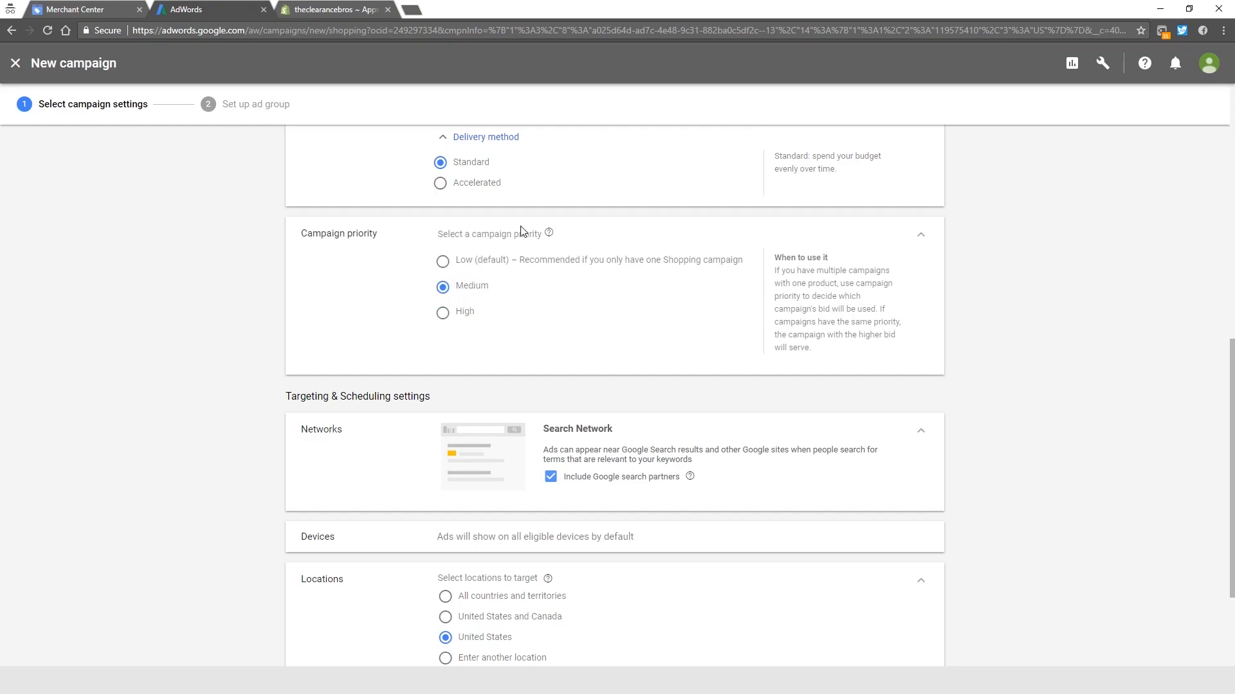
pyautogui.scroll(-3)
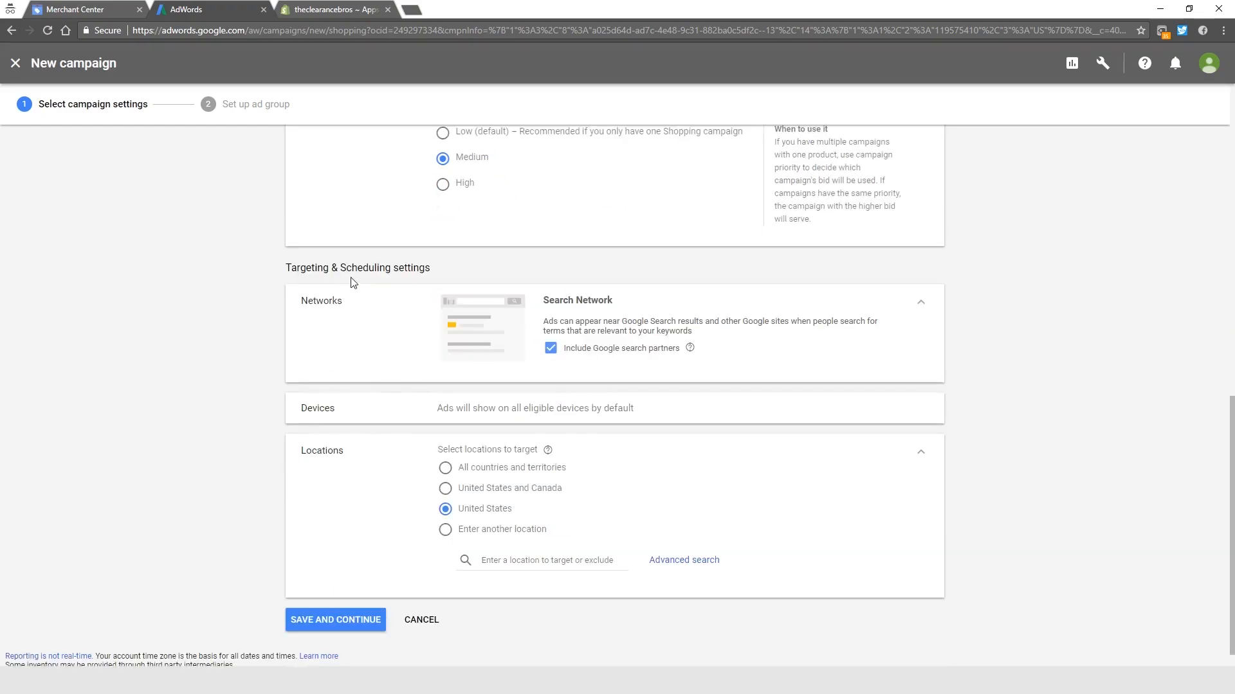
pyautogui.moveTo(756, 284)
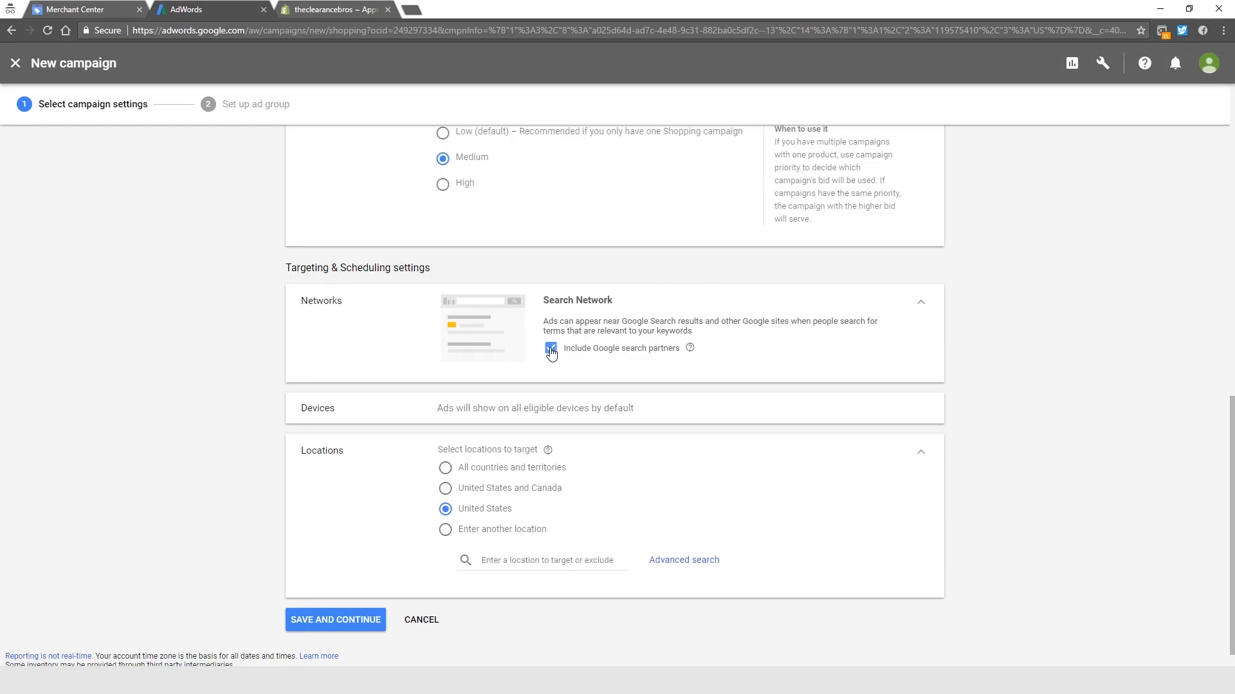
pyautogui.click(551, 348)
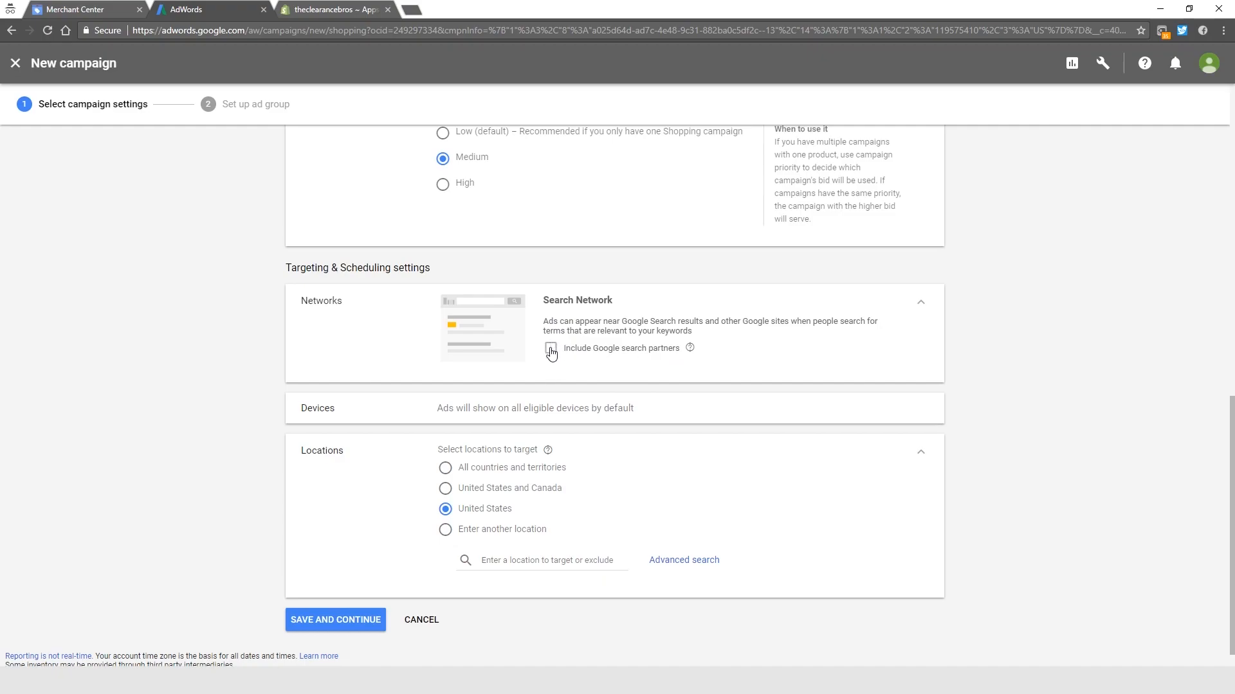
pyautogui.click(551, 348)
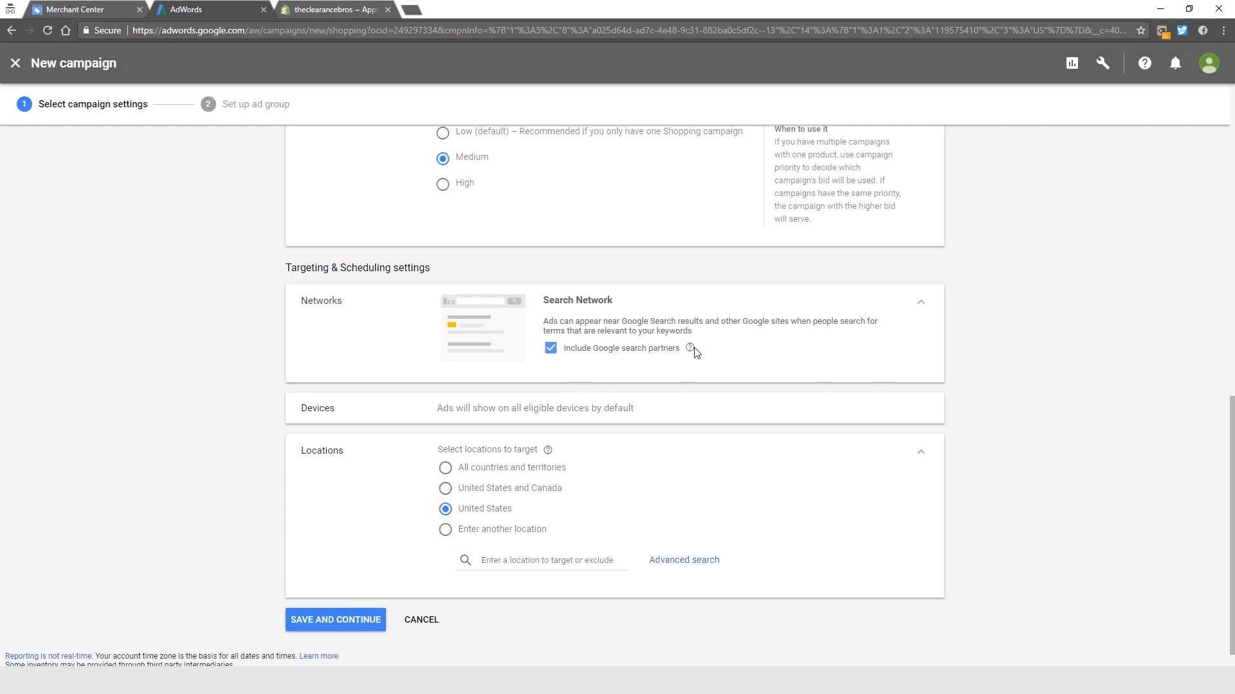
pyautogui.moveTo(689, 348)
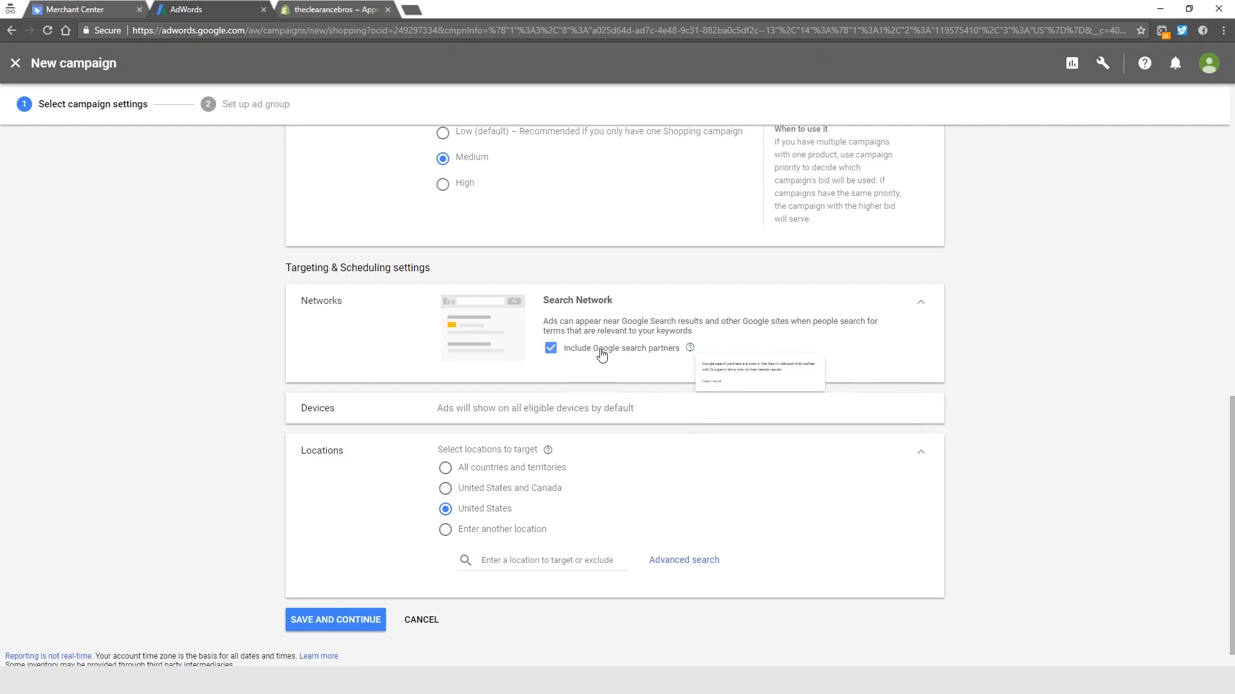
pyautogui.moveTo(711, 360)
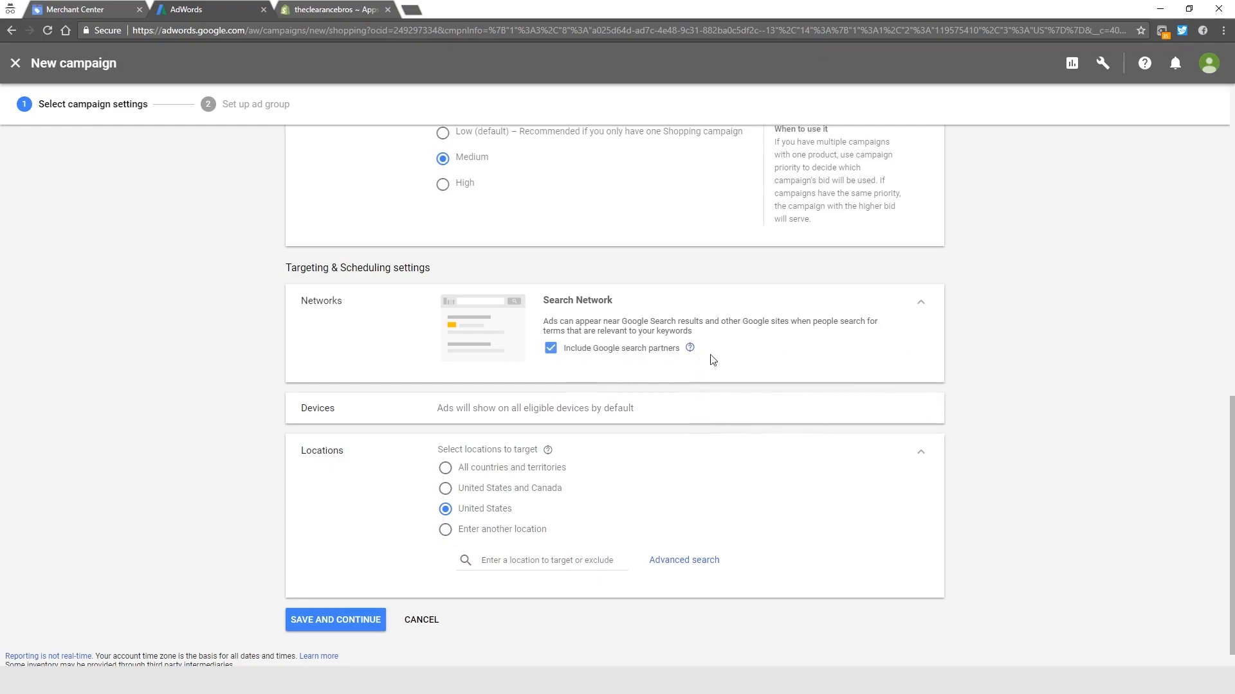
pyautogui.scroll(-3)
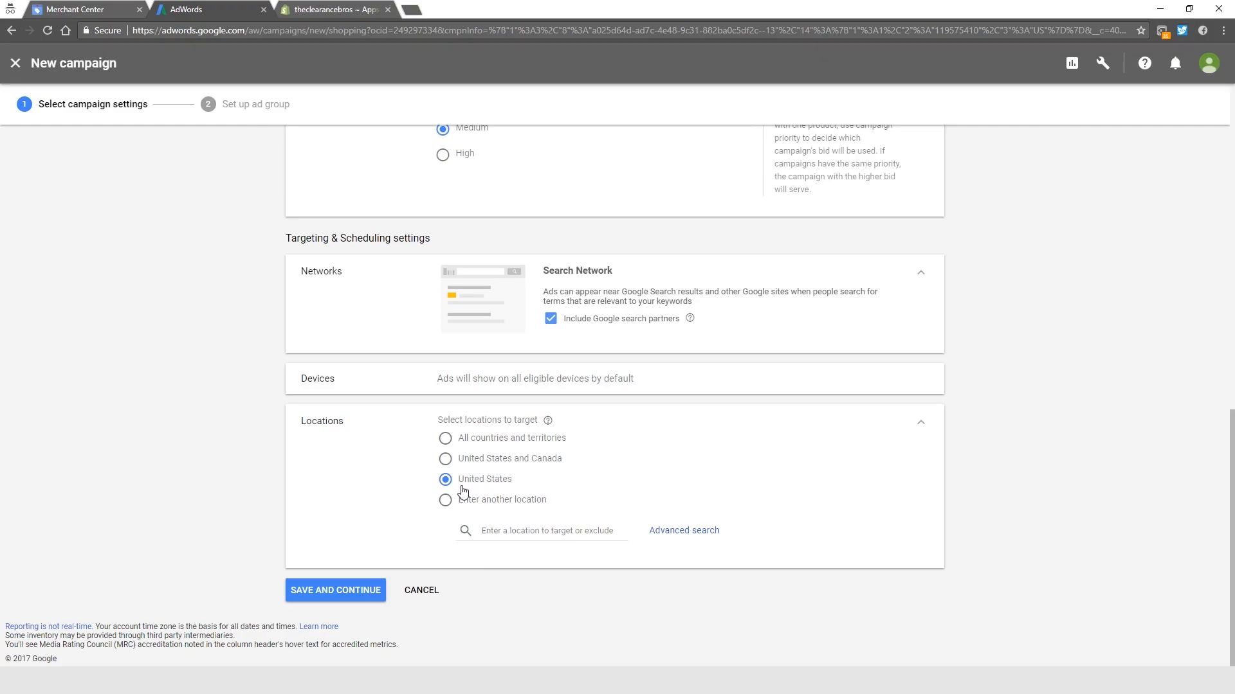
pyautogui.moveTo(488, 484)
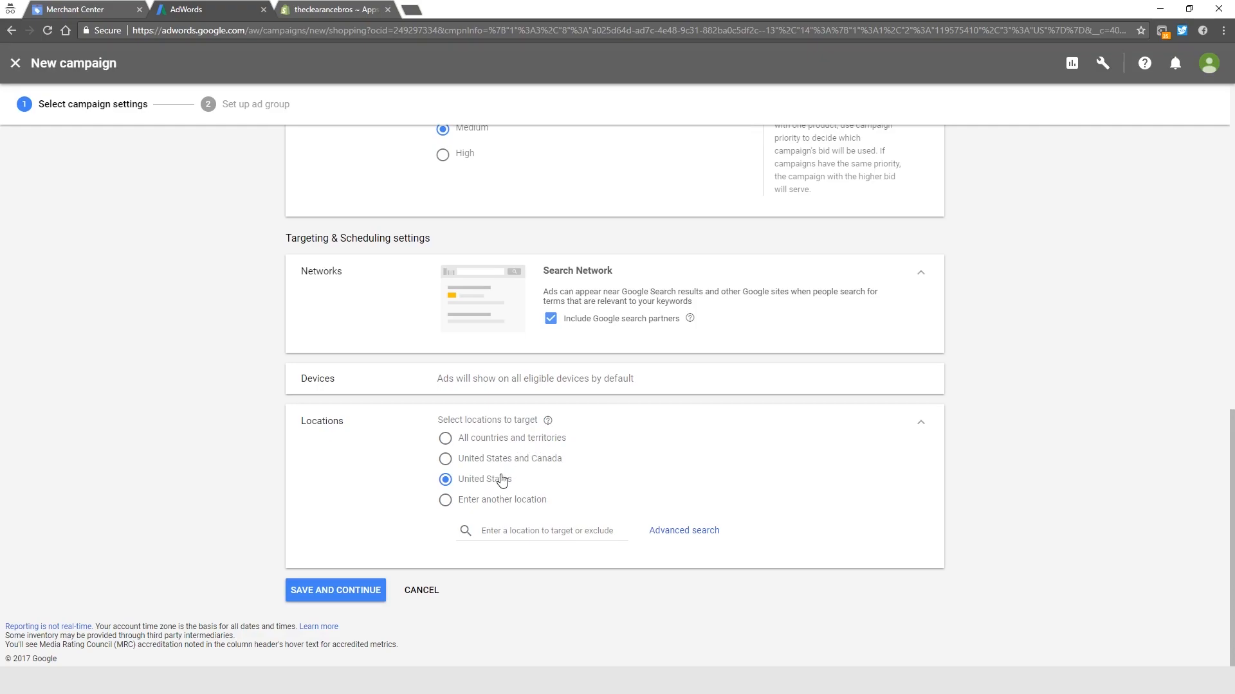
pyautogui.moveTo(394, 510)
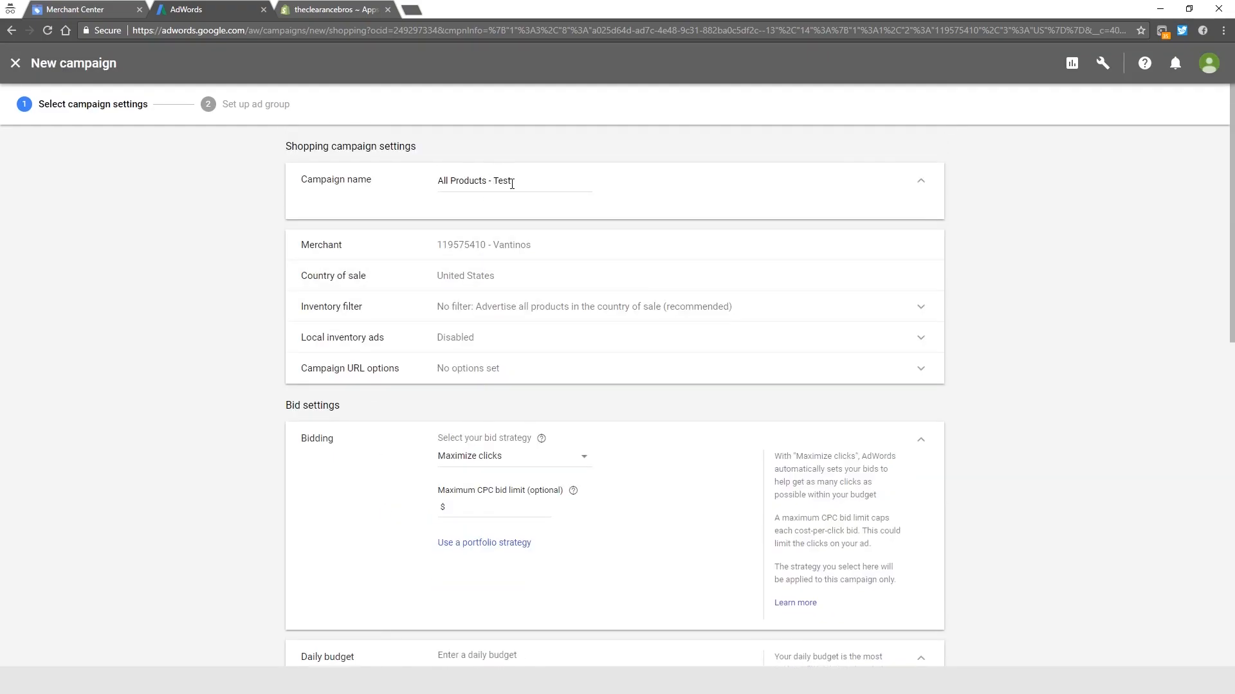
pyautogui.moveTo(541, 207)
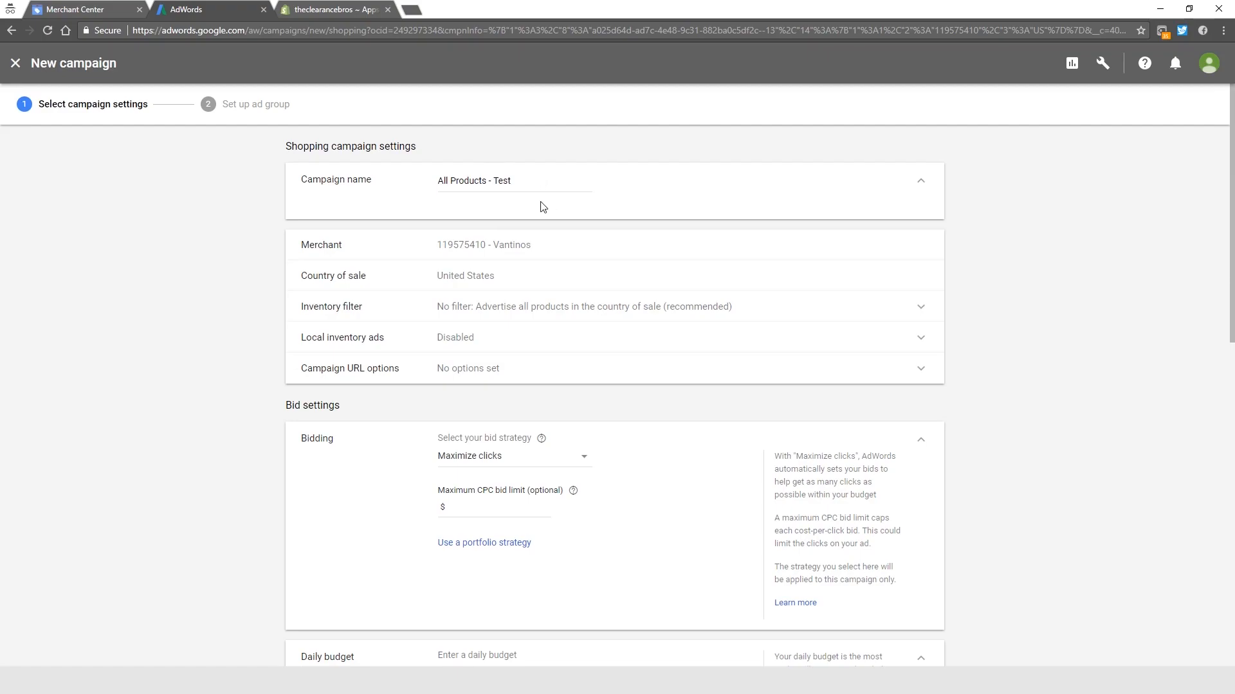
pyautogui.moveTo(515, 248)
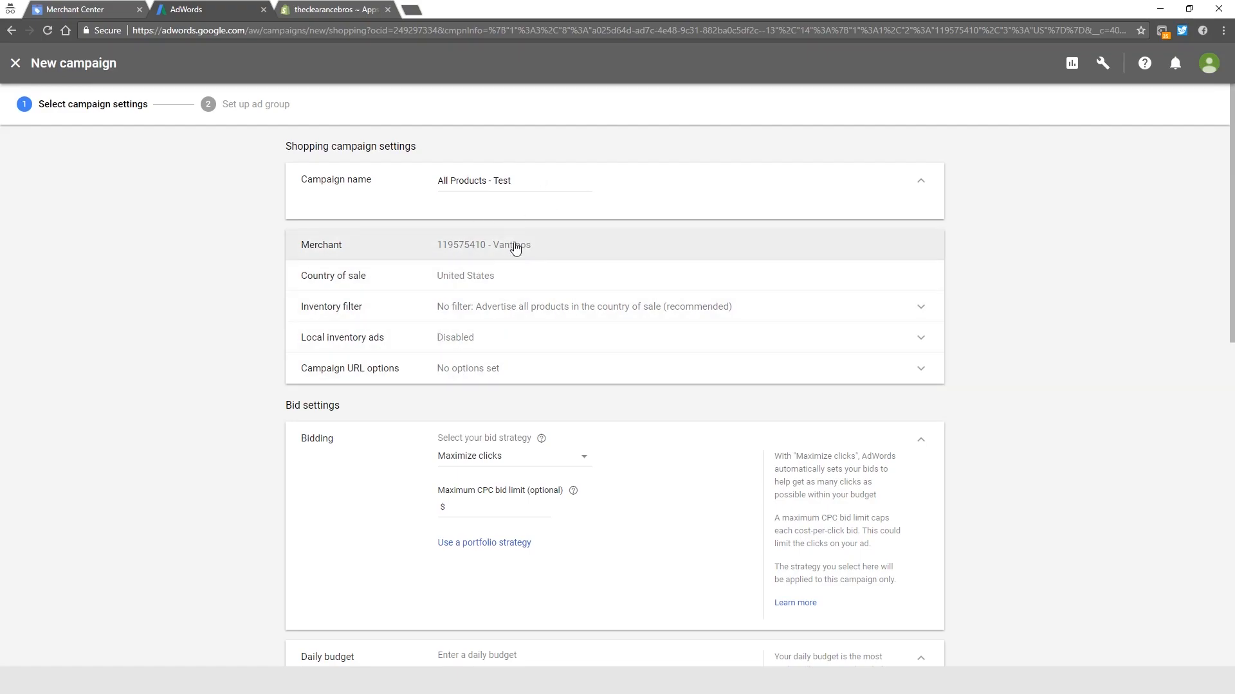
pyautogui.scroll(-3)
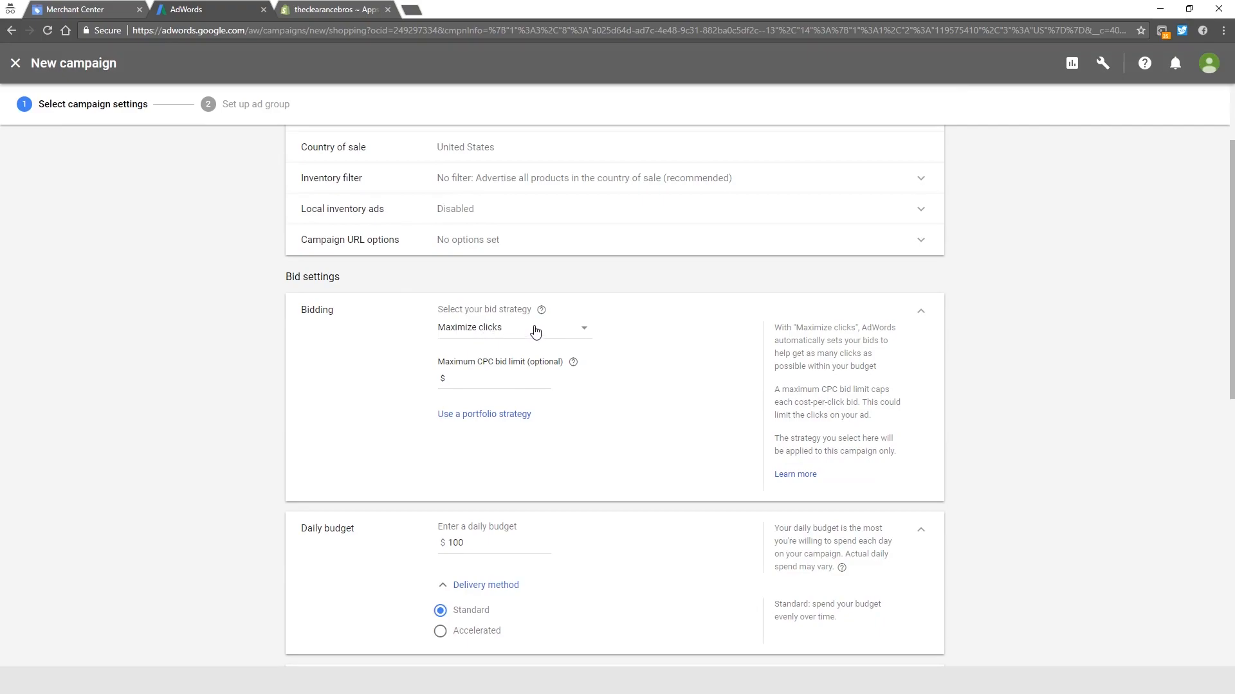
pyautogui.scroll(-3)
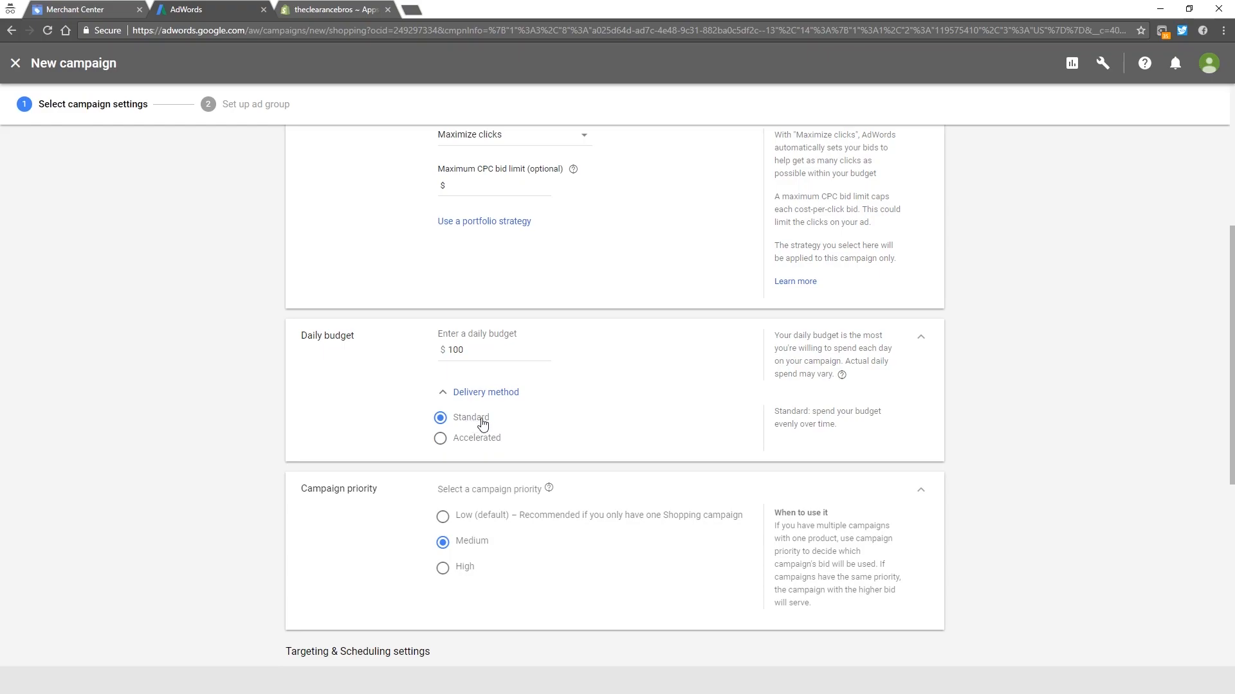
pyautogui.click(442, 386)
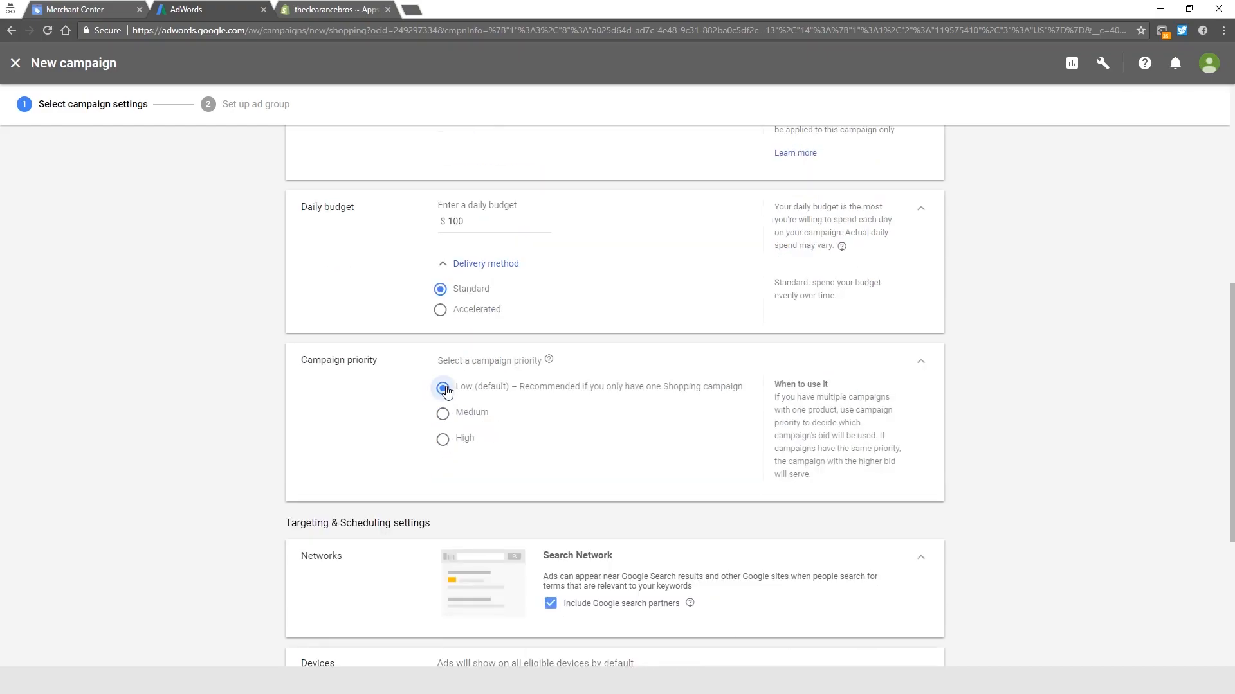
pyautogui.click(443, 412)
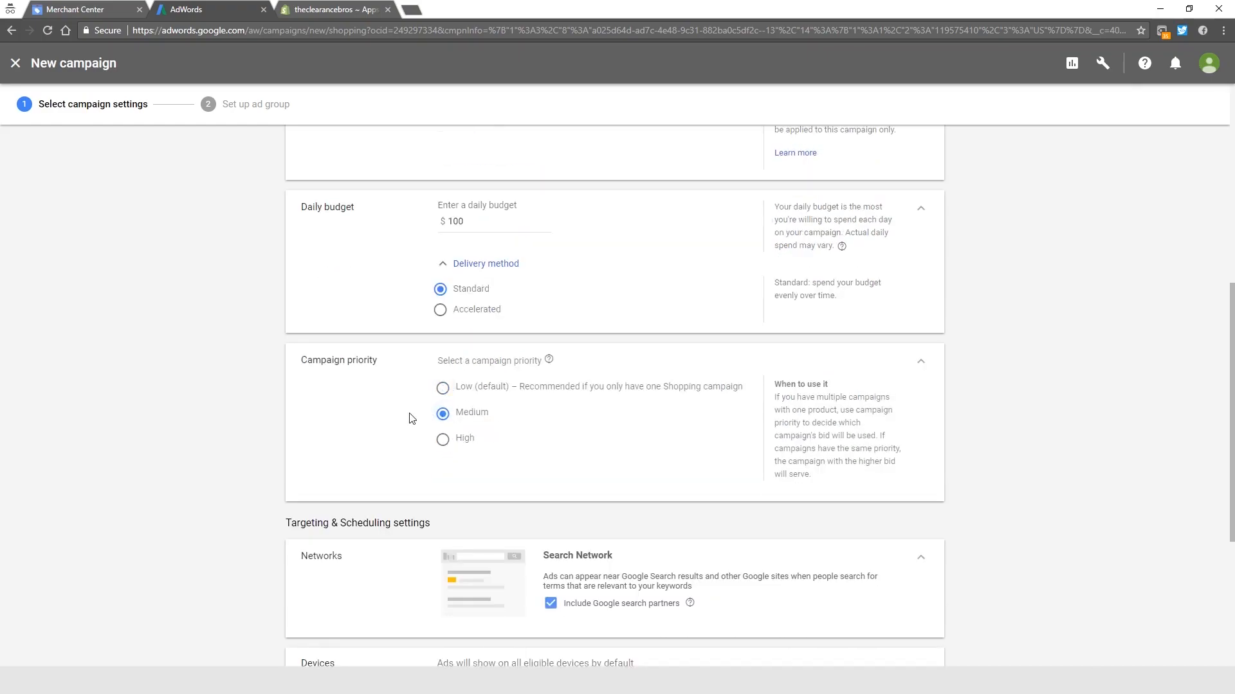
pyautogui.scroll(-3)
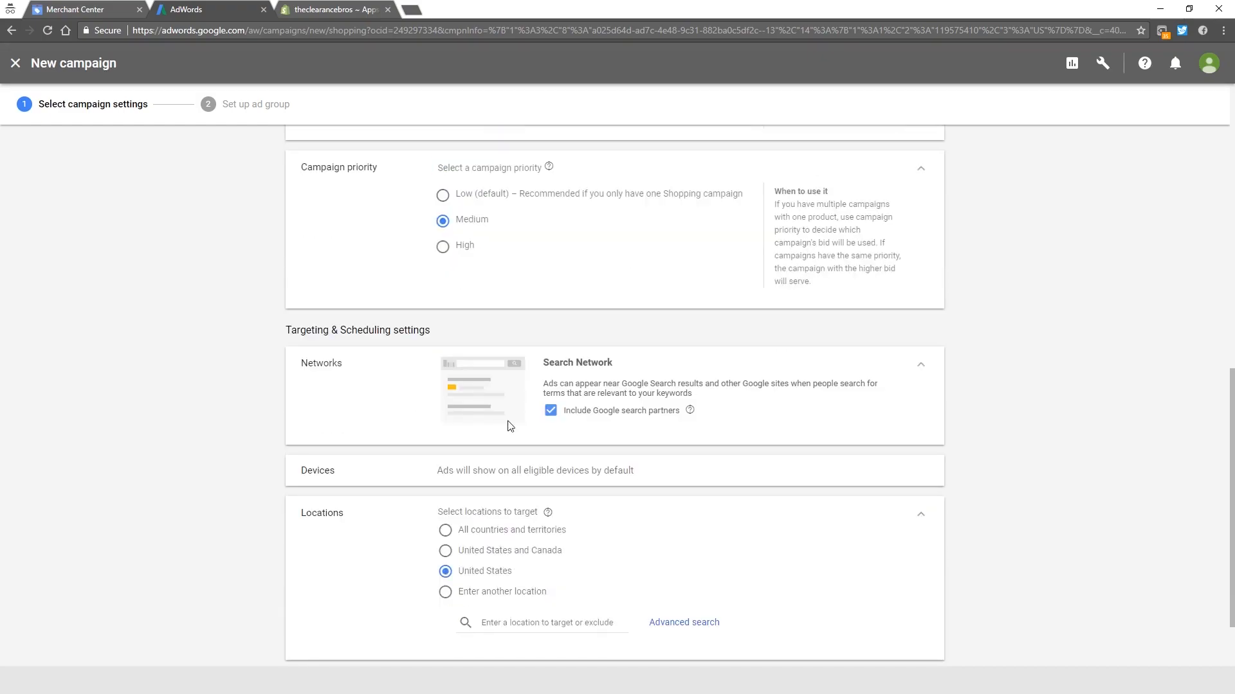
pyautogui.moveTo(604, 443)
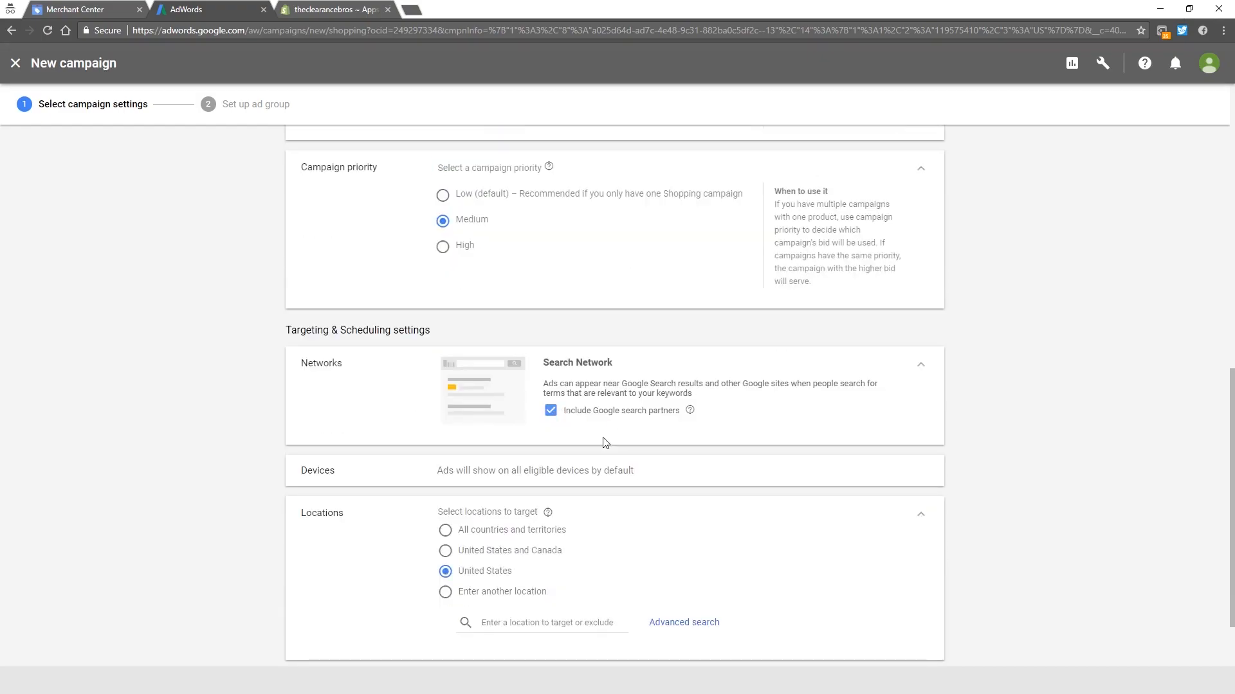
pyautogui.moveTo(519, 481)
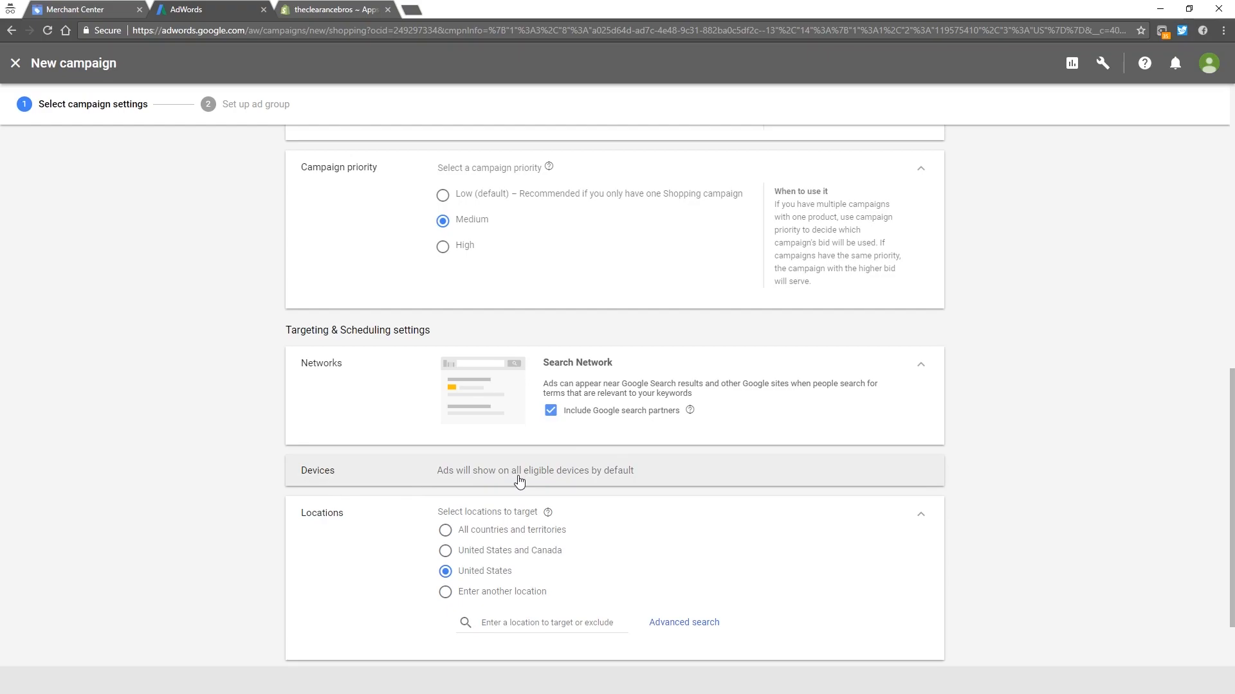
pyautogui.moveTo(517, 481)
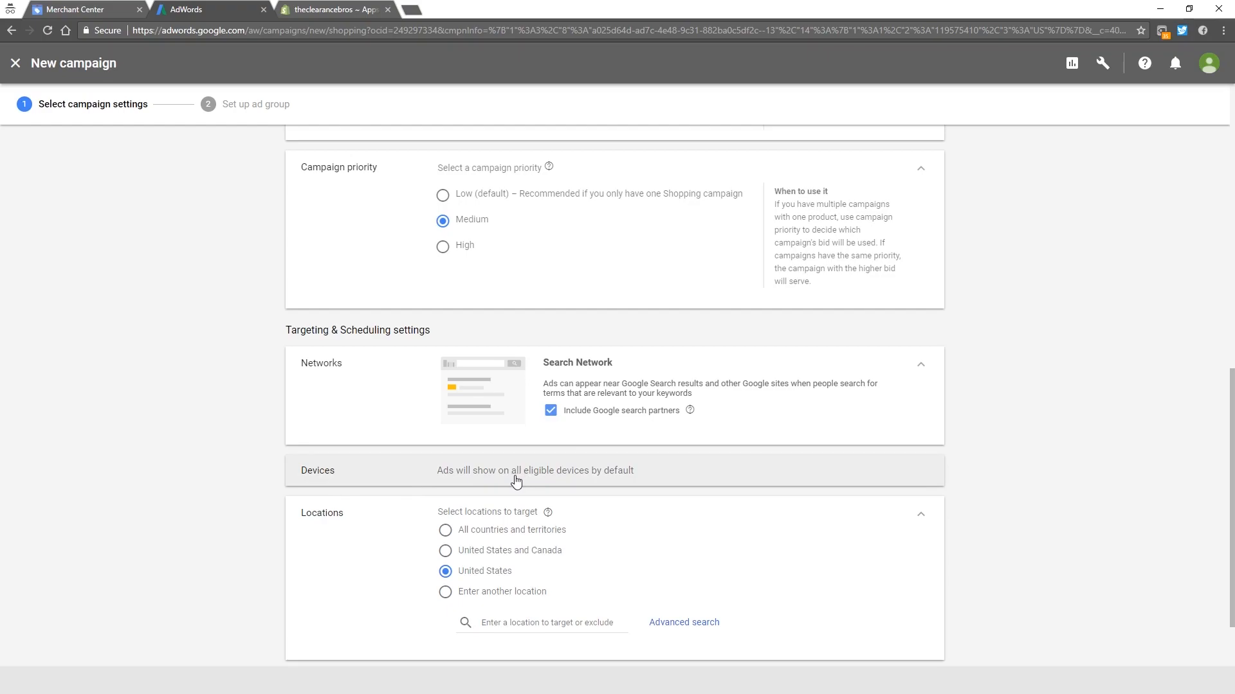
pyautogui.moveTo(516, 481)
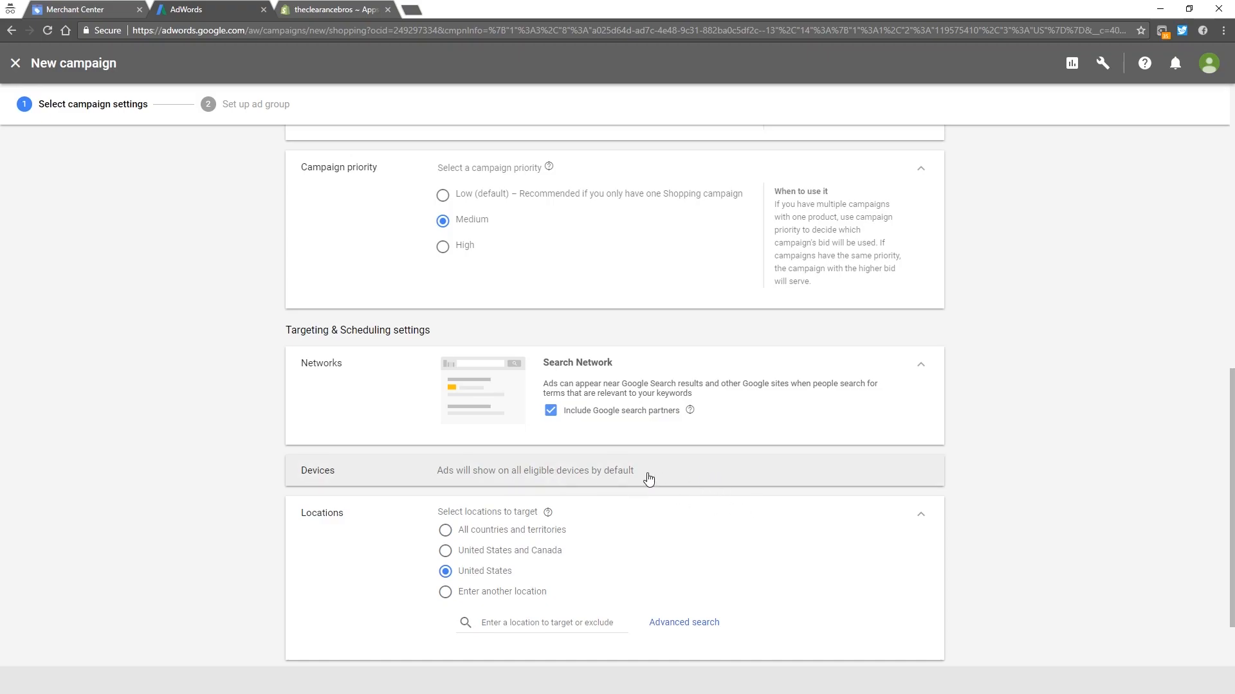
pyautogui.scroll(-3)
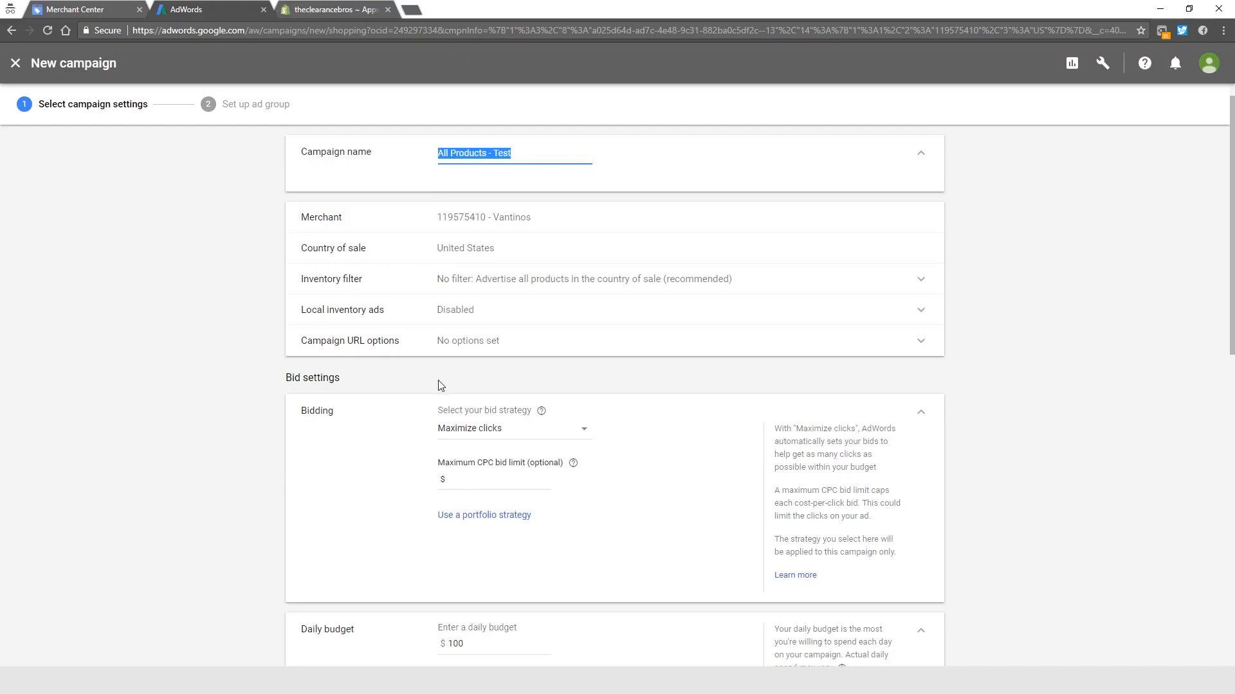
pyautogui.scroll(-3)
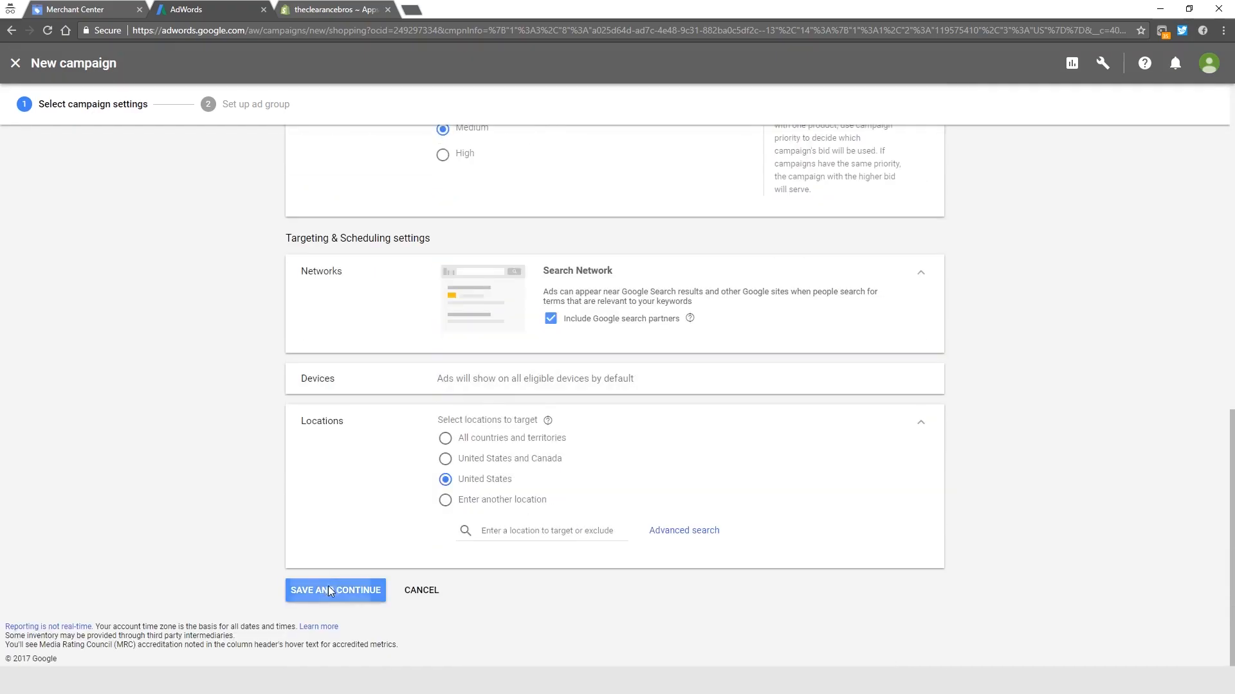
# - Save the campaign settings and save a Product Shopping ad group named 'All Products - Test'
pyautogui.click(336, 590)
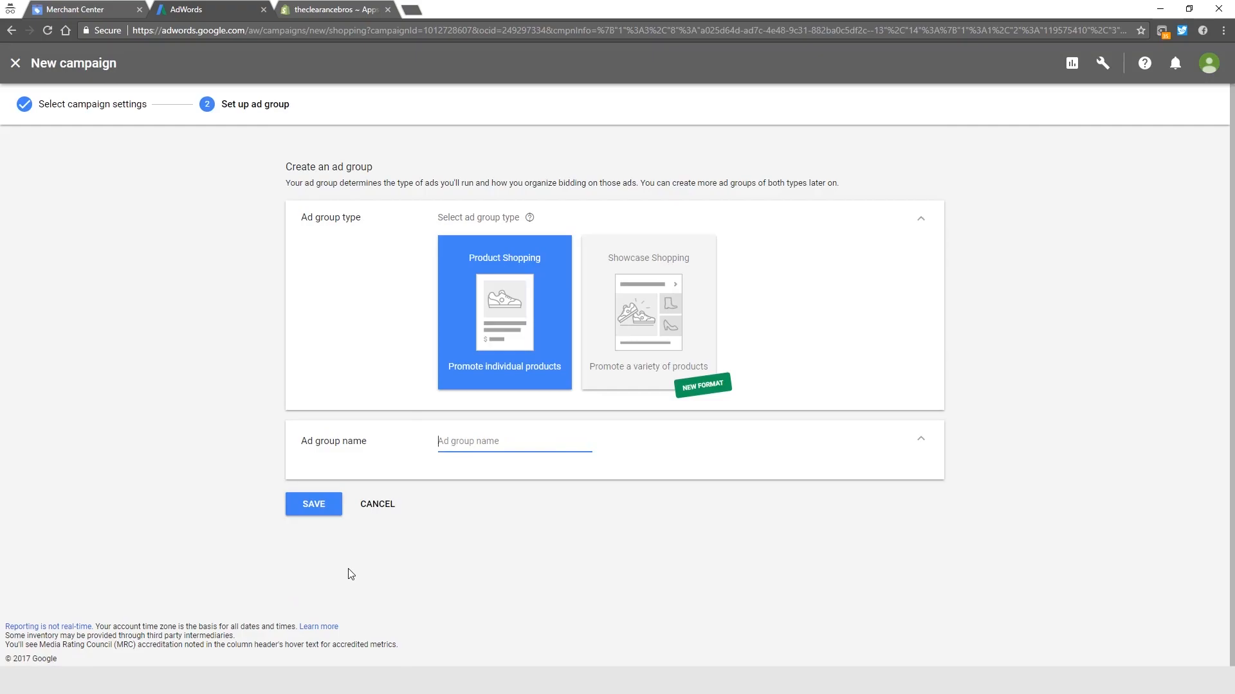
pyautogui.moveTo(688, 344)
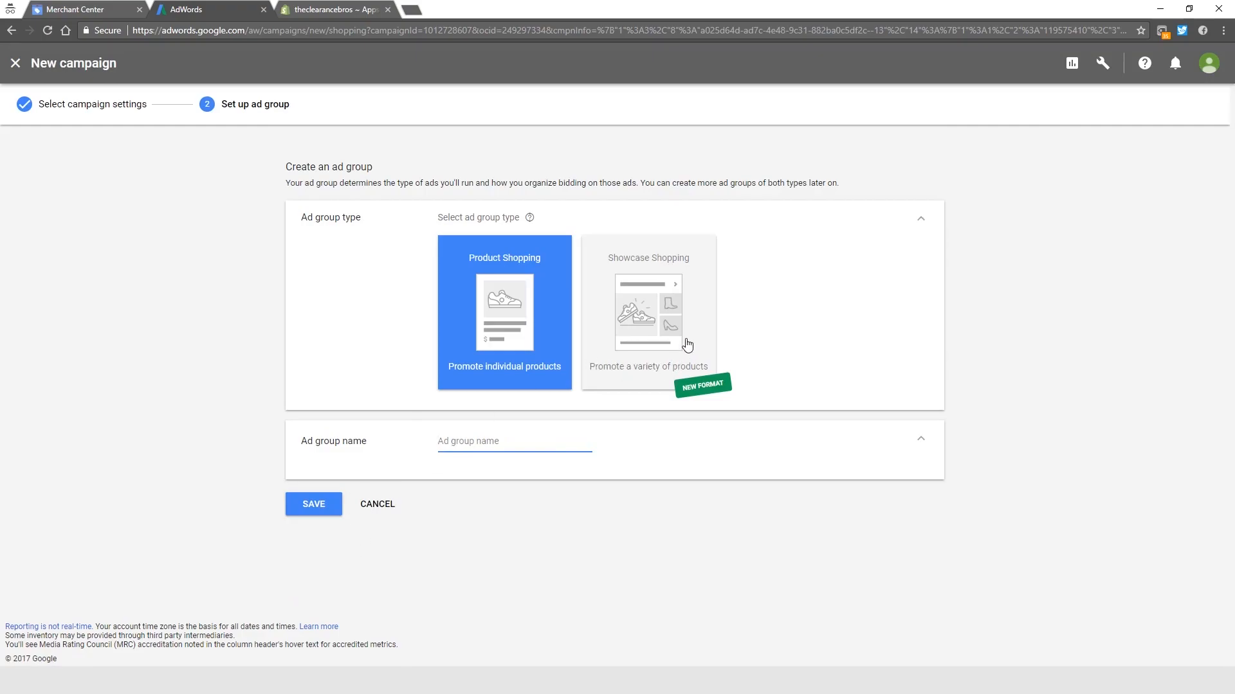
pyautogui.moveTo(512, 288)
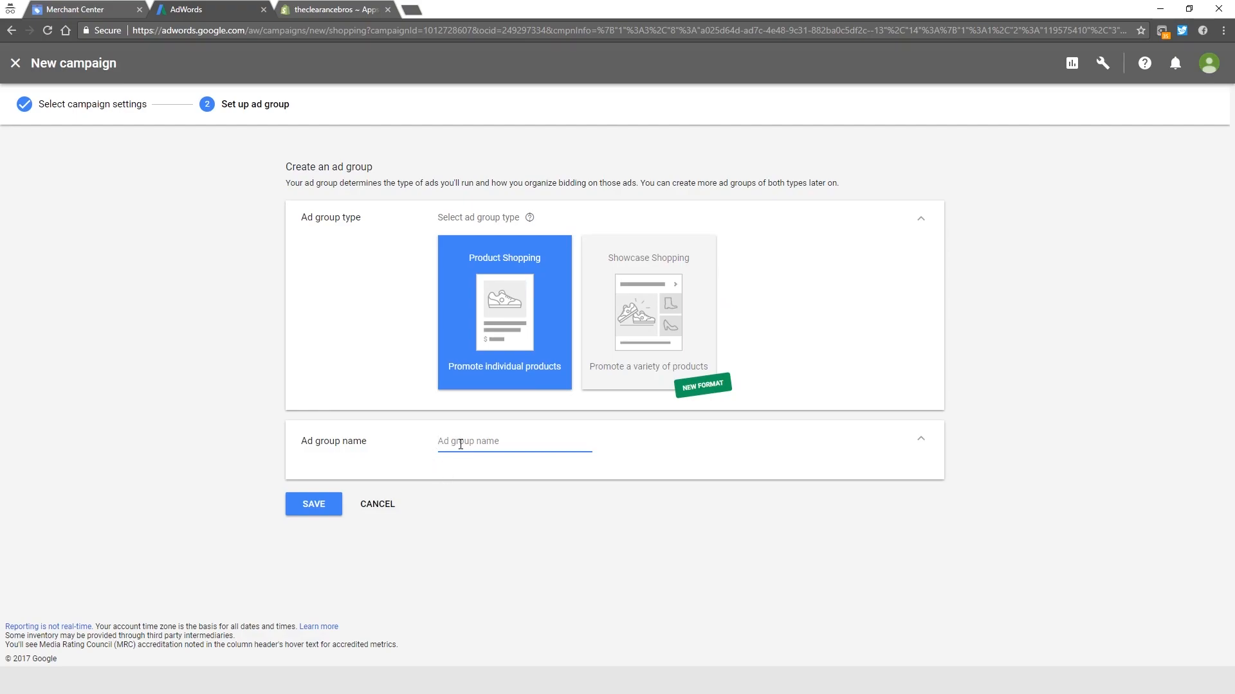
pyautogui.write('All Products - Test')
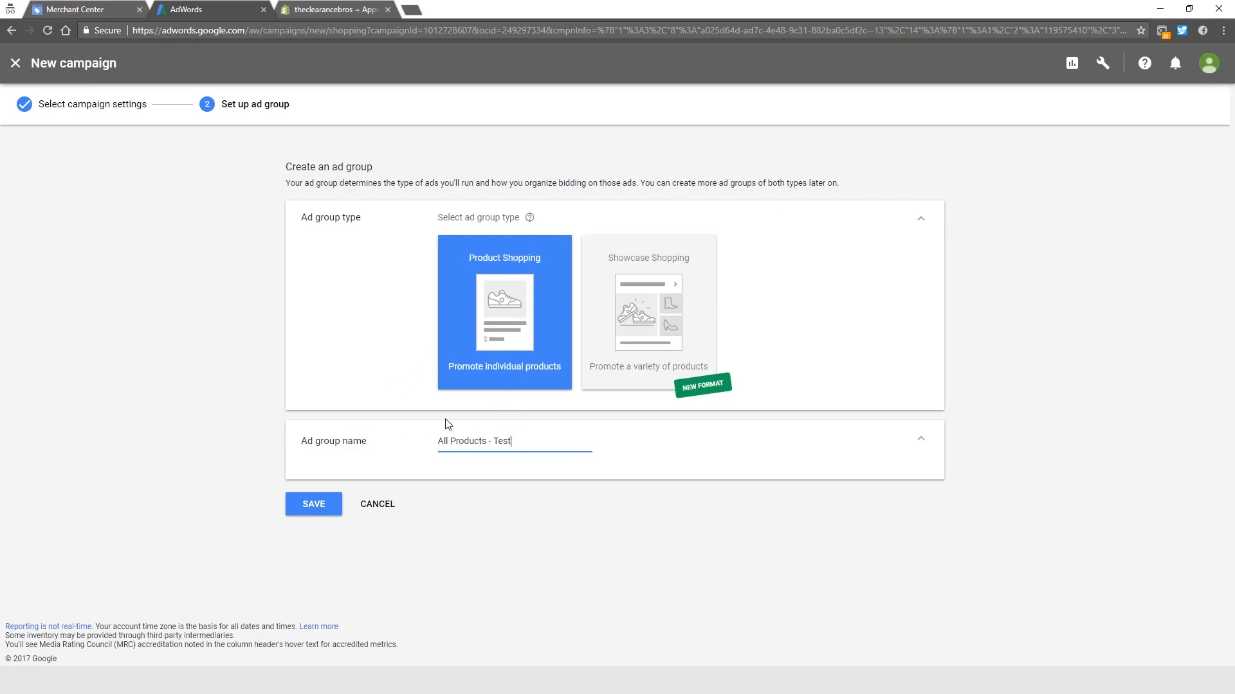
pyautogui.click(312, 504)
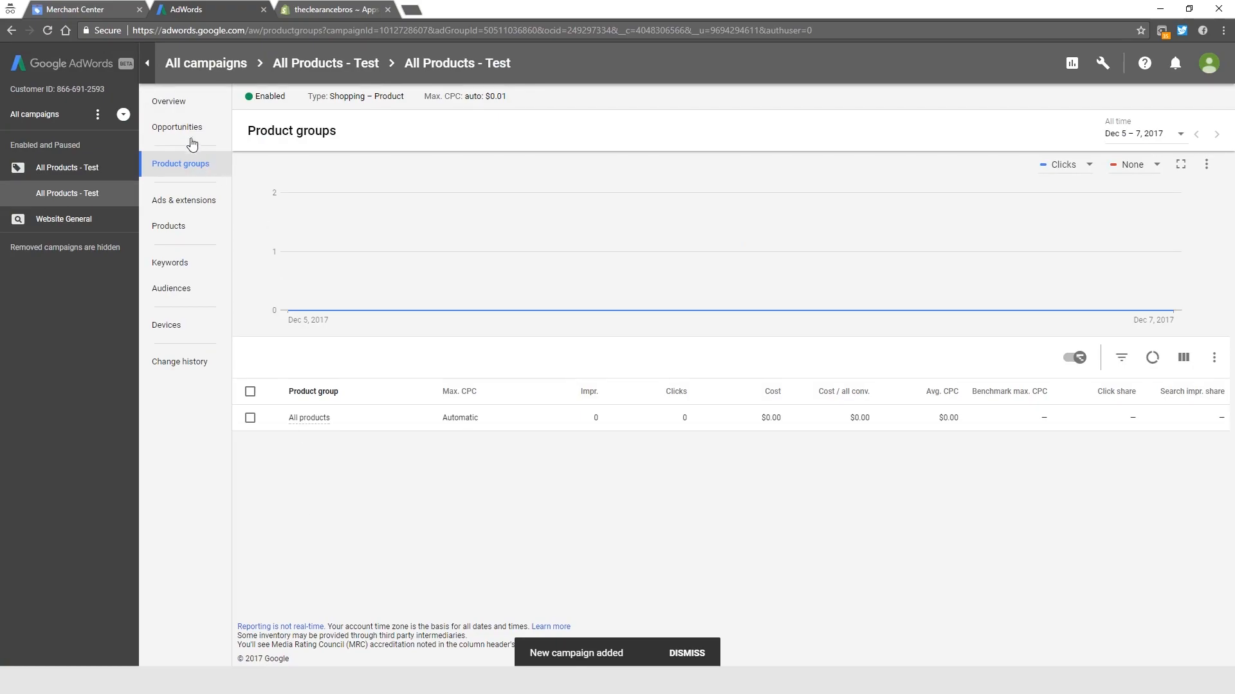
pyautogui.moveTo(194, 174)
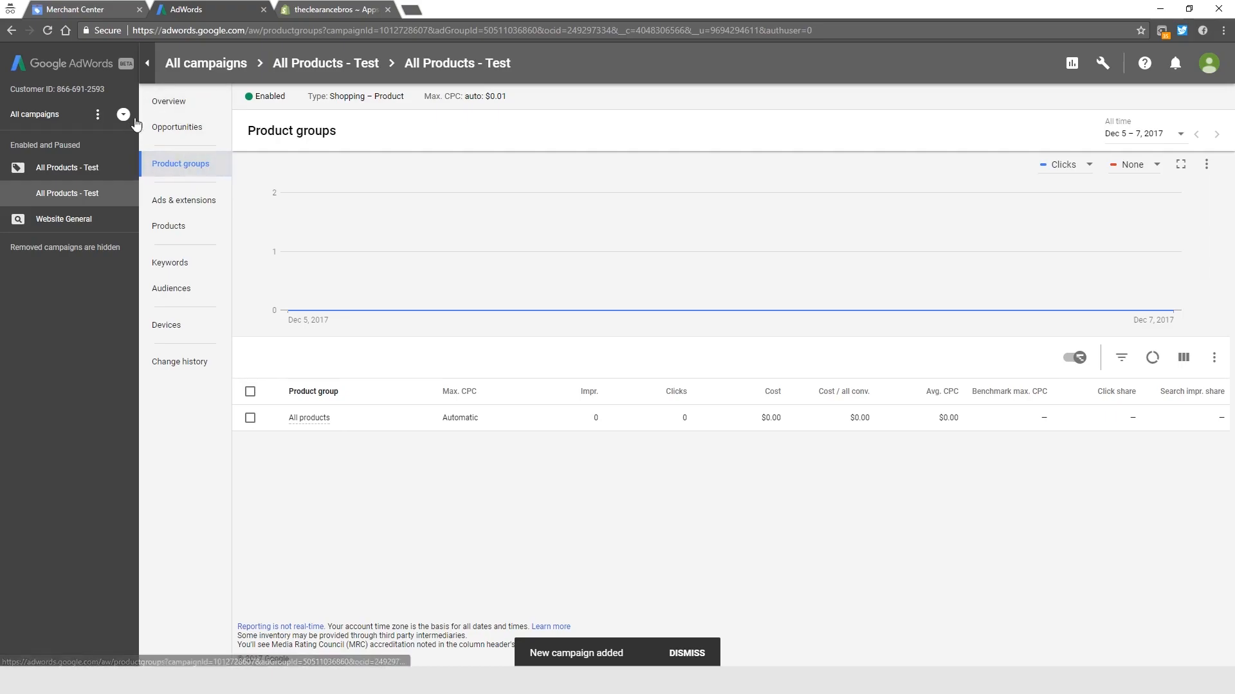
# - Filter All campaigns to Shopping campaigns and open the All Products - Test campaign
pyautogui.click(204, 63)
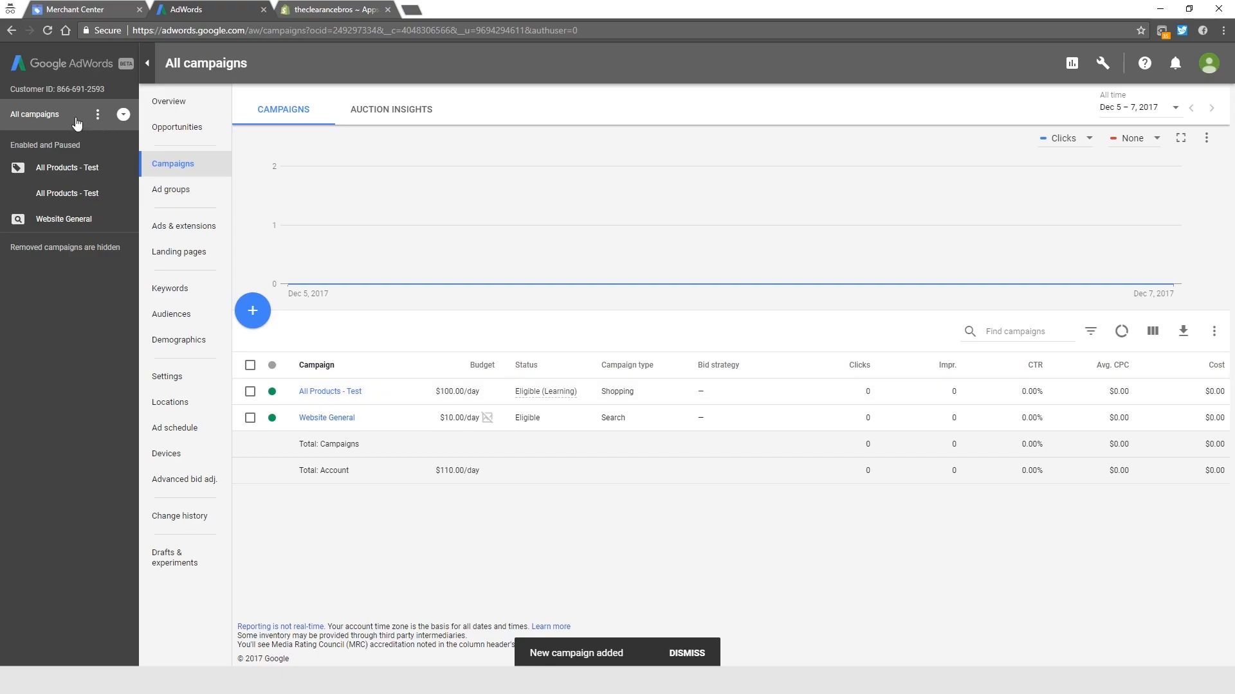
pyautogui.click(123, 115)
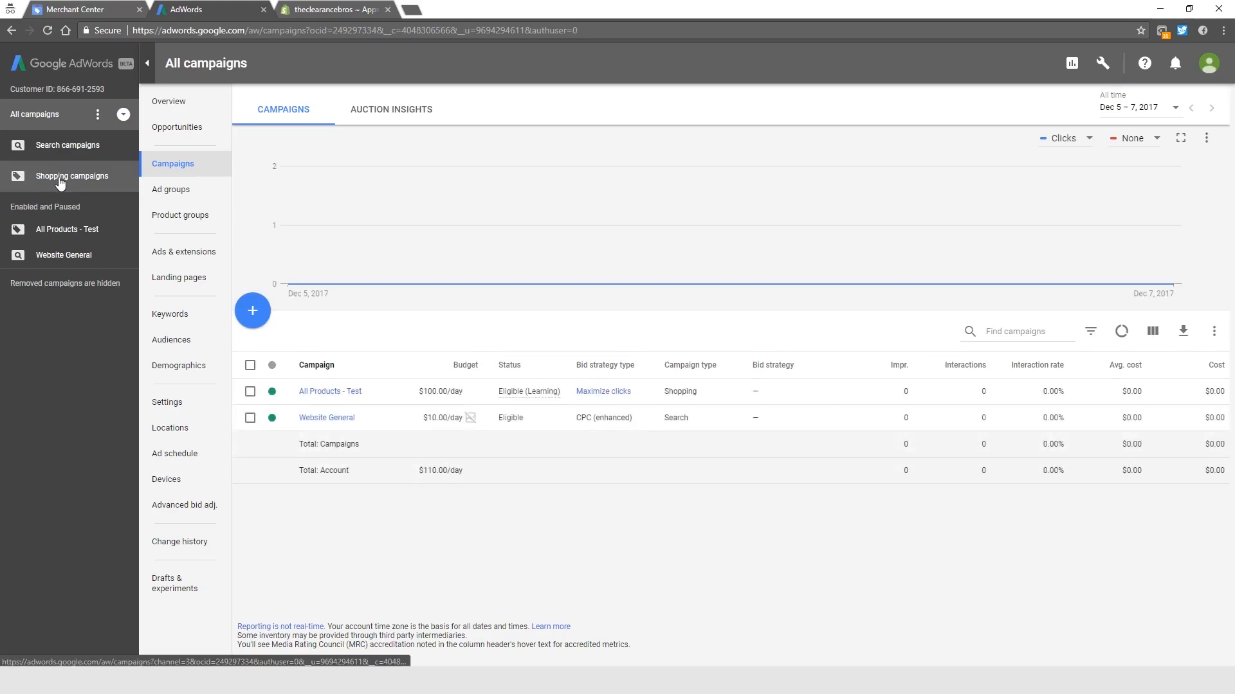
pyautogui.click(71, 176)
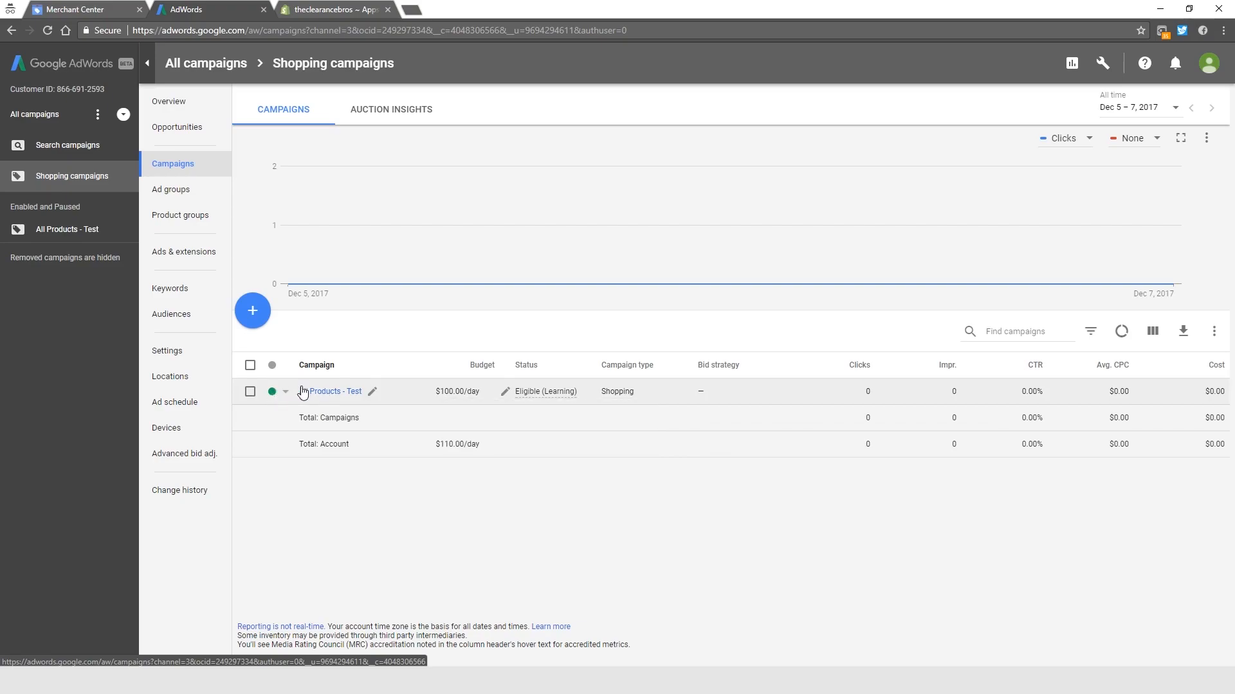
pyautogui.click(334, 392)
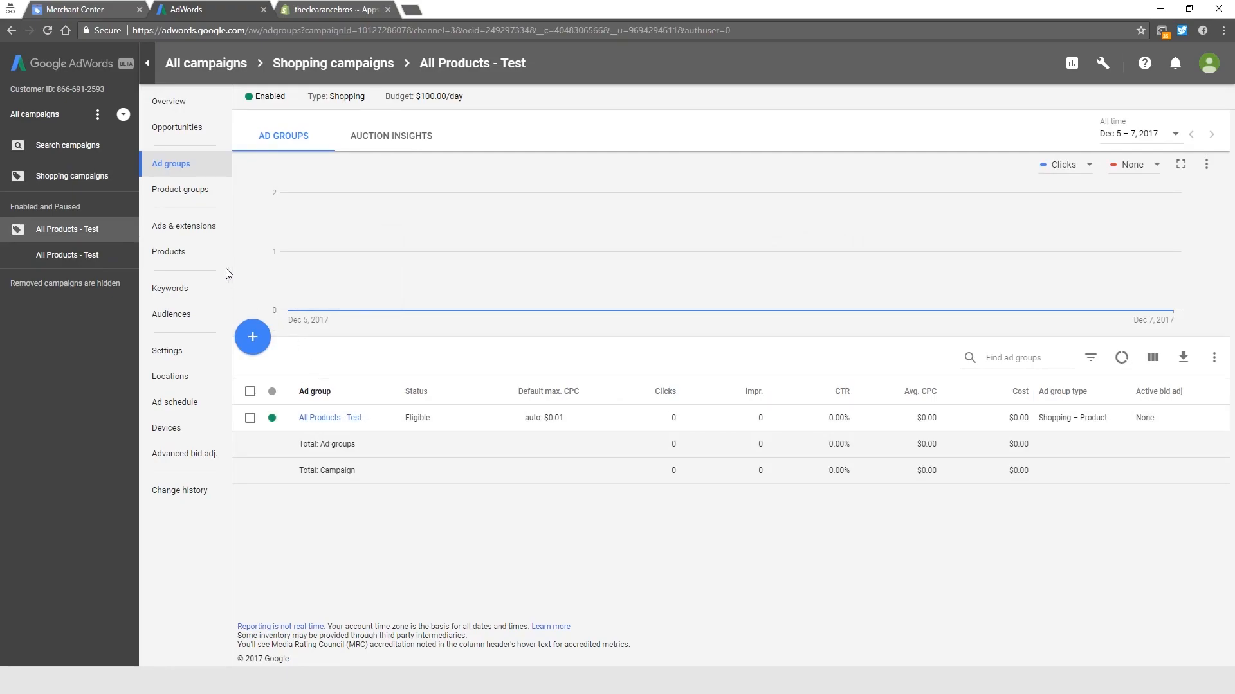
# - Review the campaign's 31 products and their disapproval reasons, then move to Merchant Center's product list
pyautogui.click(168, 252)
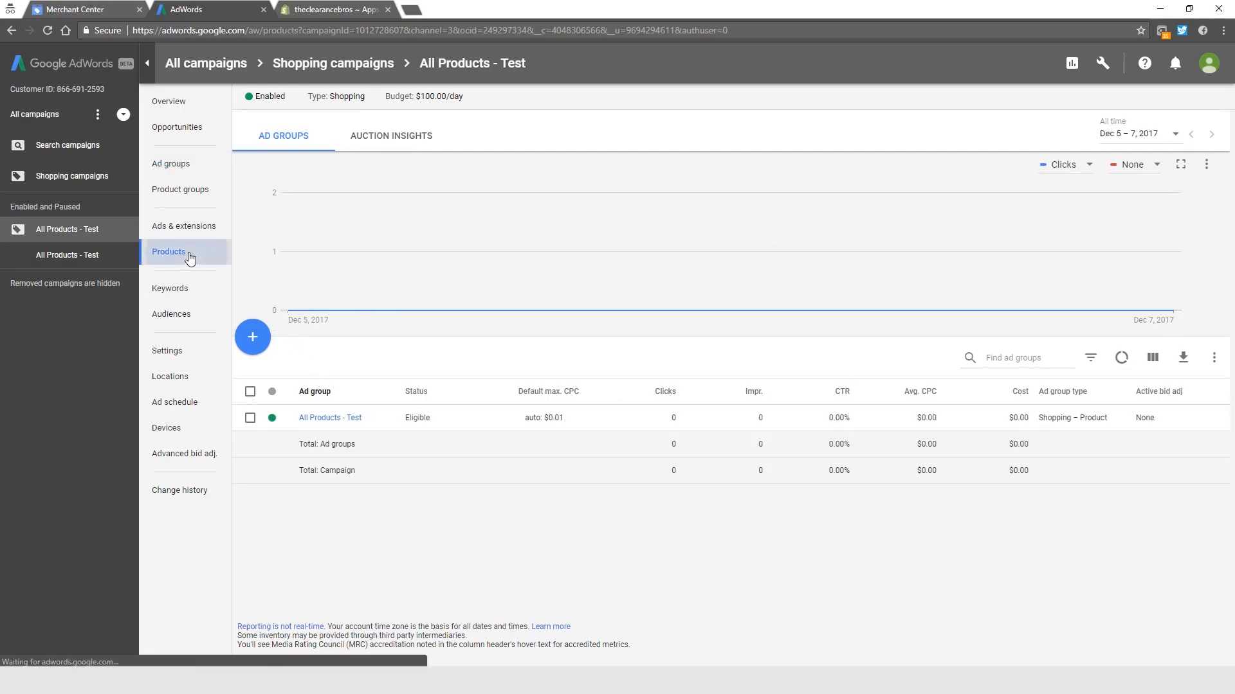
pyautogui.click(168, 252)
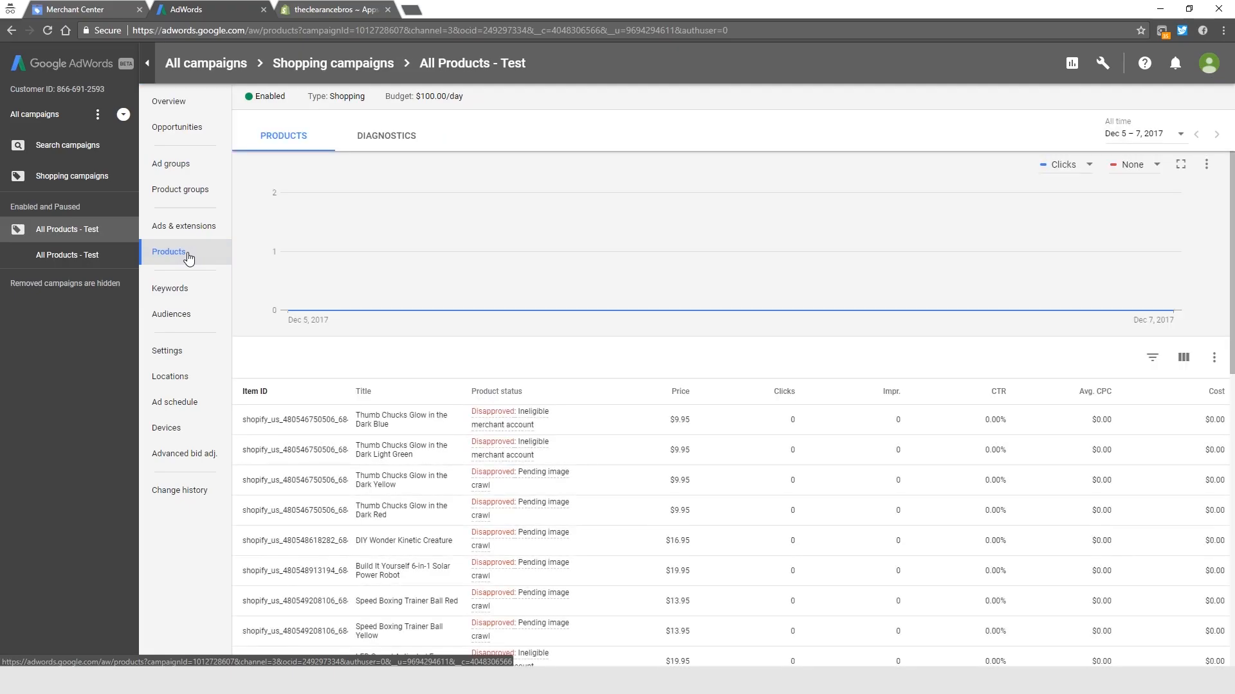
pyautogui.scroll(-3)
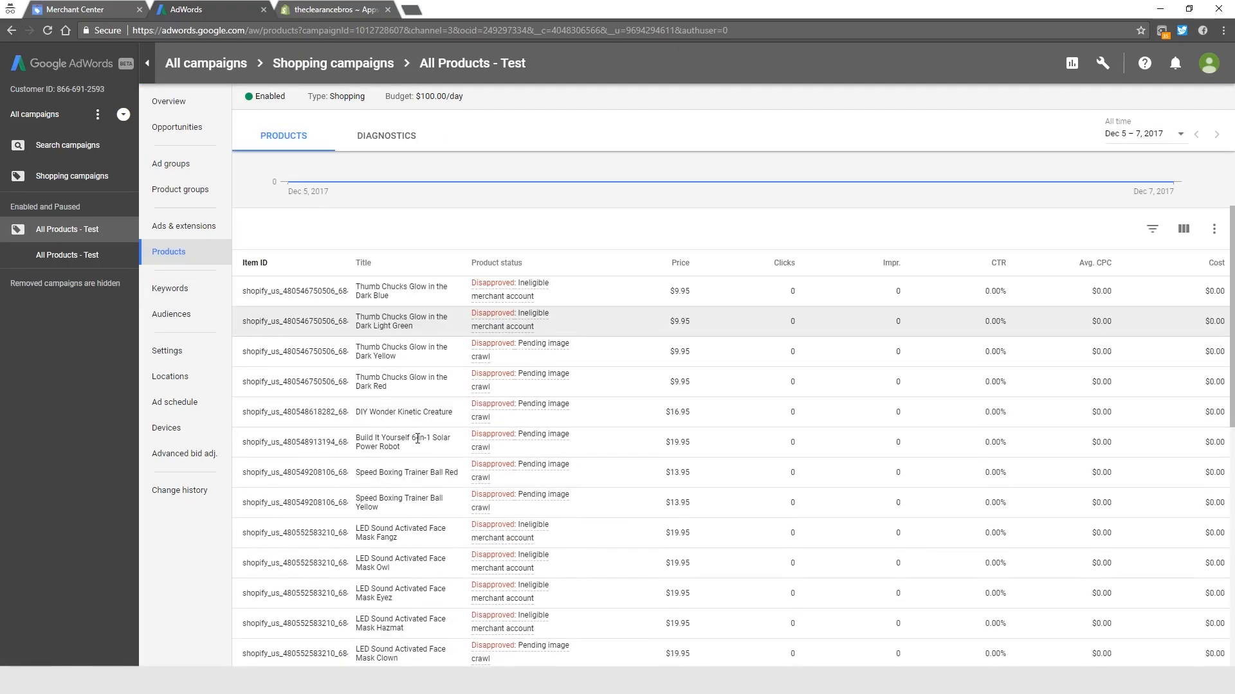
pyautogui.scroll(-3)
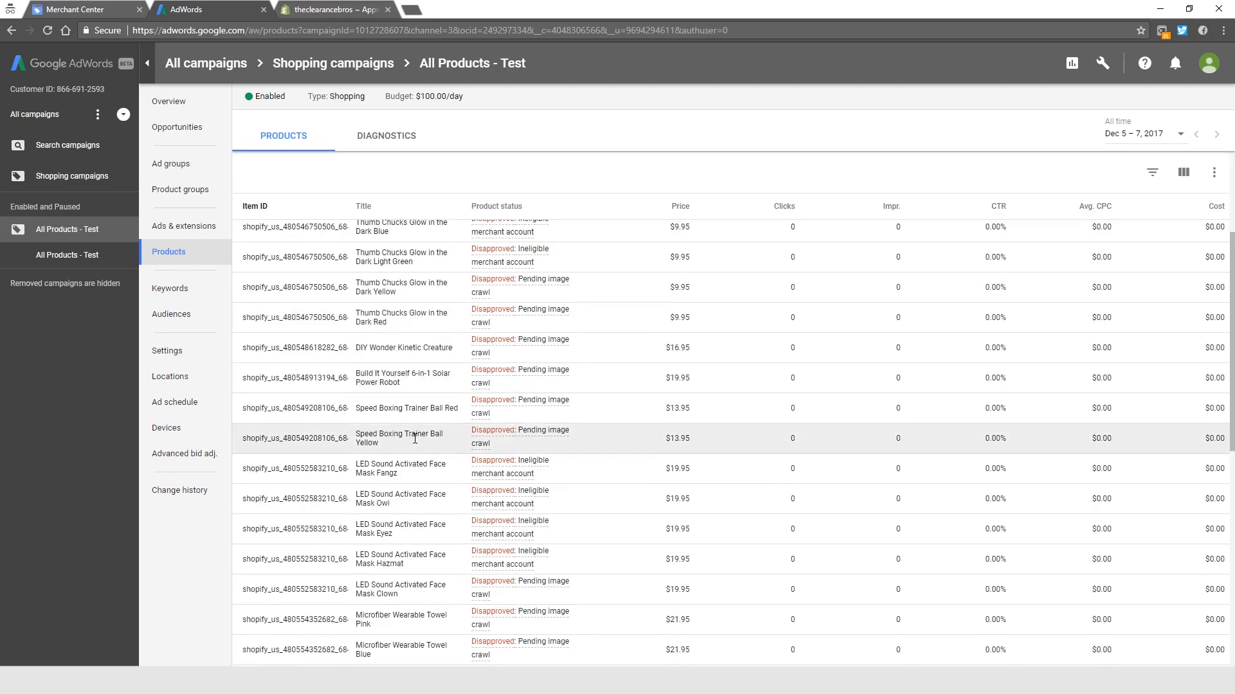
pyautogui.scroll(-3)
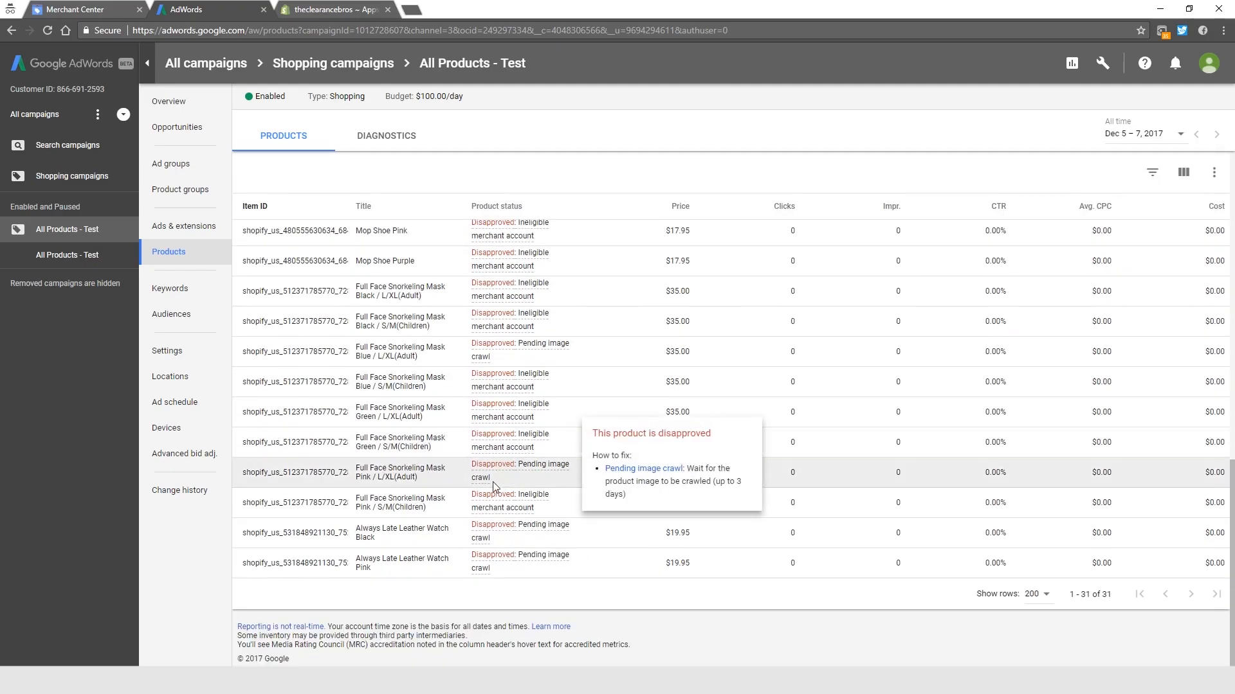
pyautogui.click(78, 9)
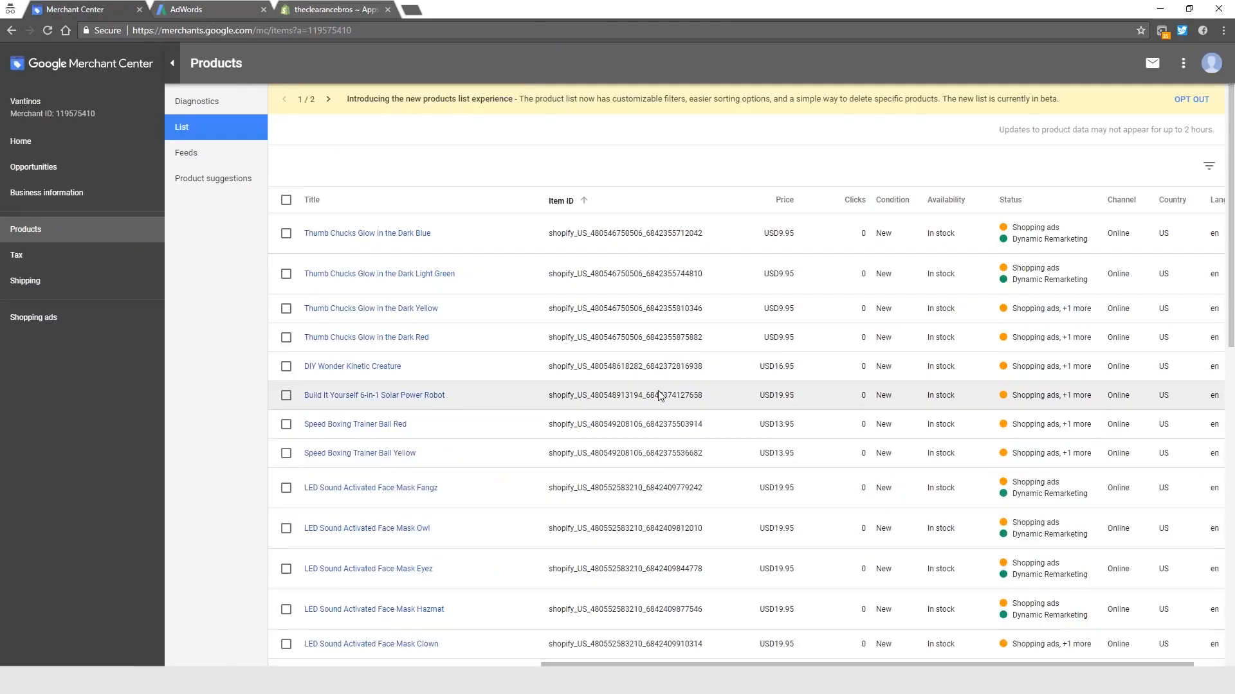
pyautogui.moveTo(1003, 308)
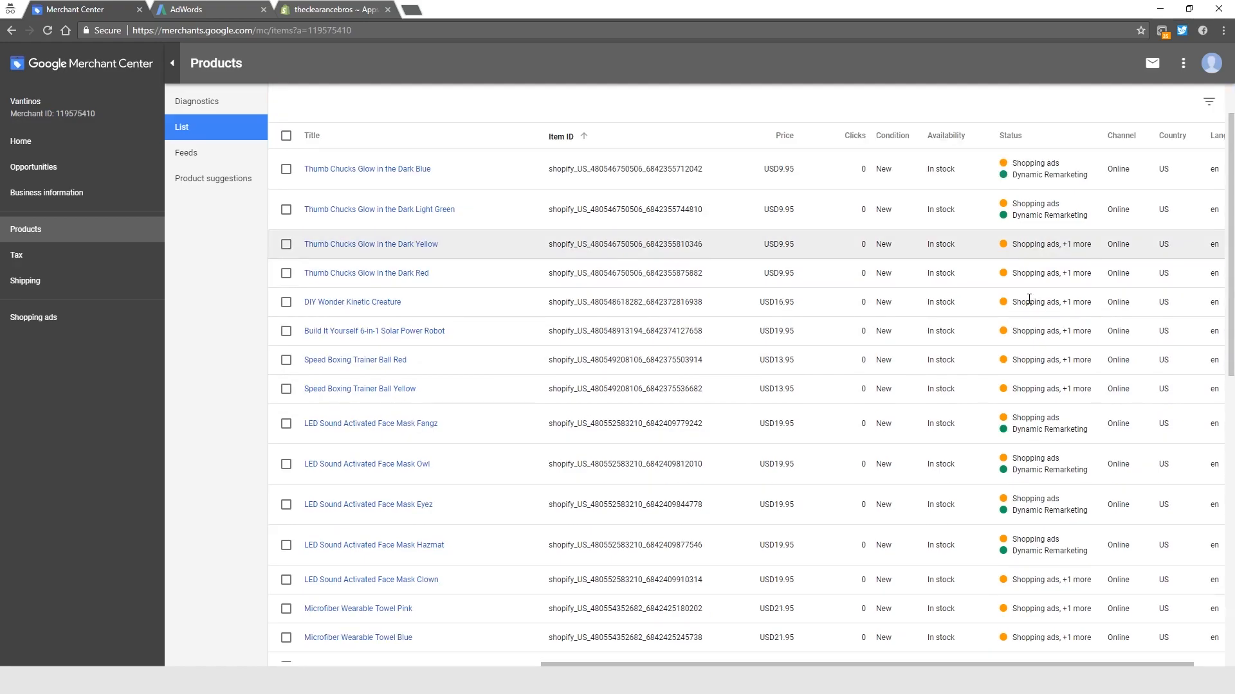
# - Compare the AdWords product table against Merchant Center, finishing on the AdWords products
pyautogui.click(210, 8)
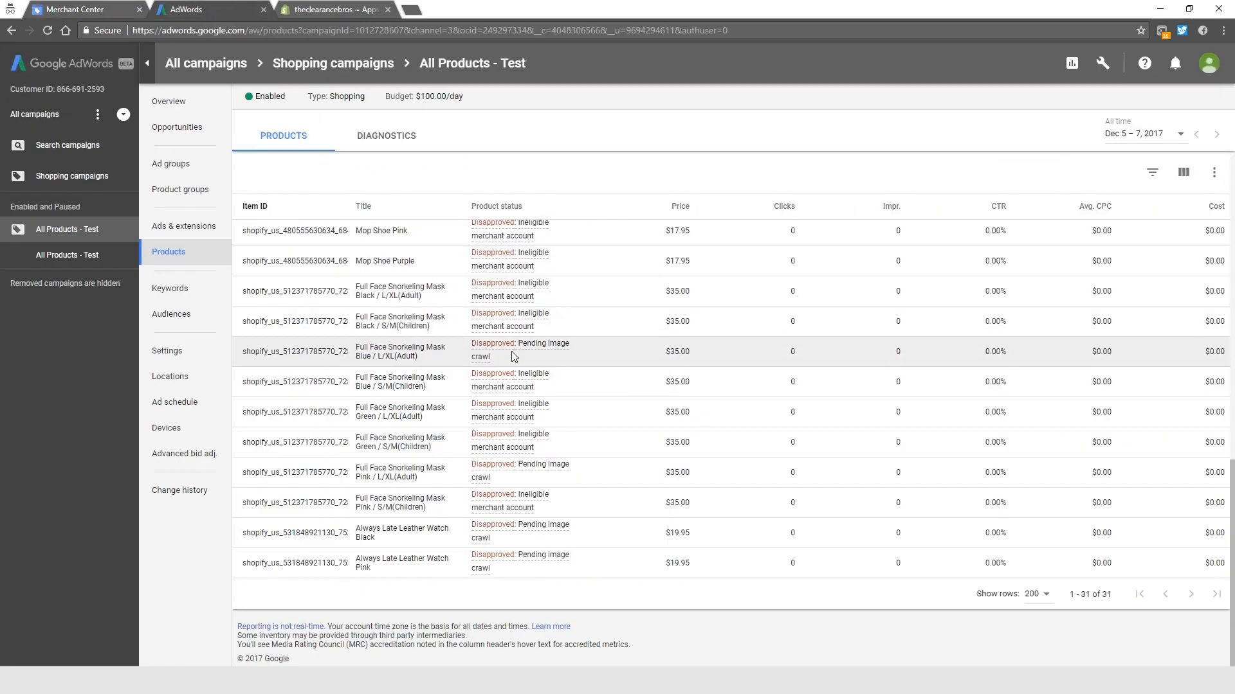
pyautogui.scroll(-3)
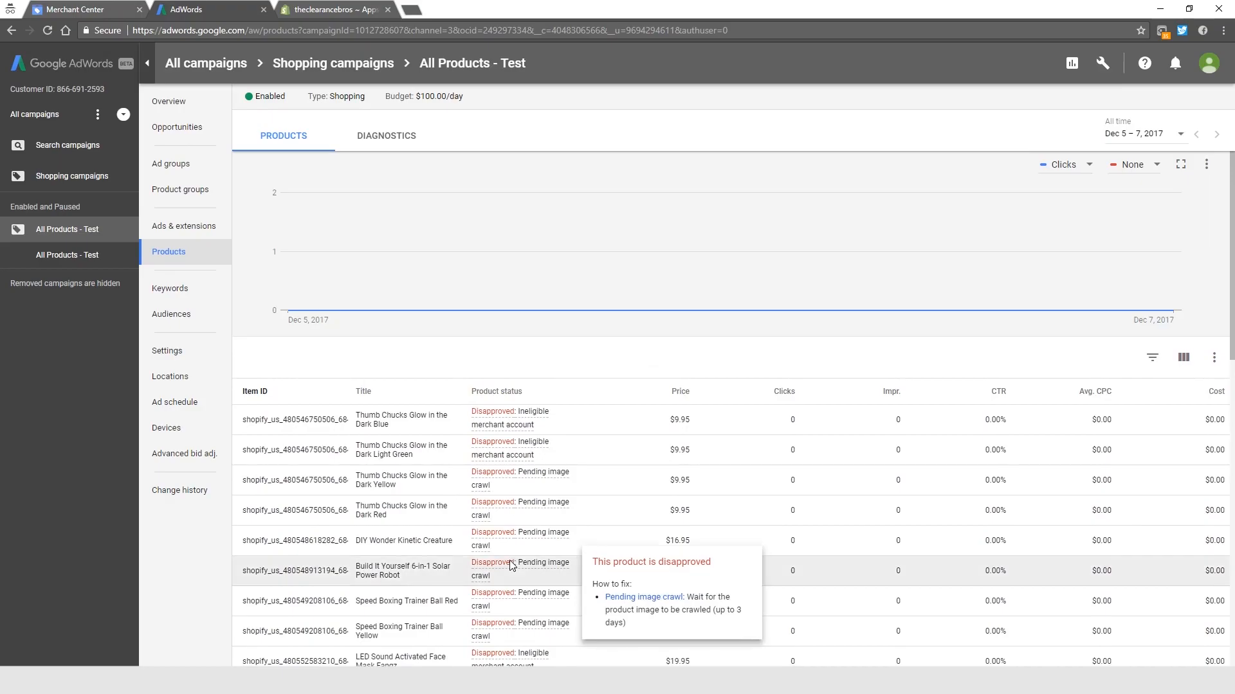
pyautogui.scroll(-3)
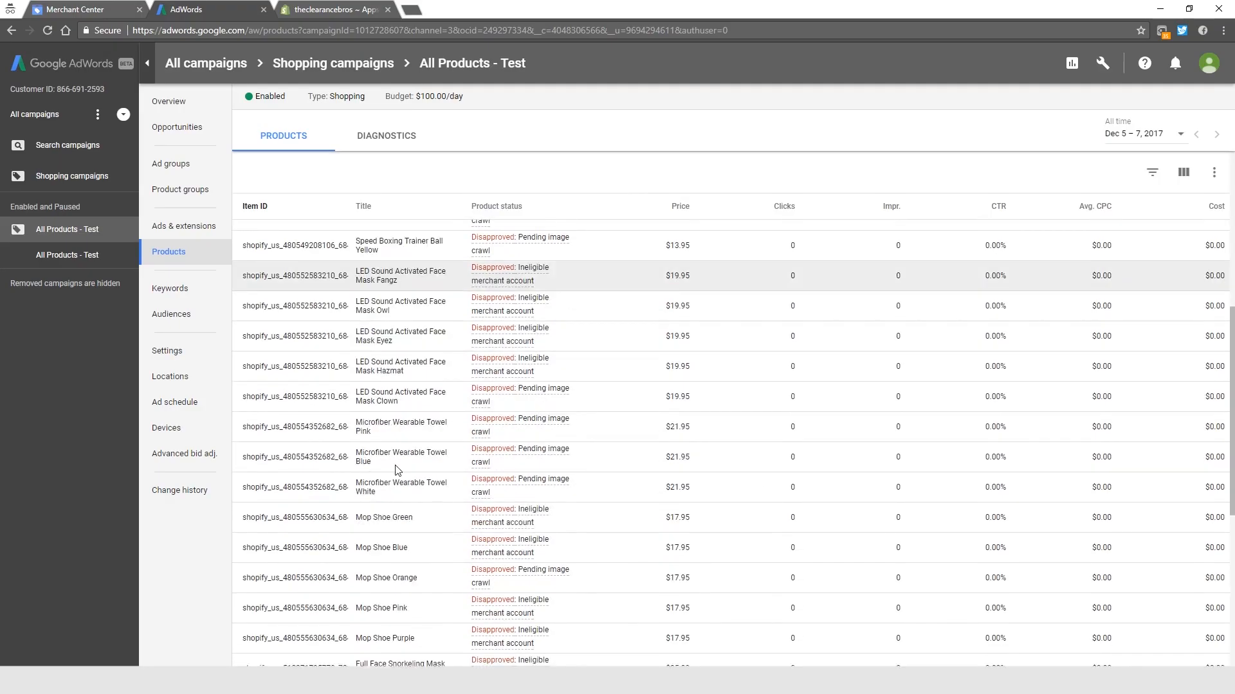
pyautogui.scroll(-3)
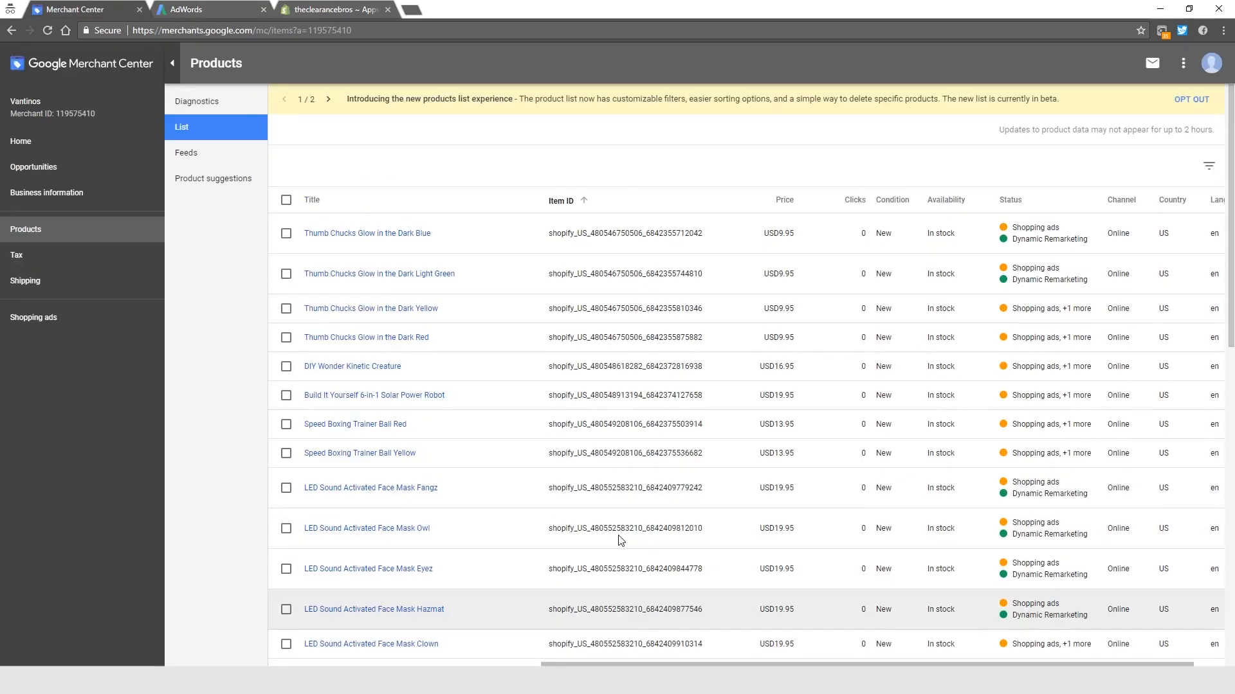
pyautogui.scroll(-3)
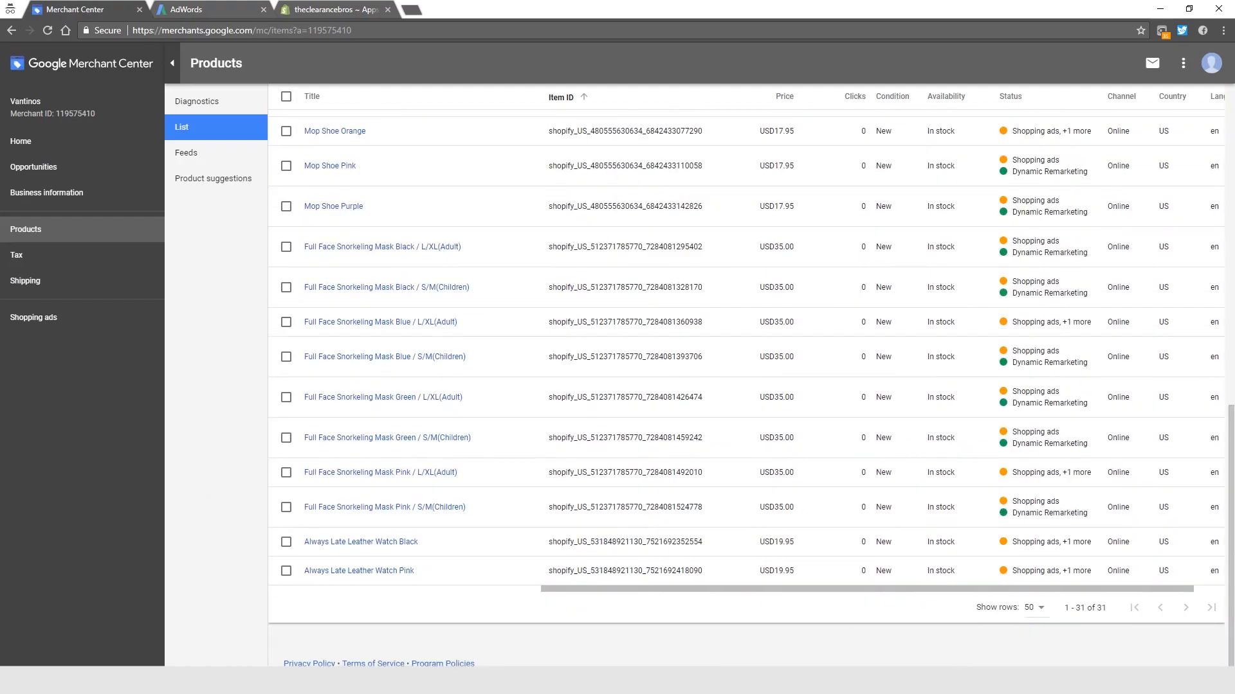
pyautogui.click(210, 8)
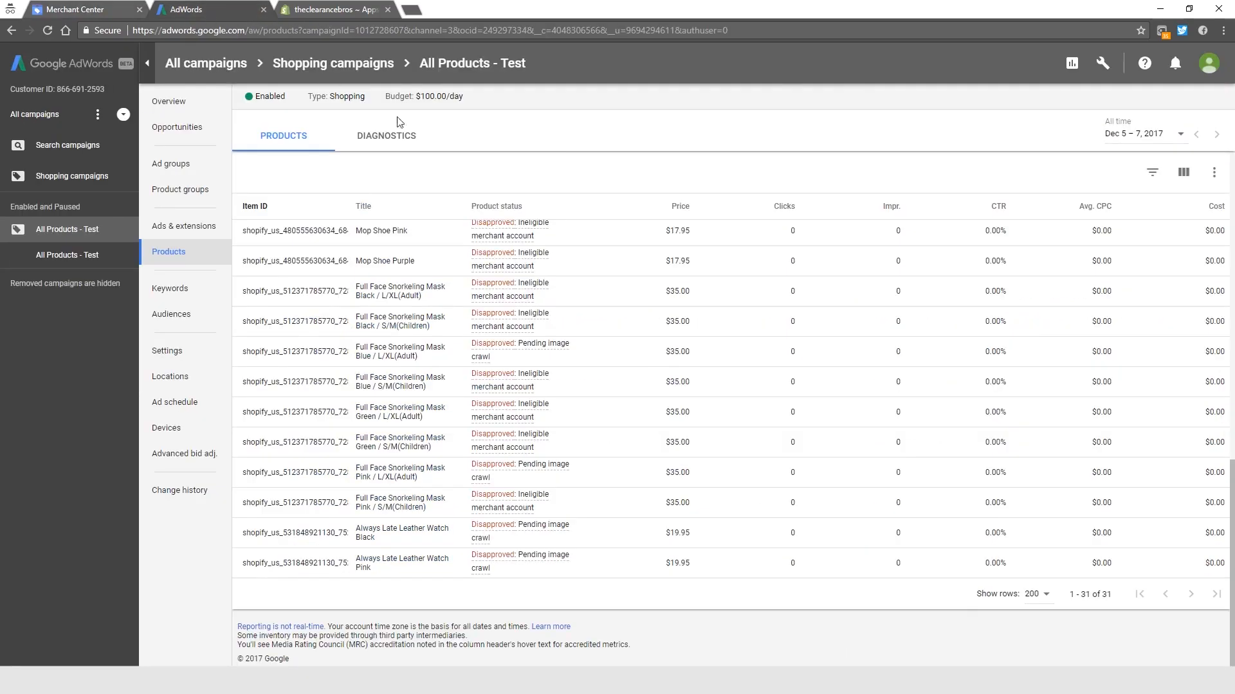
pyautogui.moveTo(329, 183)
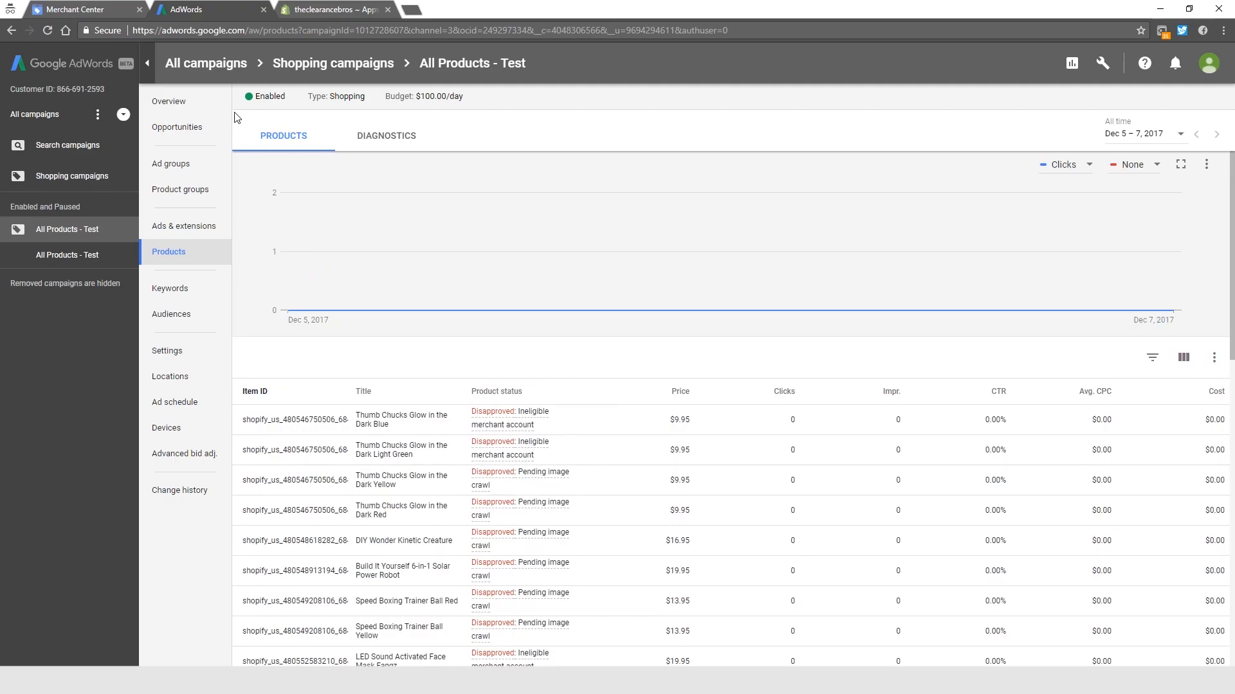
pyautogui.moveTo(168, 101)
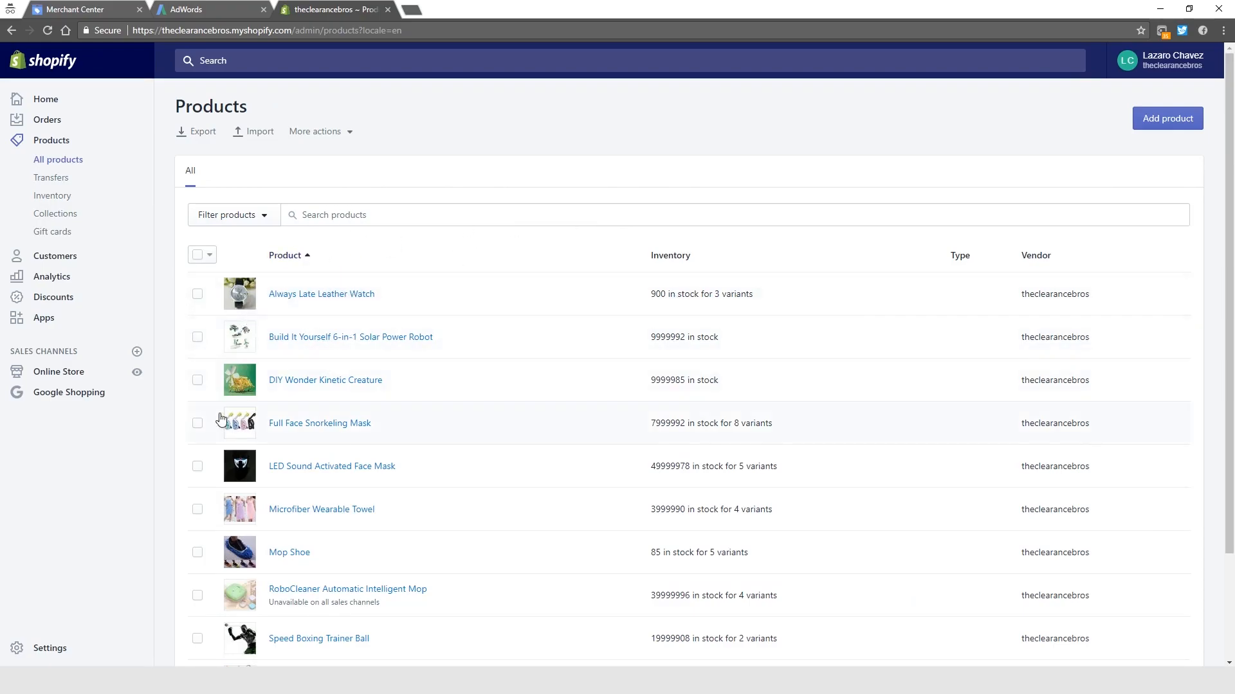
# - Check Shopify's Google Shopping products, all nine still pending sync
pyautogui.click(69, 392)
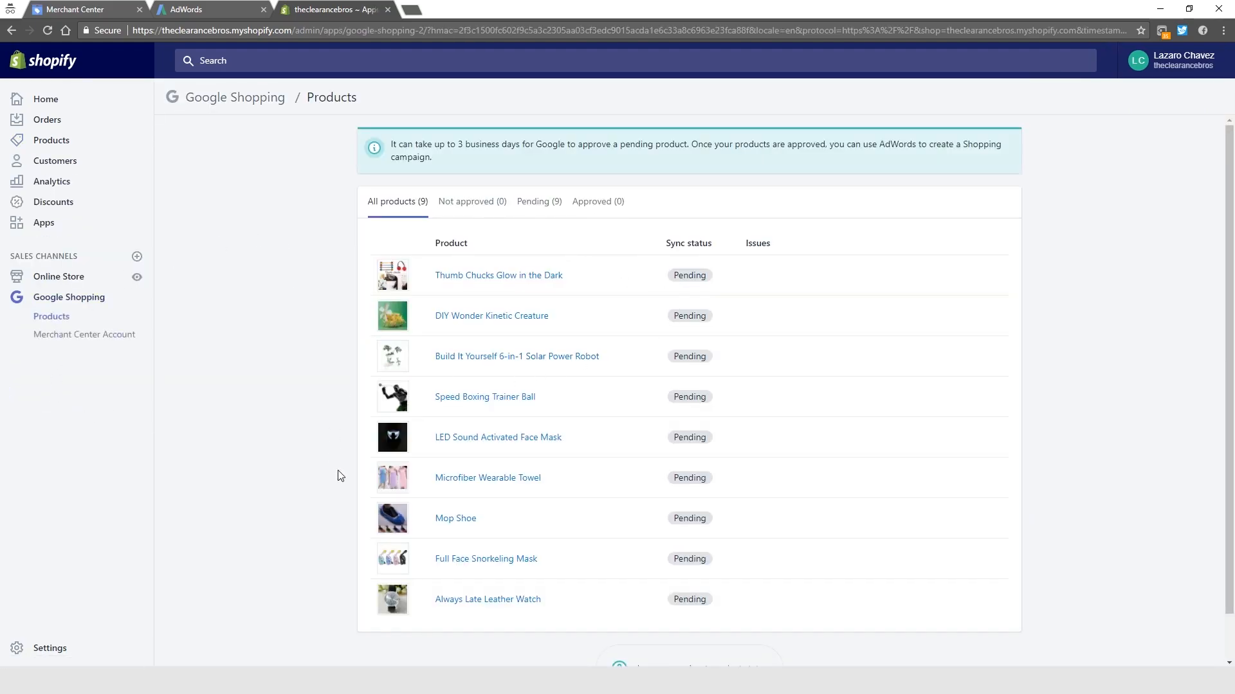
pyautogui.moveTo(263, 208)
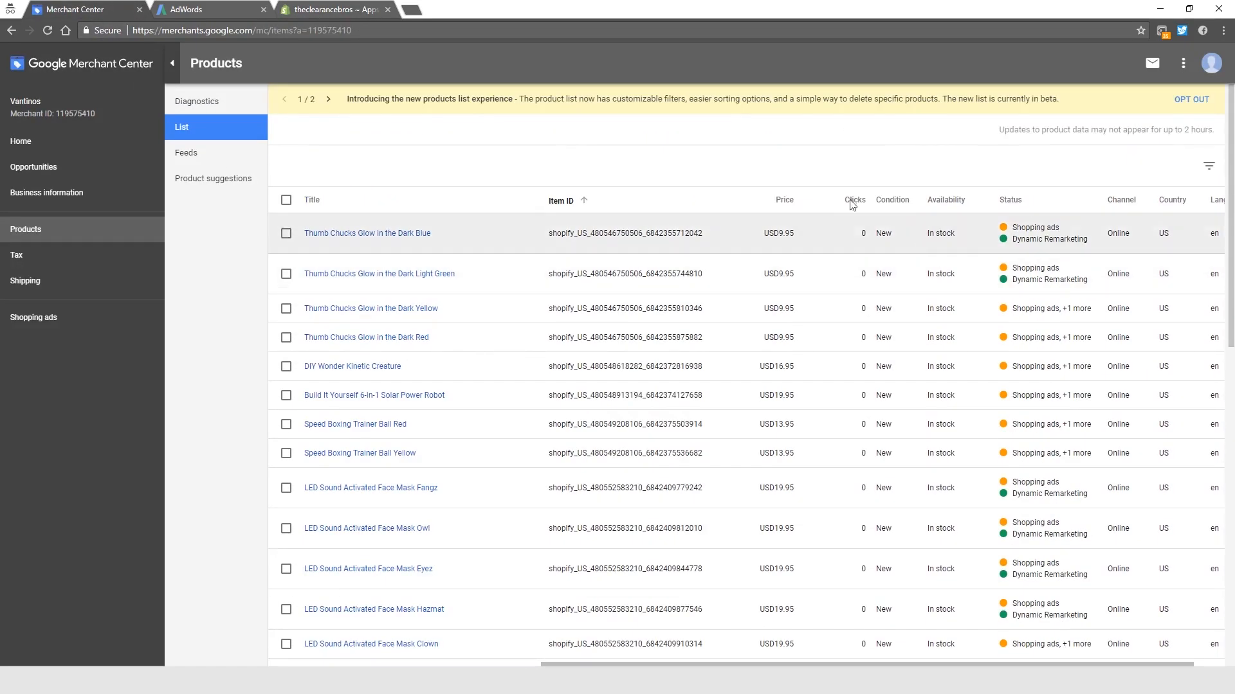
pyautogui.moveTo(984, 319)
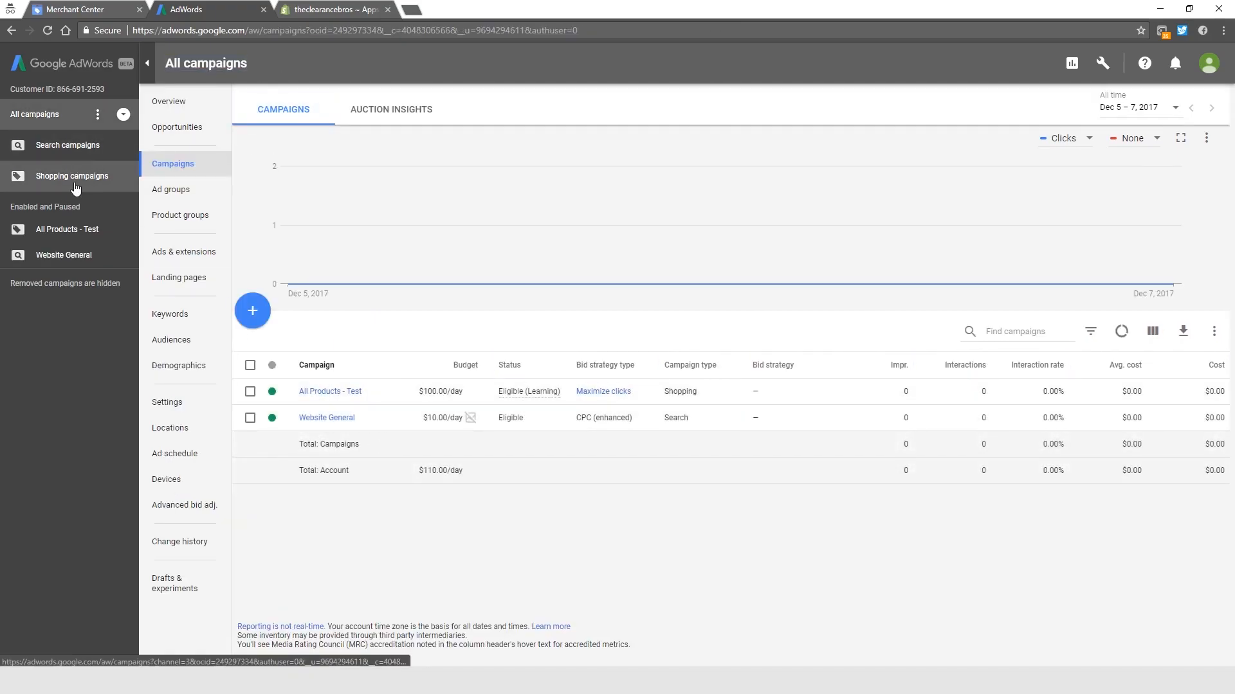
# - Filter the campaign table to Shopping campaigns, showing All Products - Test at $100/day
pyautogui.click(71, 175)
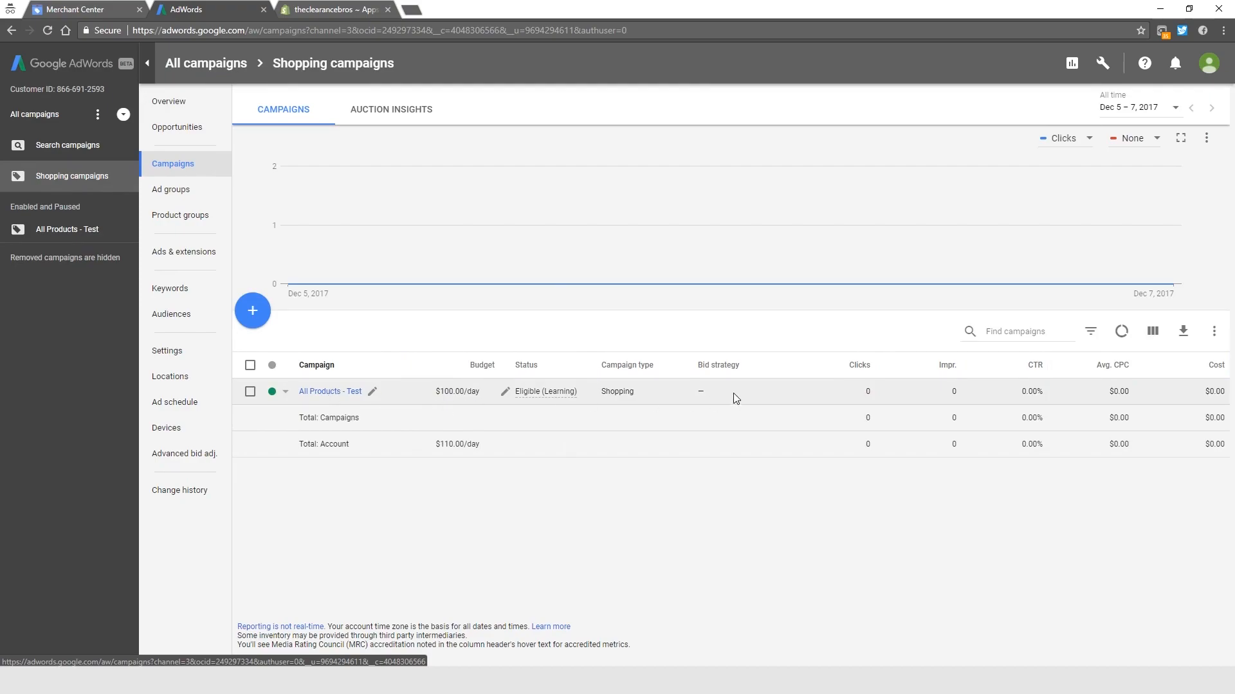
pyautogui.moveTo(1185, 396)
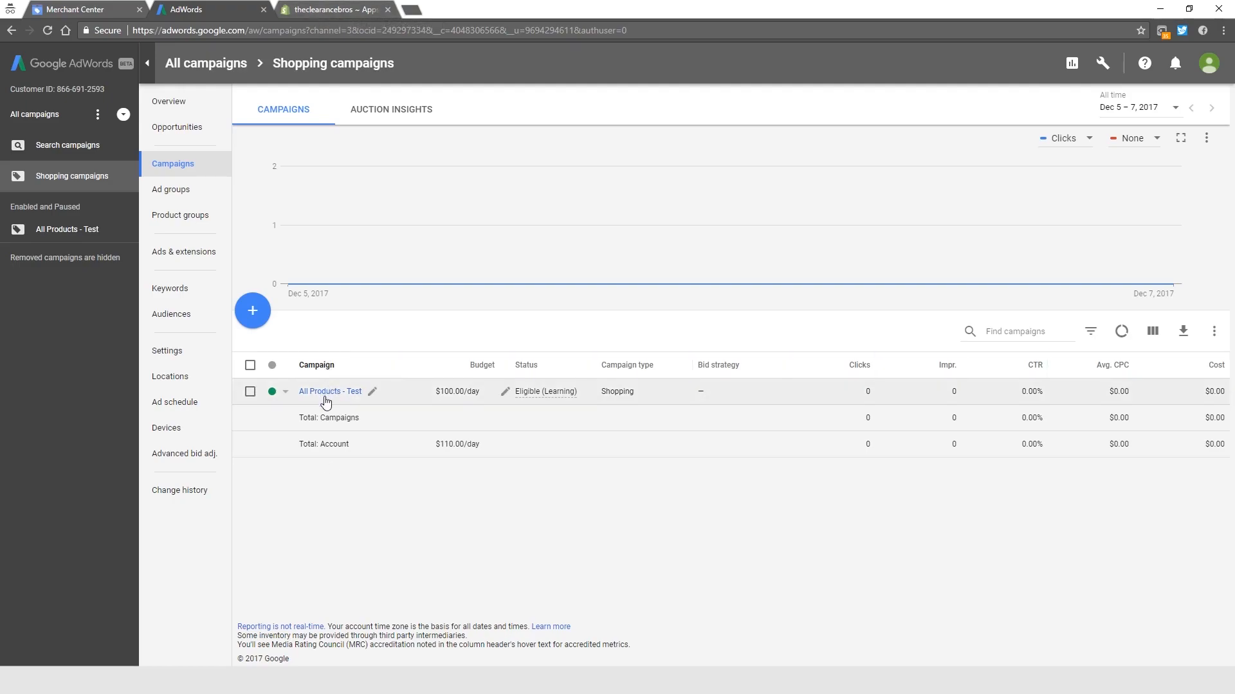
pyautogui.moveTo(367, 393)
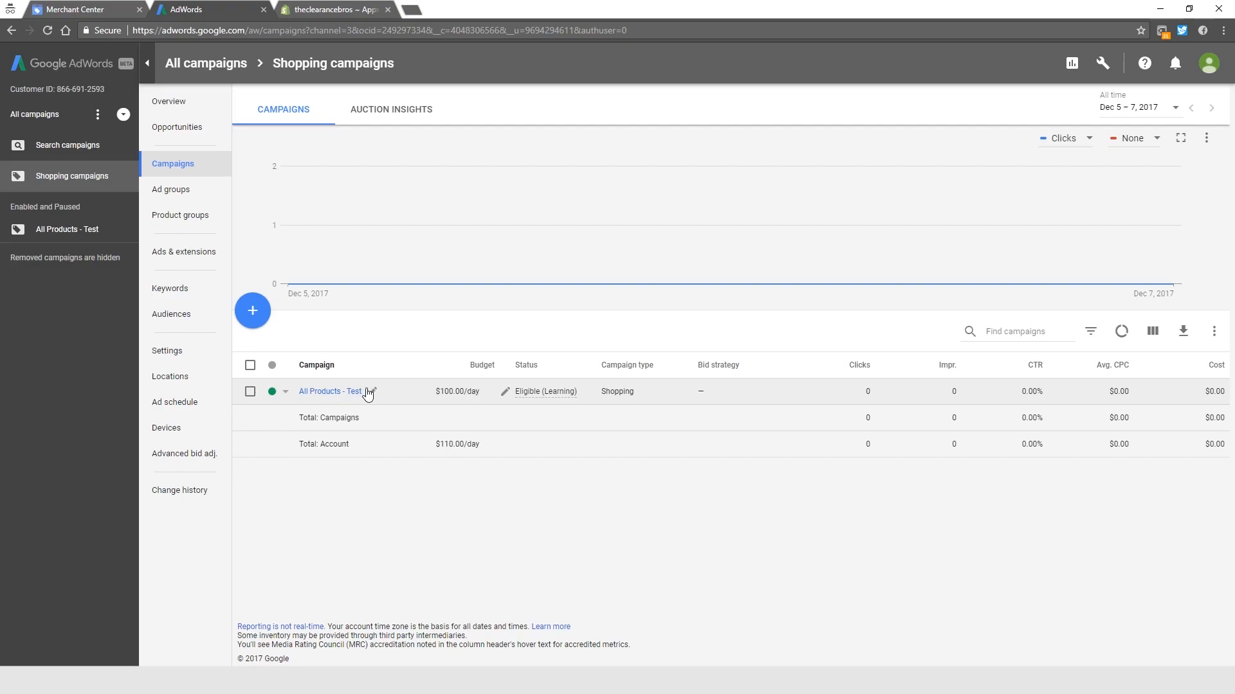
pyautogui.moveTo(362, 394)
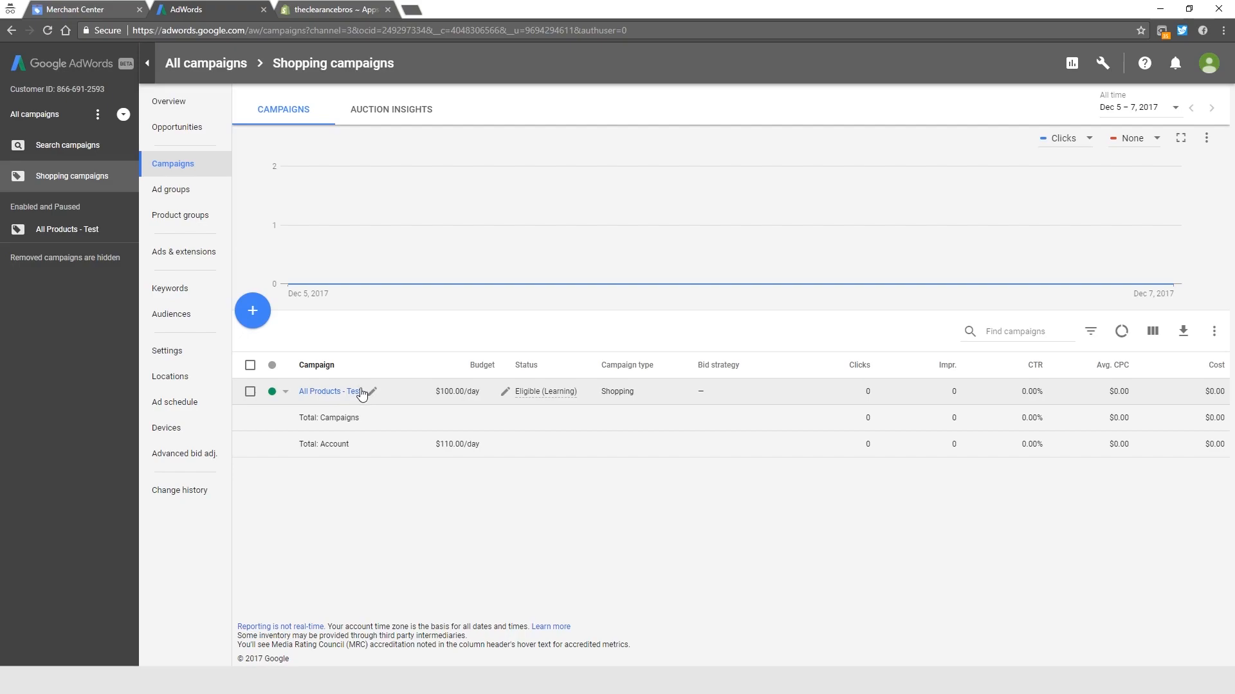
pyautogui.moveTo(409, 396)
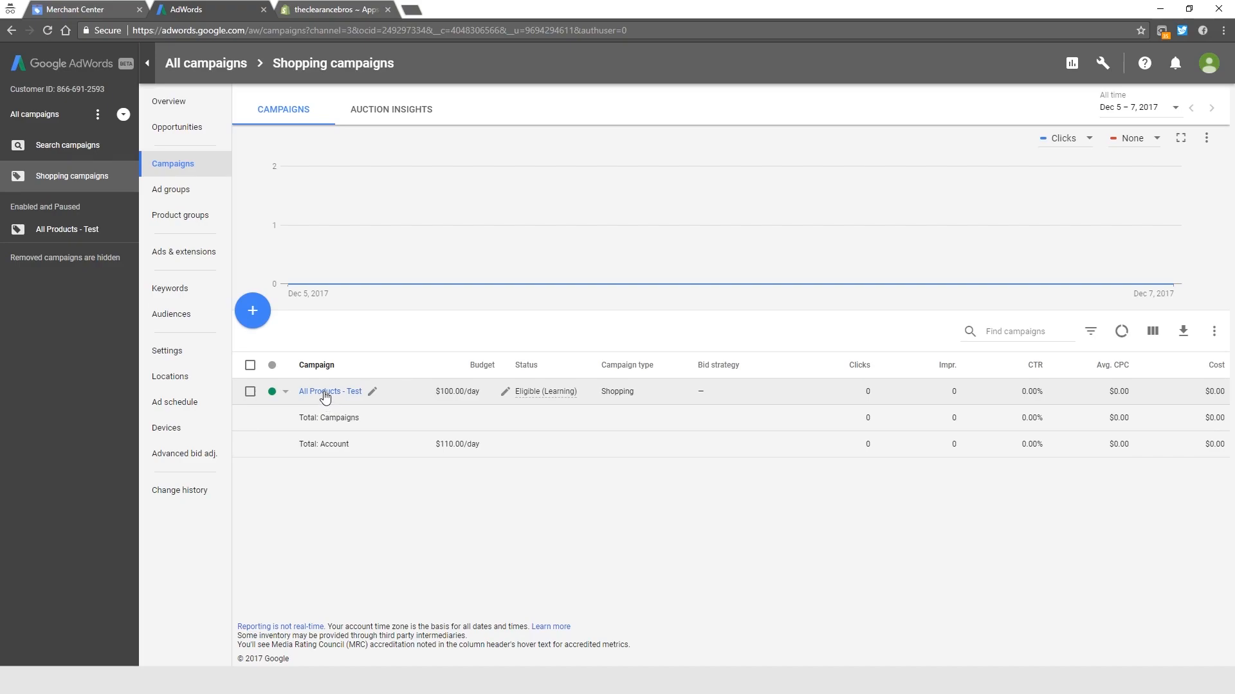
pyautogui.moveTo(798, 394)
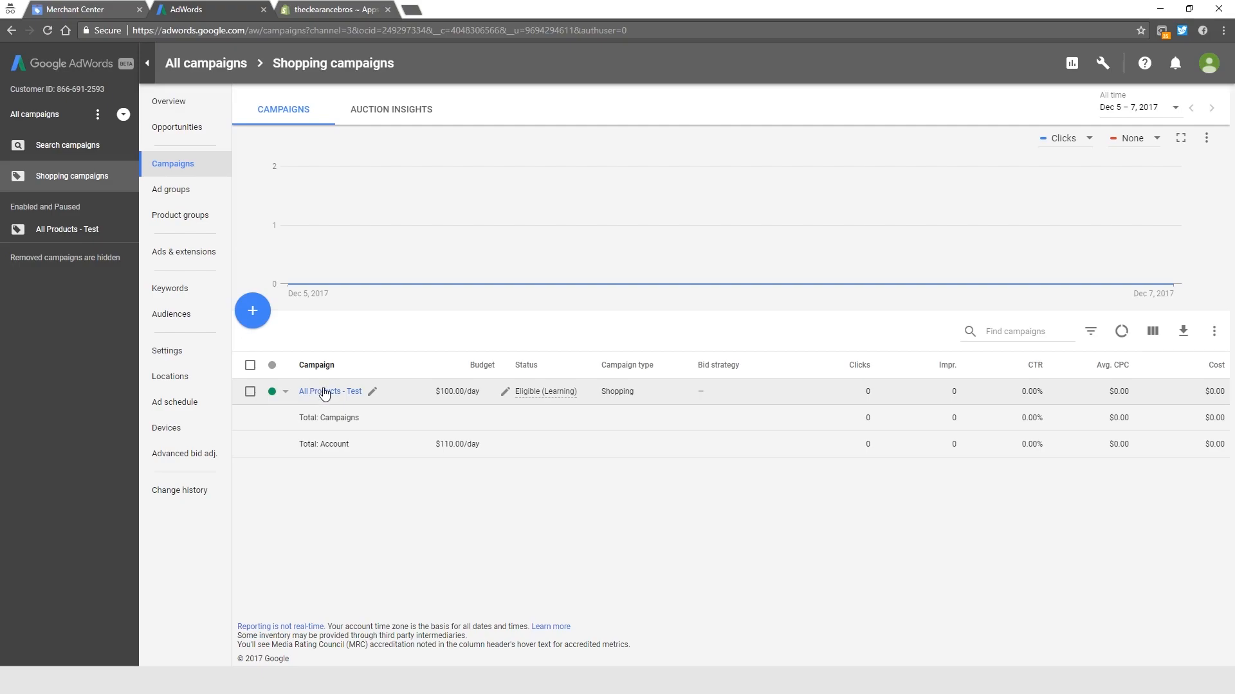
pyautogui.moveTo(339, 396)
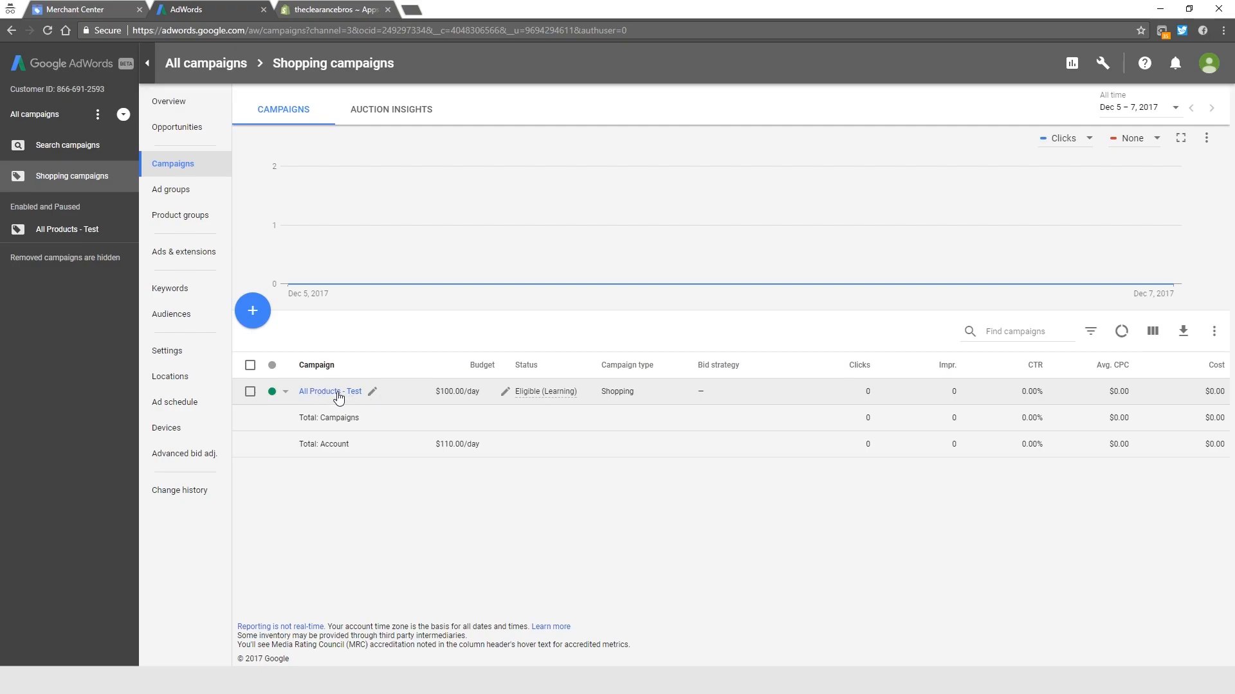
pyautogui.moveTo(339, 397)
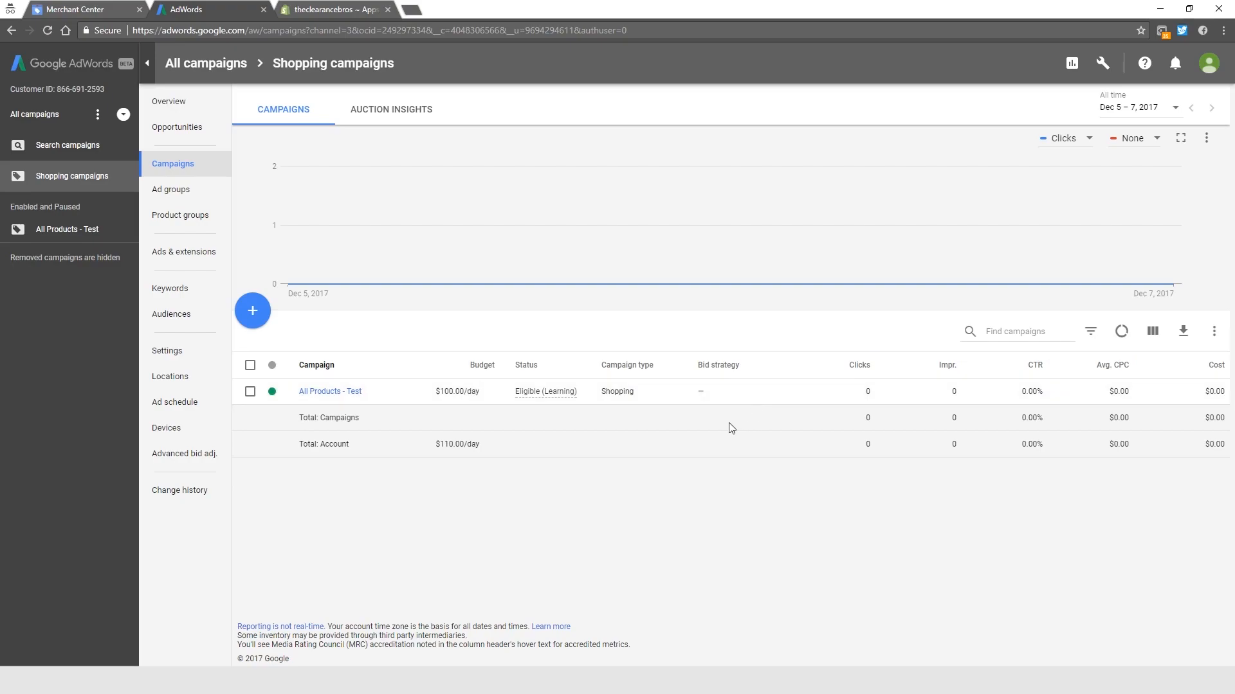
pyautogui.moveTo(304, 302)
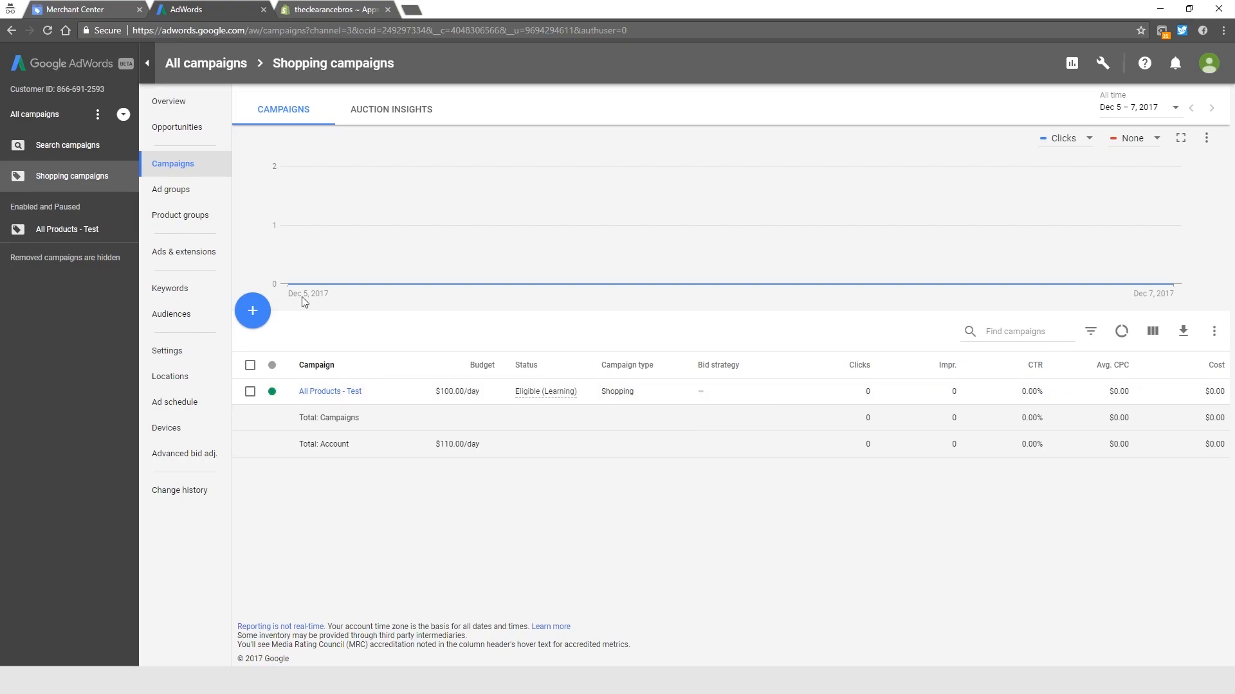
pyautogui.moveTo(510, 320)
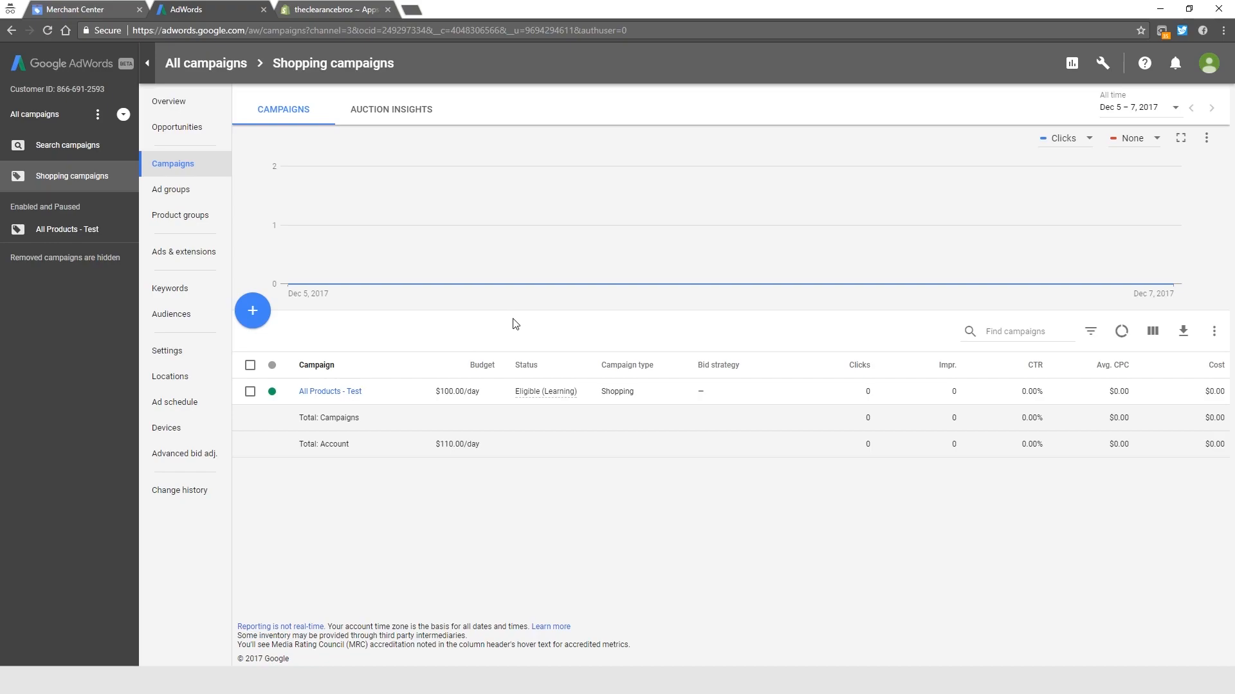
pyautogui.moveTo(386, 358)
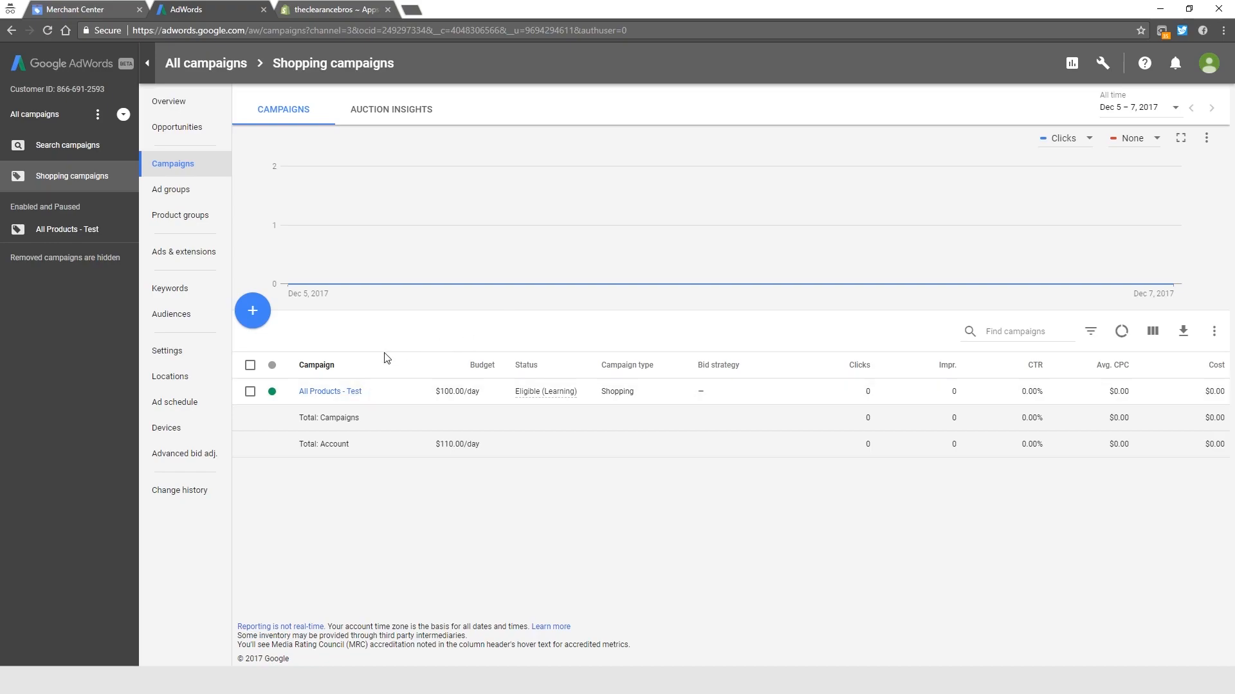